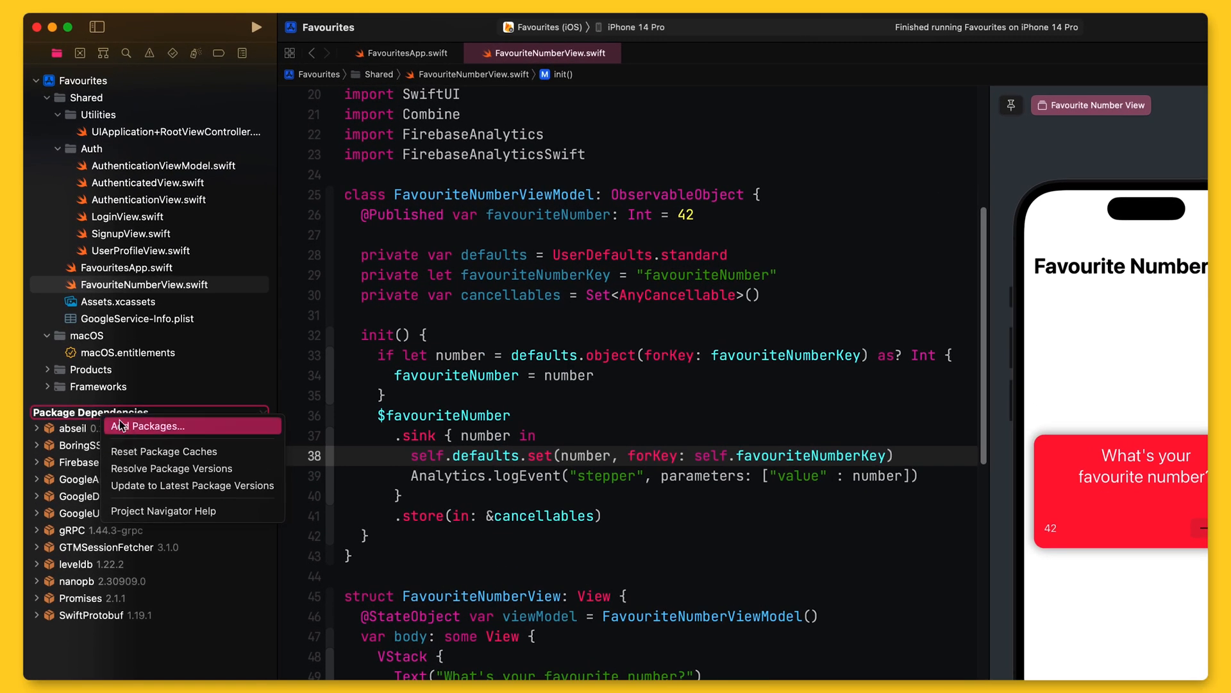
Add the GoogleSignIn-iOS GitHub package at Up to Next Major 7.0.0 with GoogleSignIn and GoogleSignInSwift products
click(155, 426)
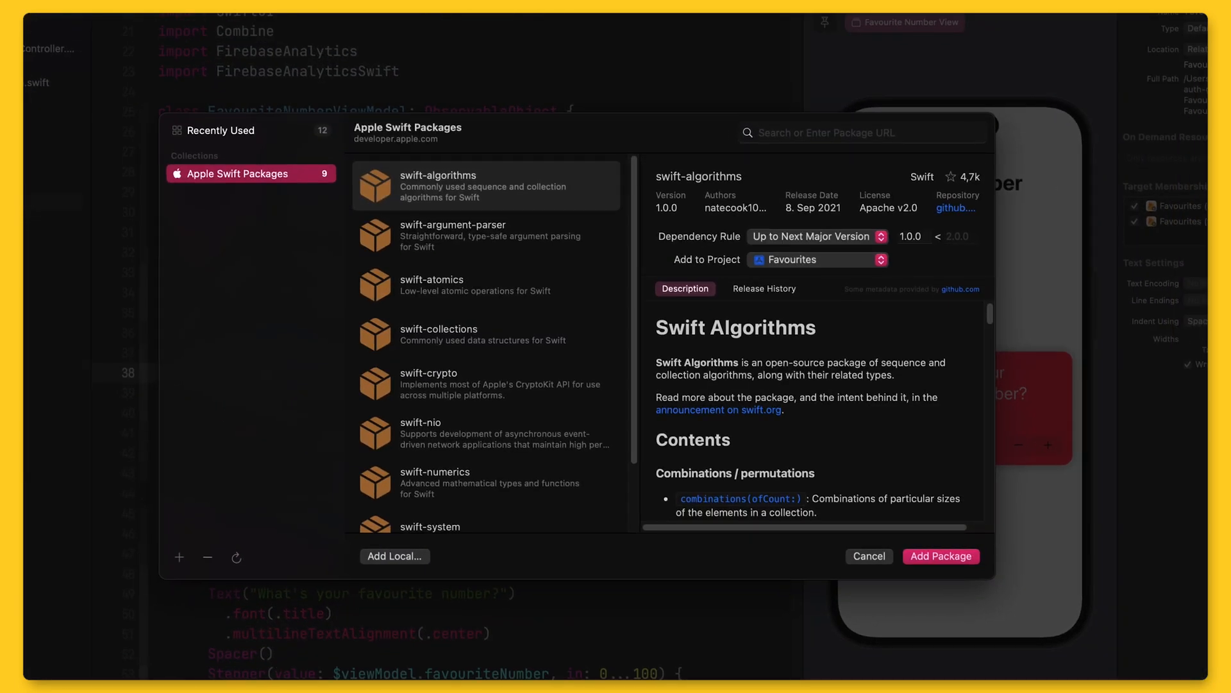
mouse_move(779, 156)
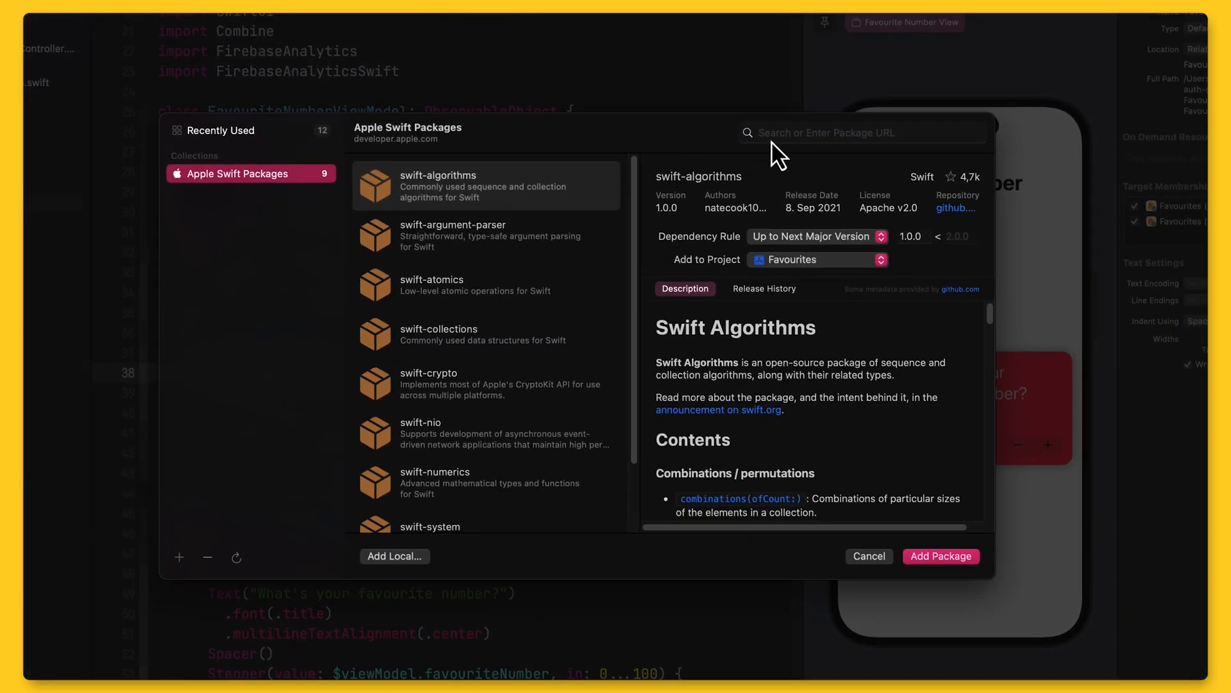
text(https://github.com/google/GoogleSignIn-iOS)
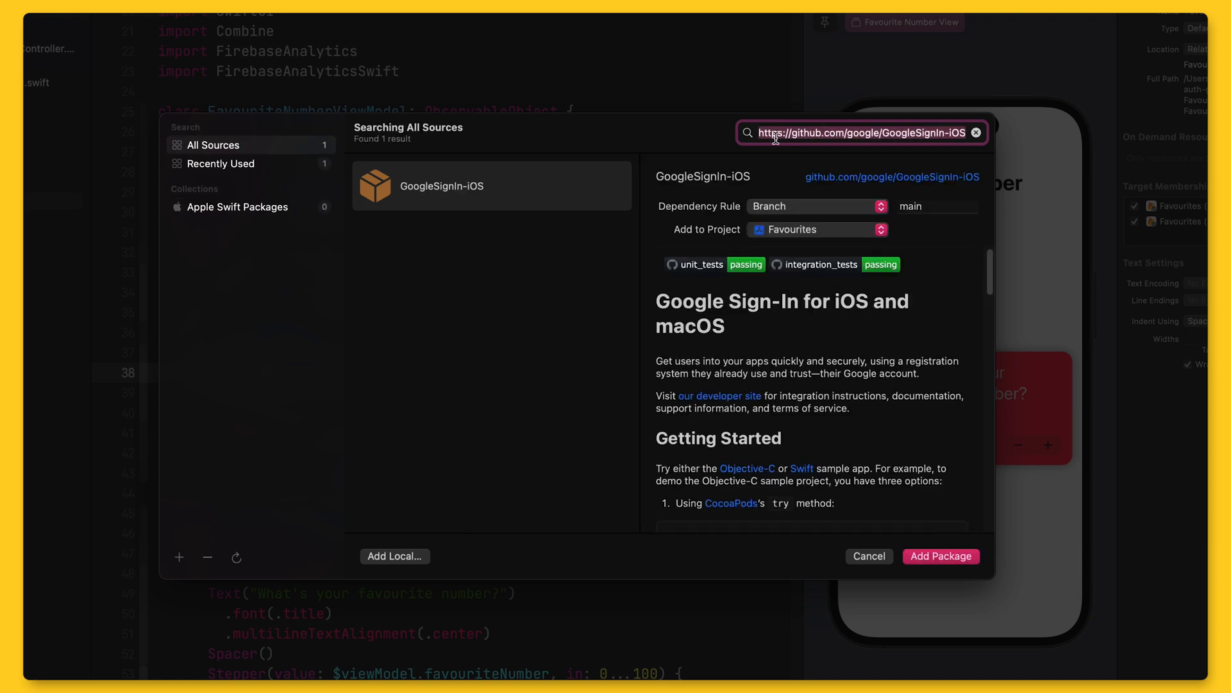
mouse_move(791, 177)
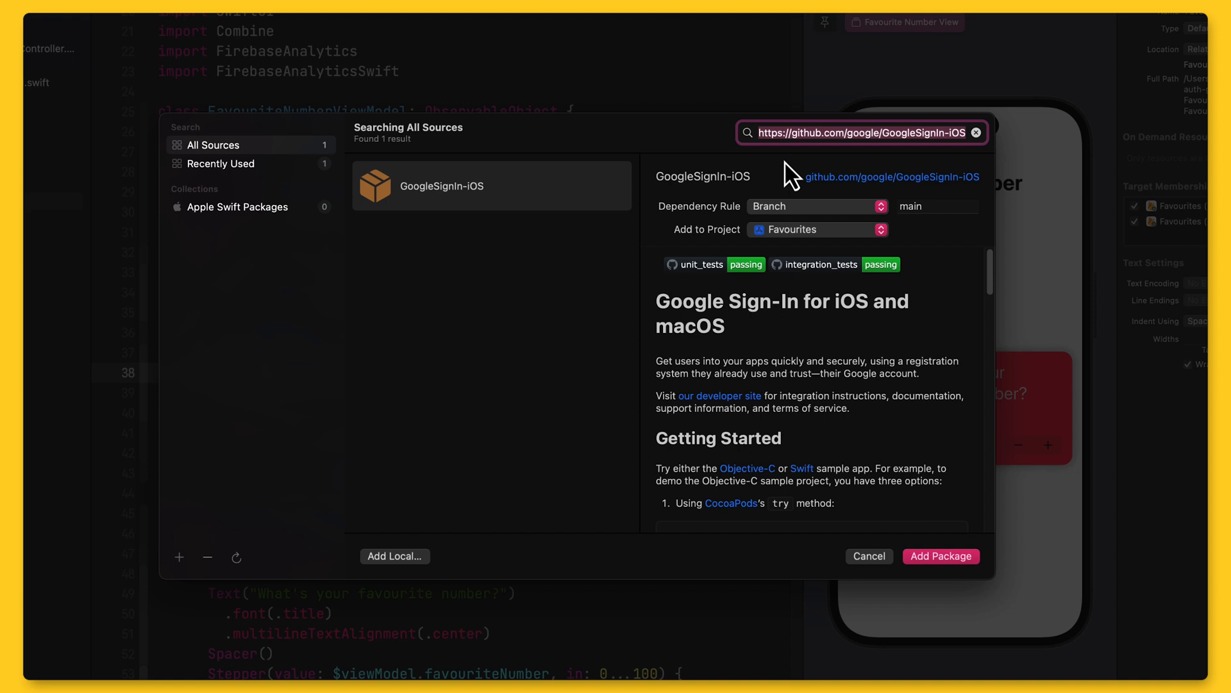
mouse_move(794, 208)
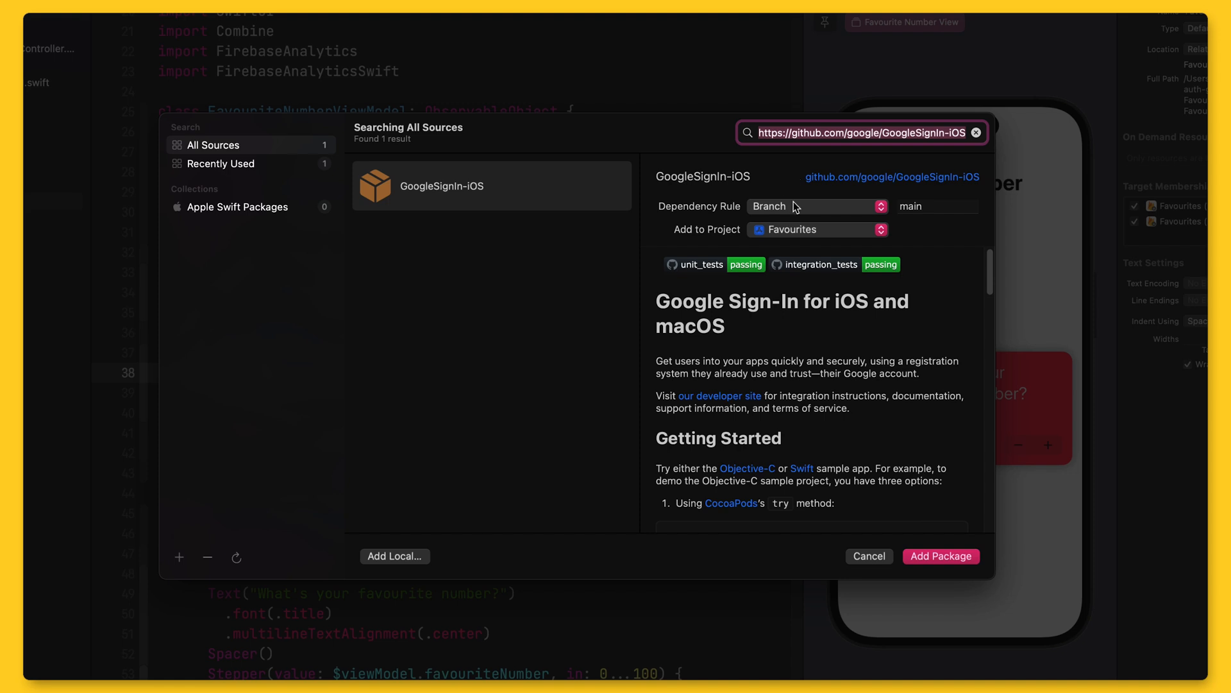
click(815, 205)
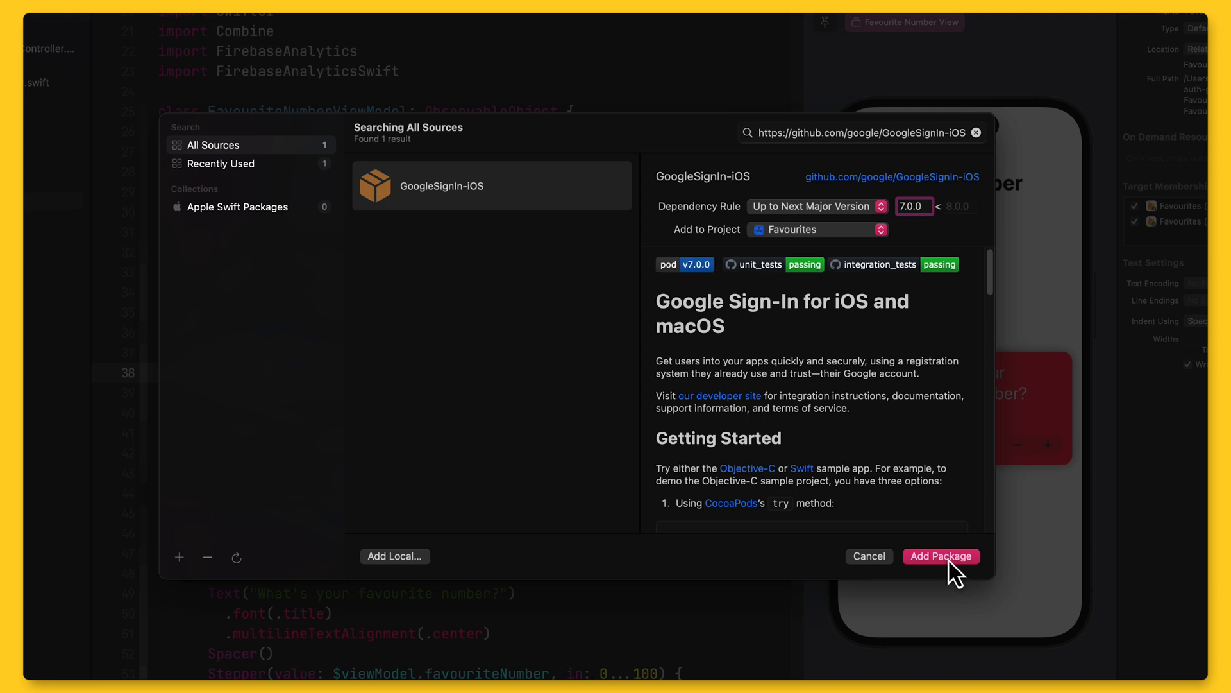
click(940, 555)
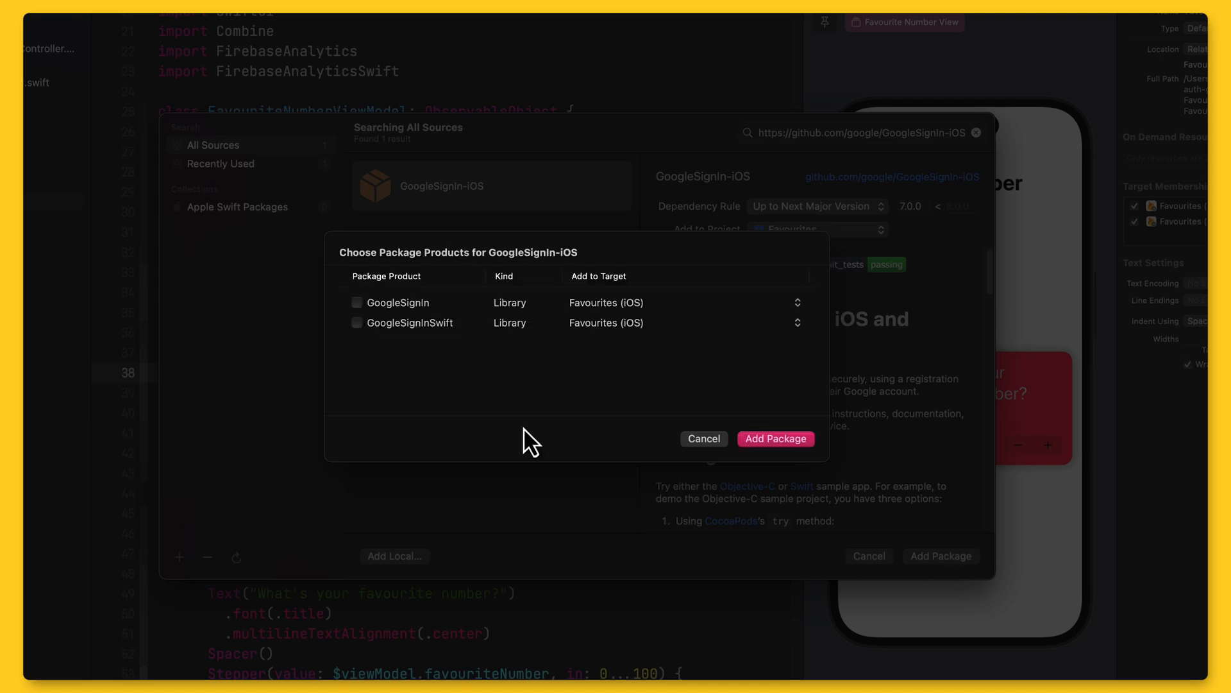
click(356, 322)
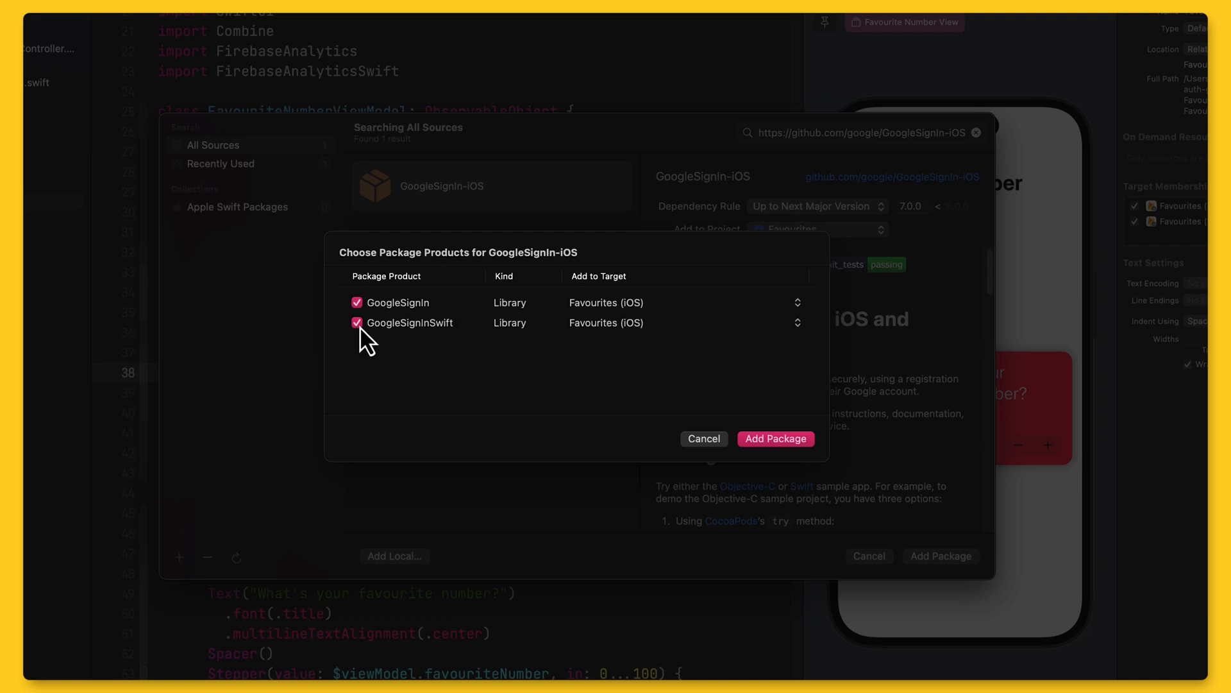
mouse_move(666, 376)
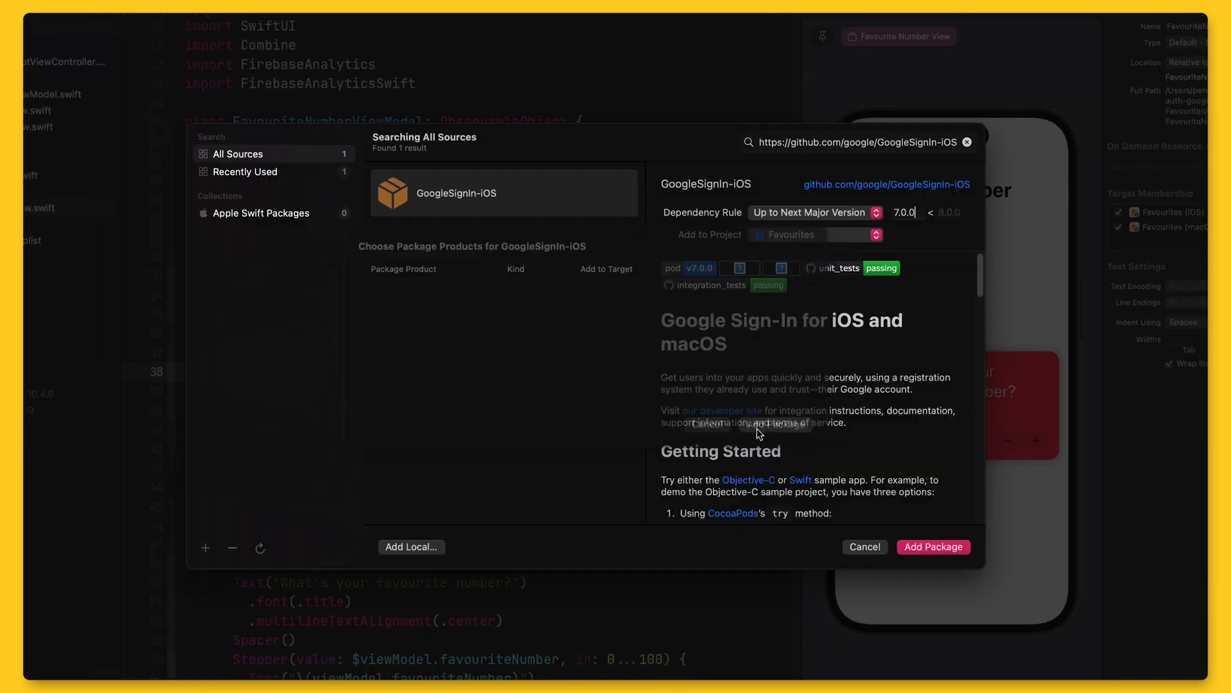
Finish adding the package and show the Favourites (iOS) target's Info properties
click(933, 547)
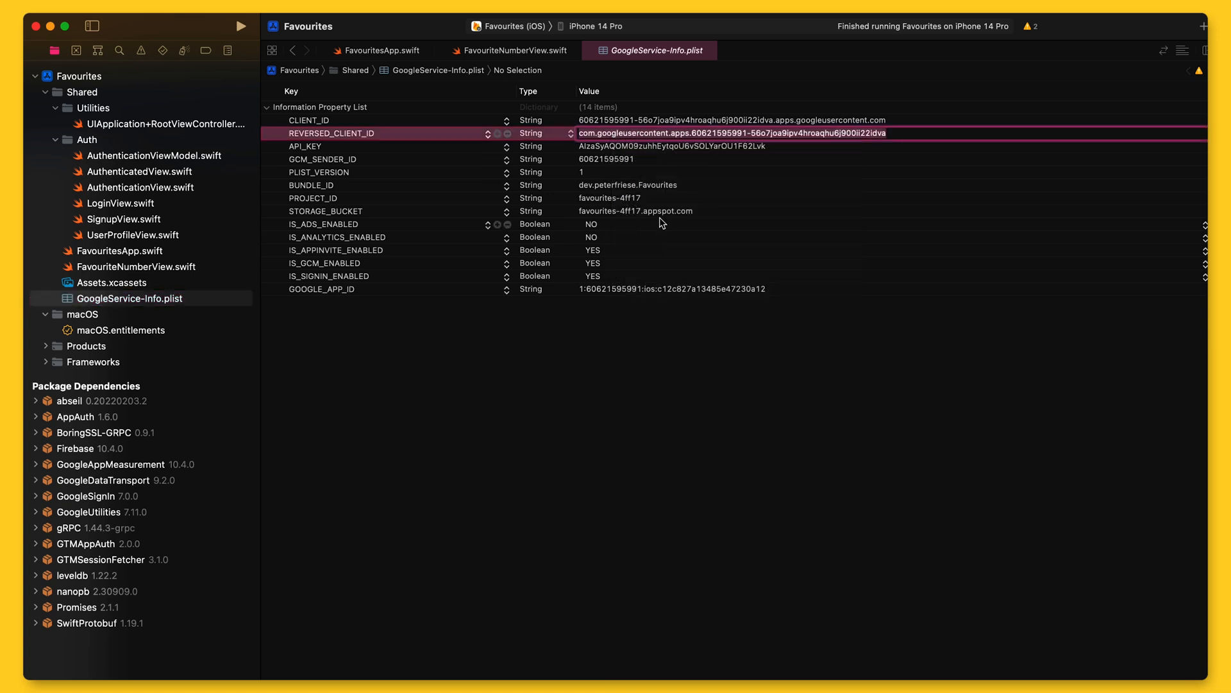
click(79, 76)
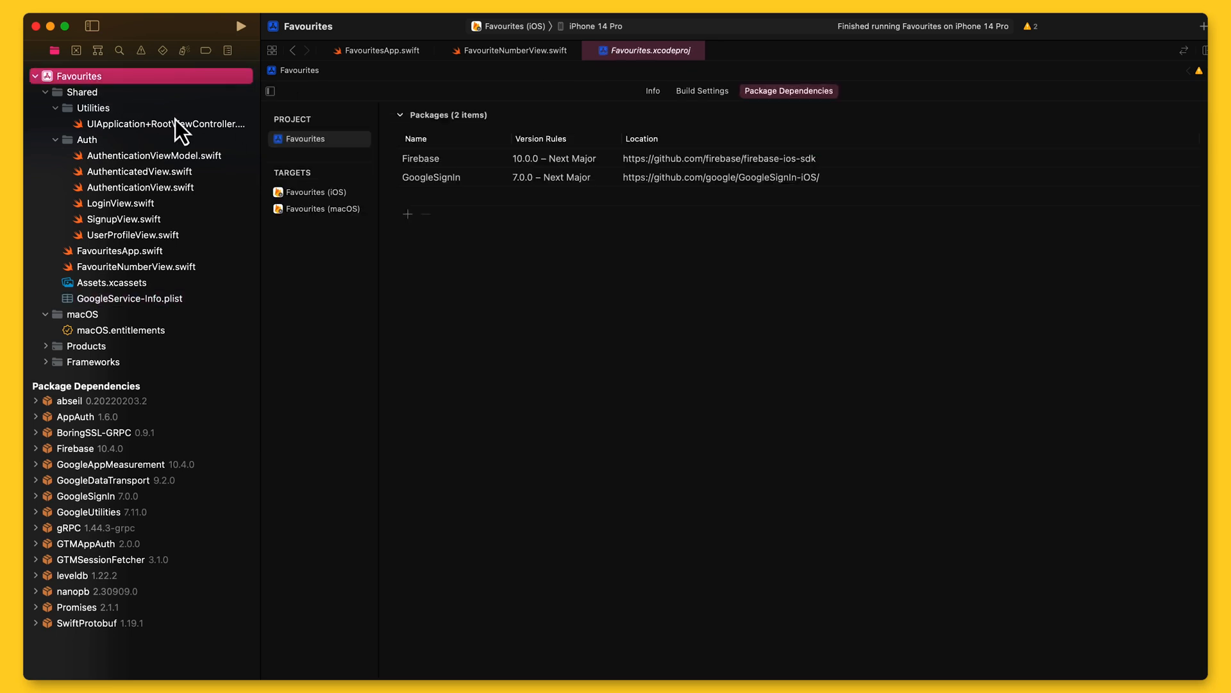
click(319, 191)
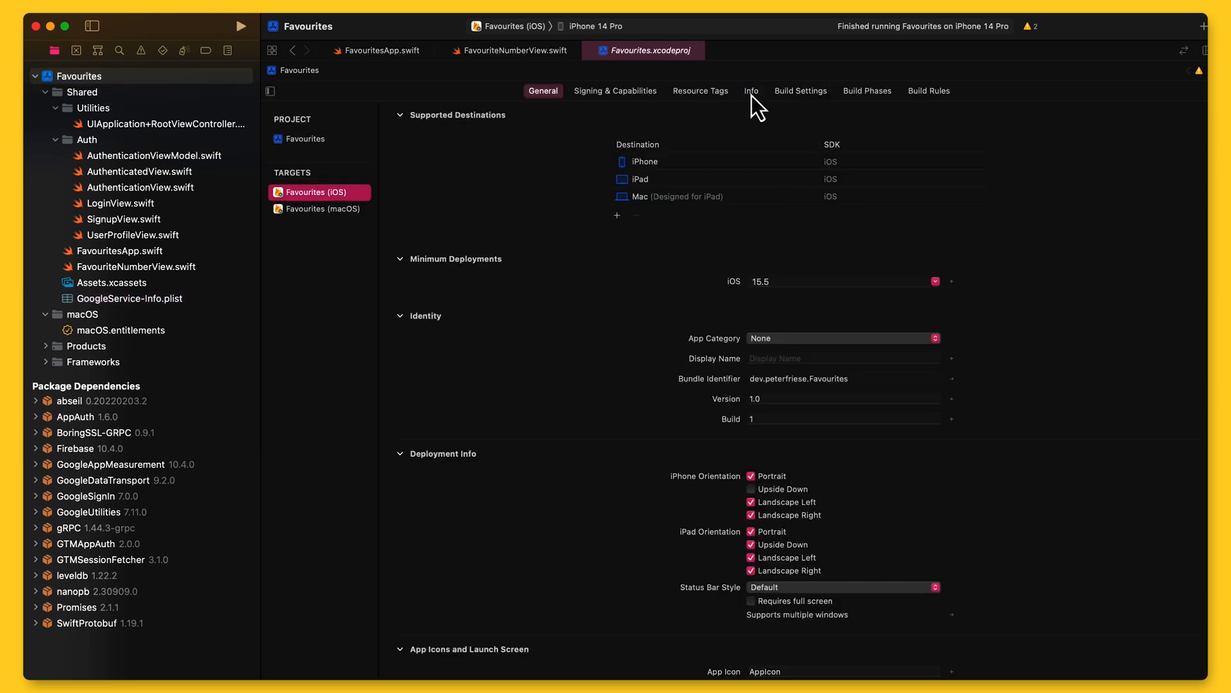
click(750, 90)
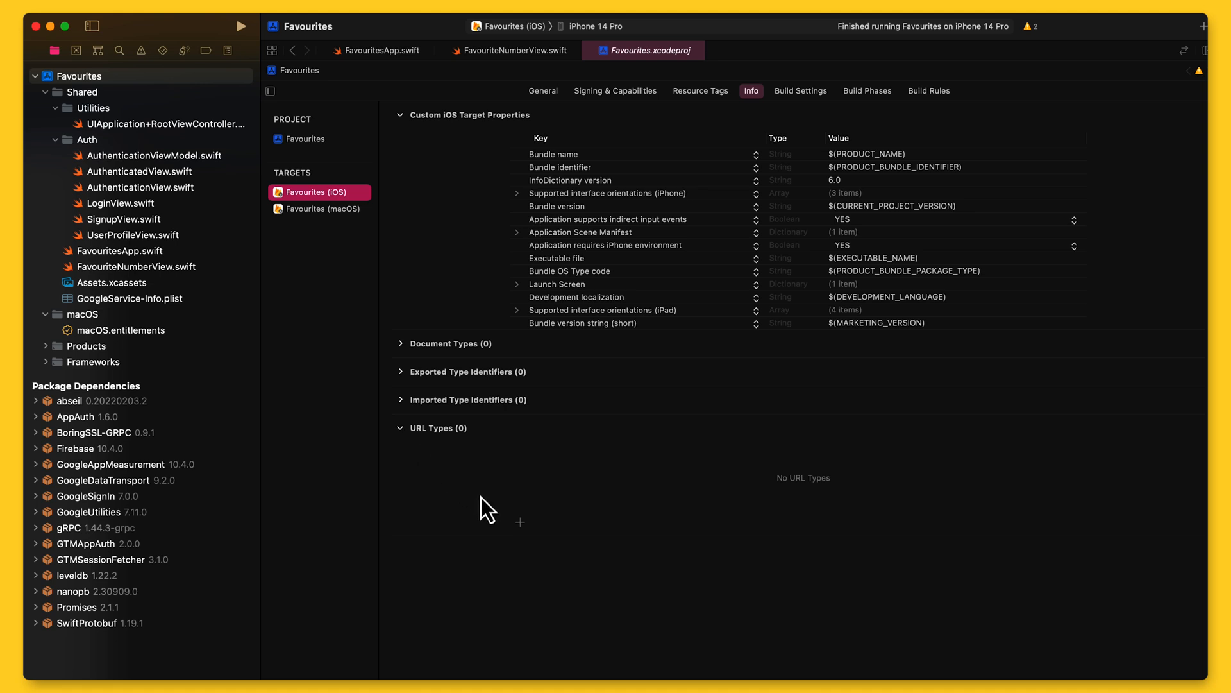
Add a URL type whose scheme is the reversed client ID com.googleusercontent.apps.60621595991-…
click(520, 520)
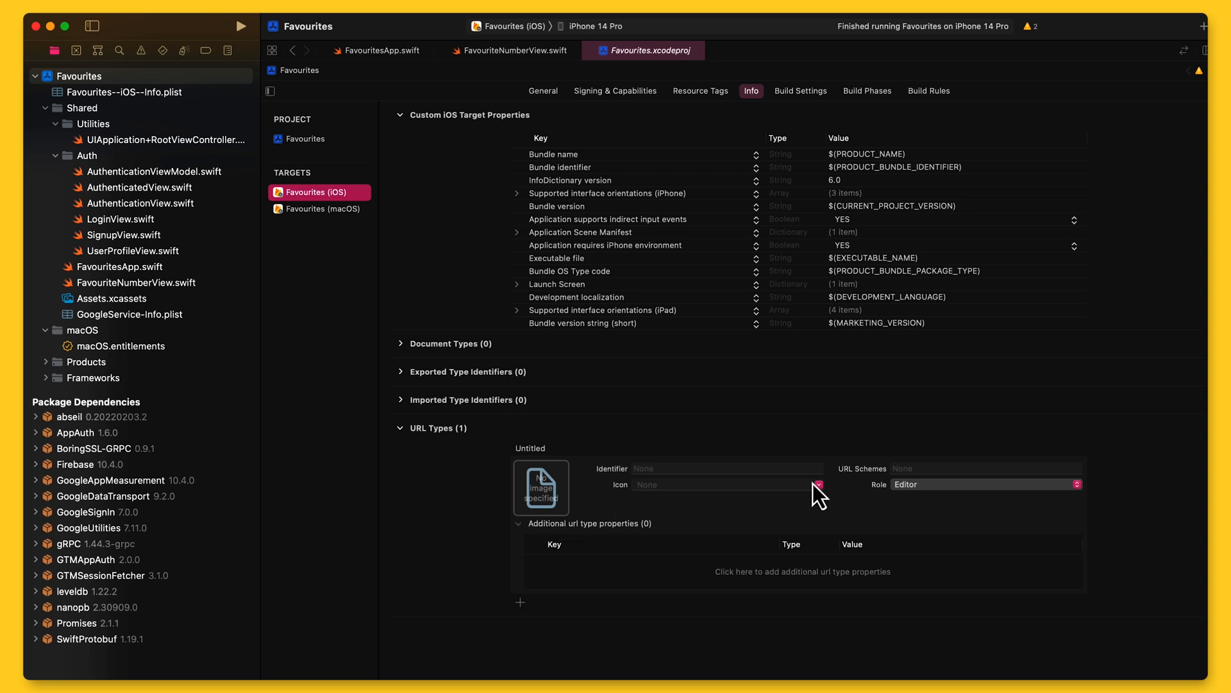
click(985, 468)
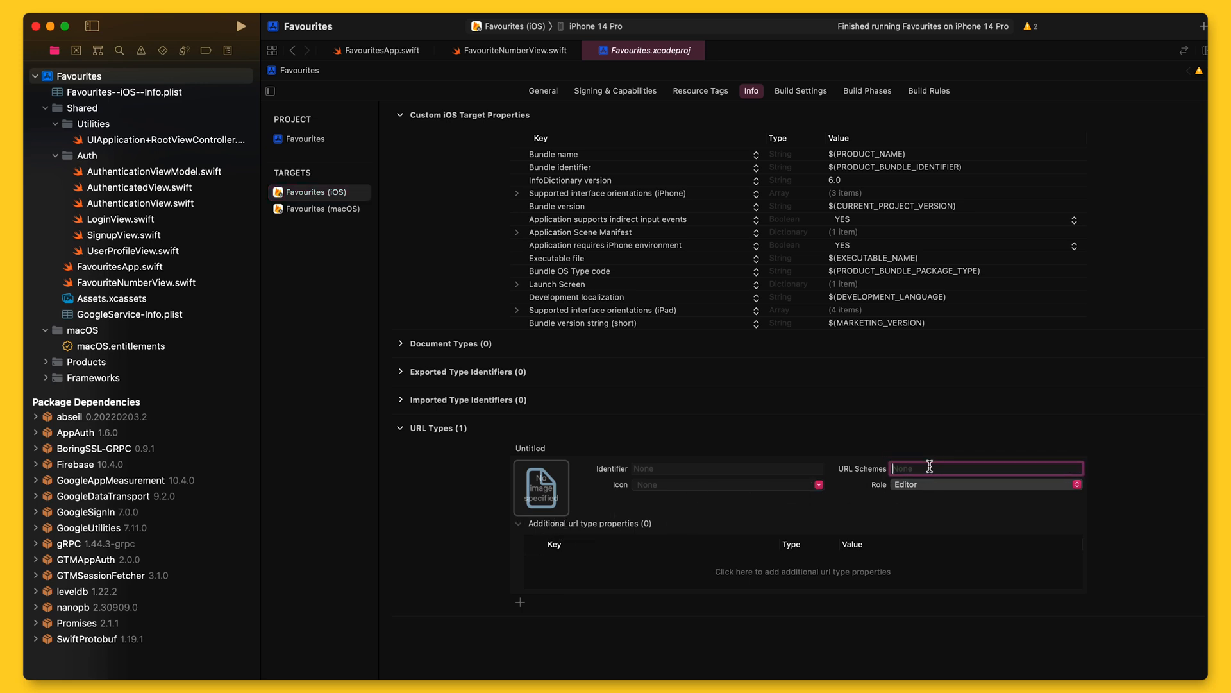
text(com.googleusercontent.apps.60621595991-56o7joa9ipv4hroaqhu6j900ii22idva)
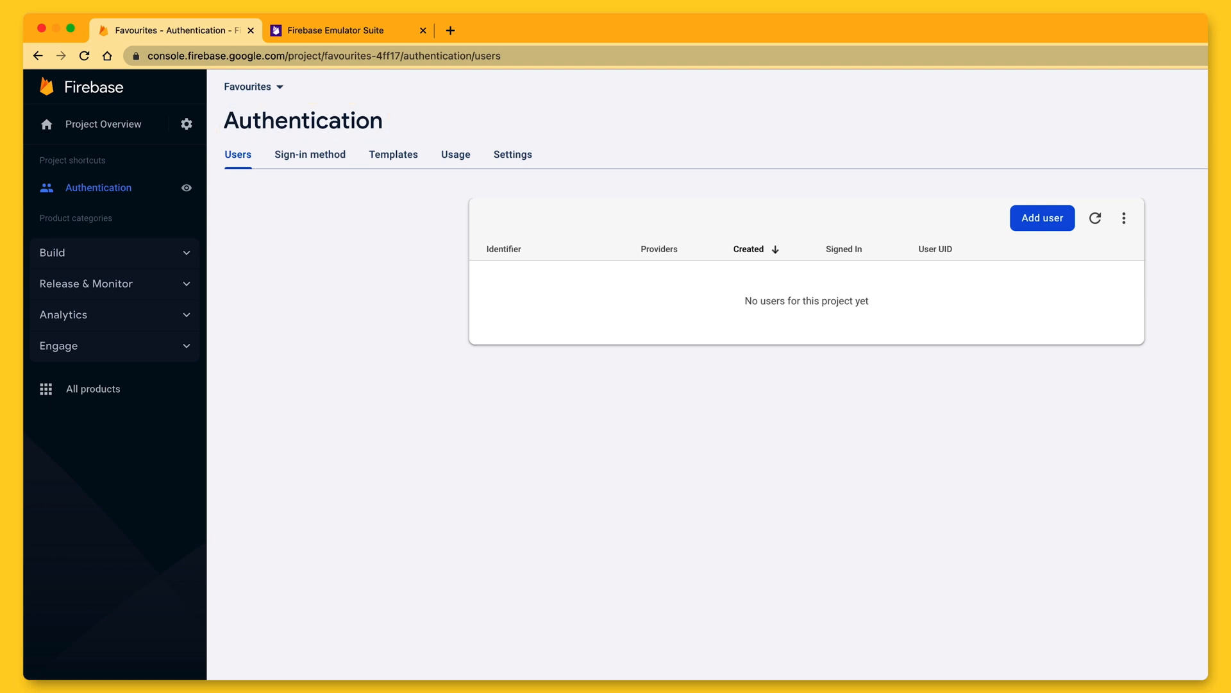
Under Sign-in method, add Google as a provider, enable it and save
click(309, 154)
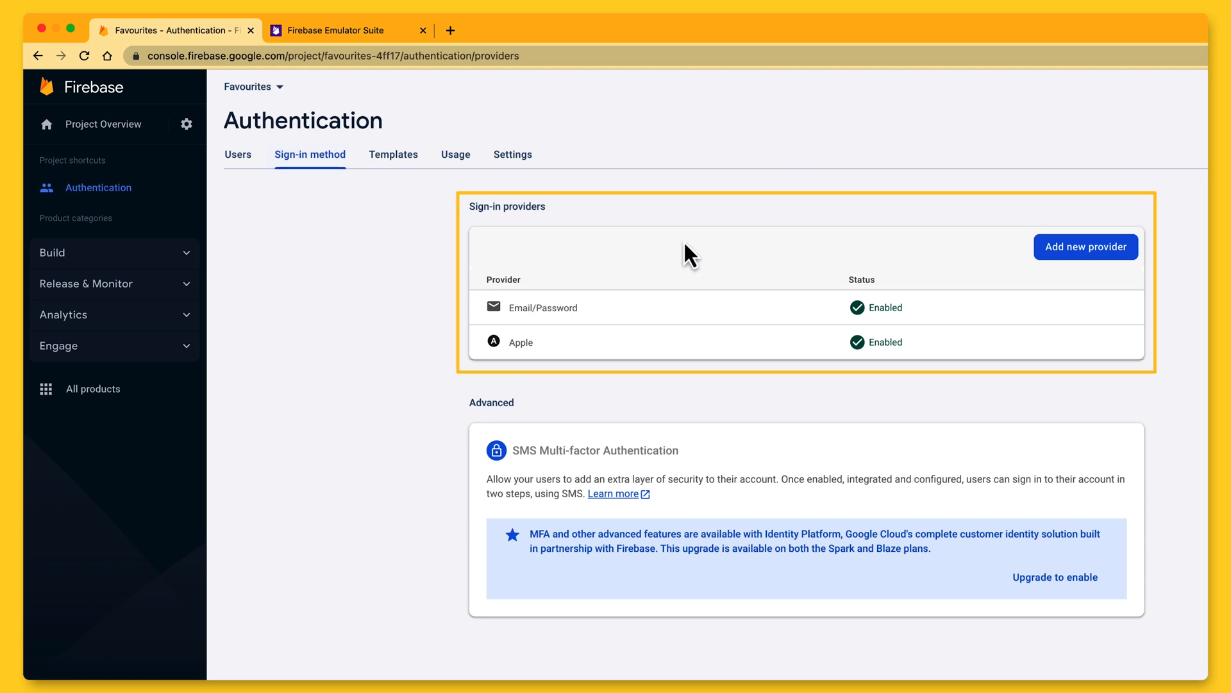
click(1085, 247)
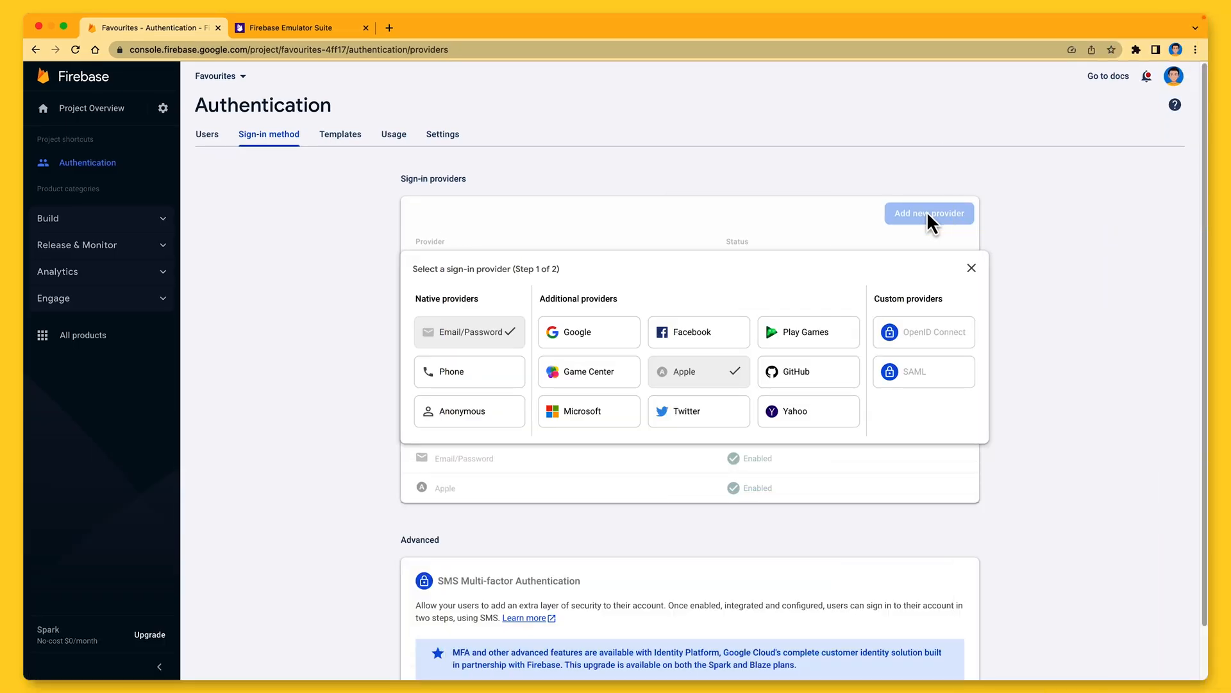
click(577, 331)
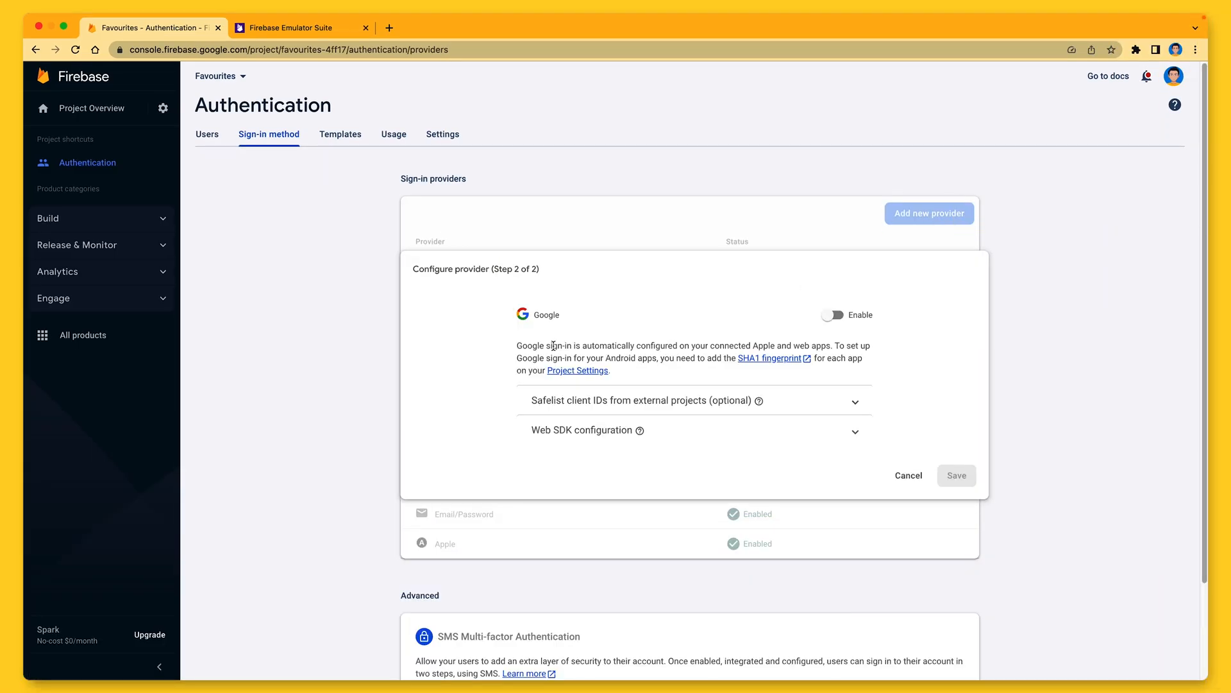
click(831, 316)
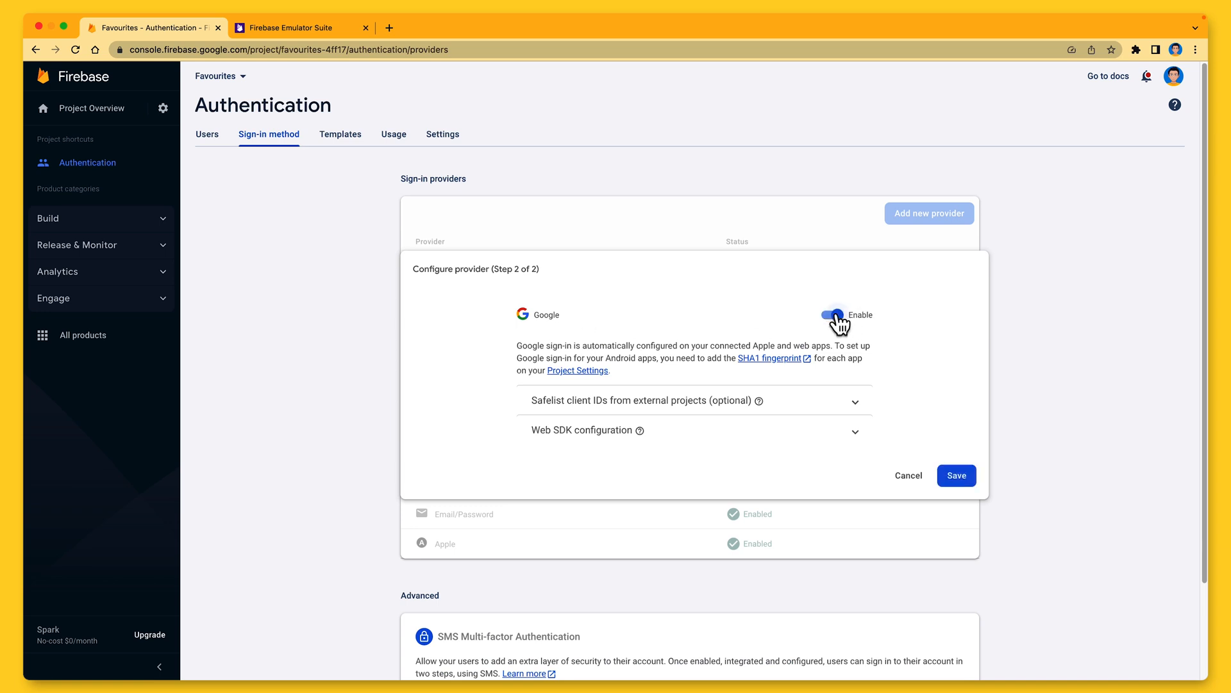
click(955, 475)
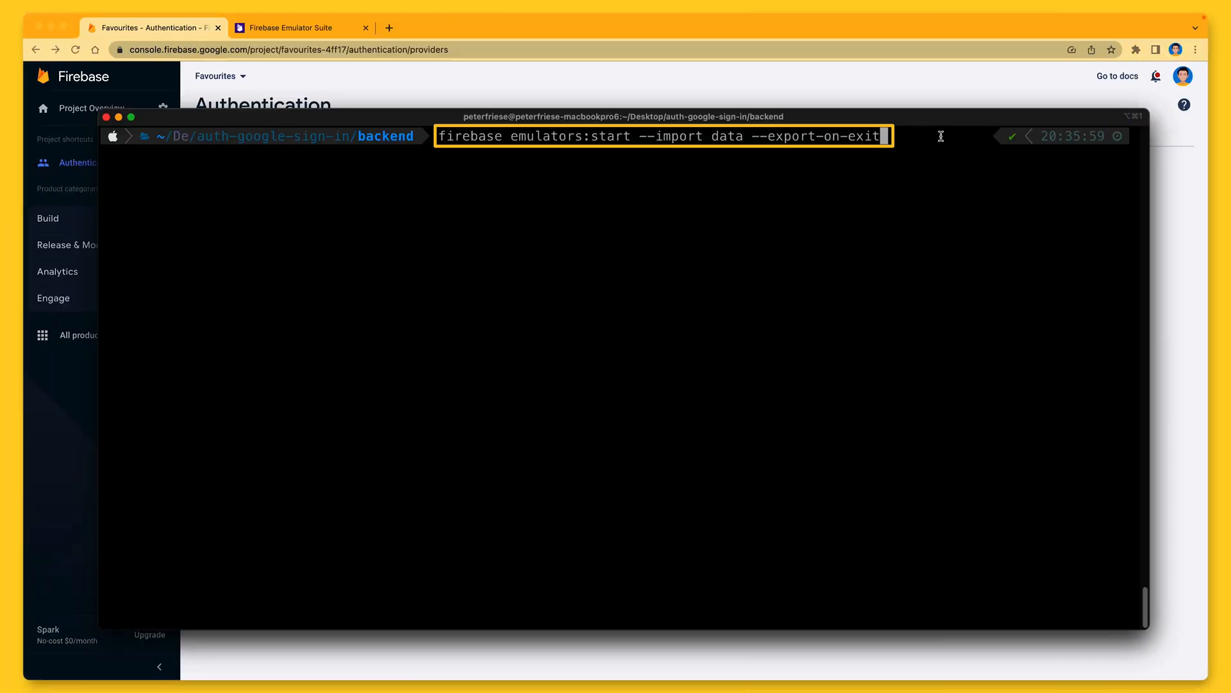
Run firebase emulators:start --import data --export-on-exit to launch the Auth emulator on 9099
key(Return)
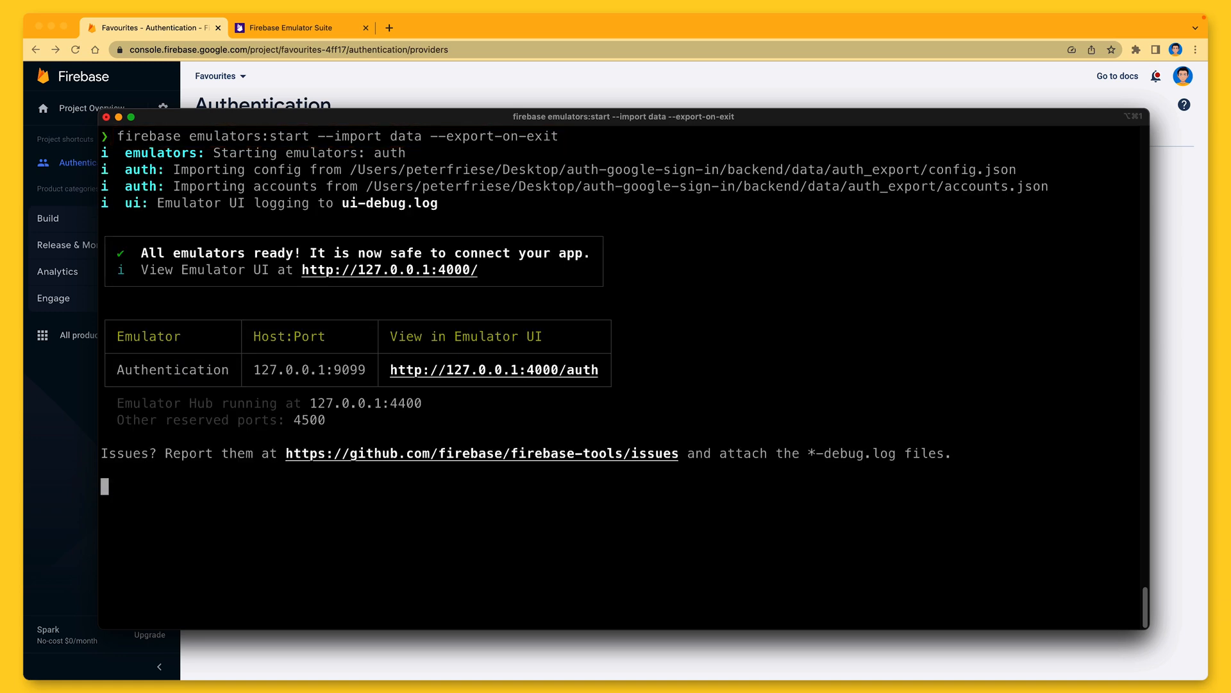
mouse_move(489, 254)
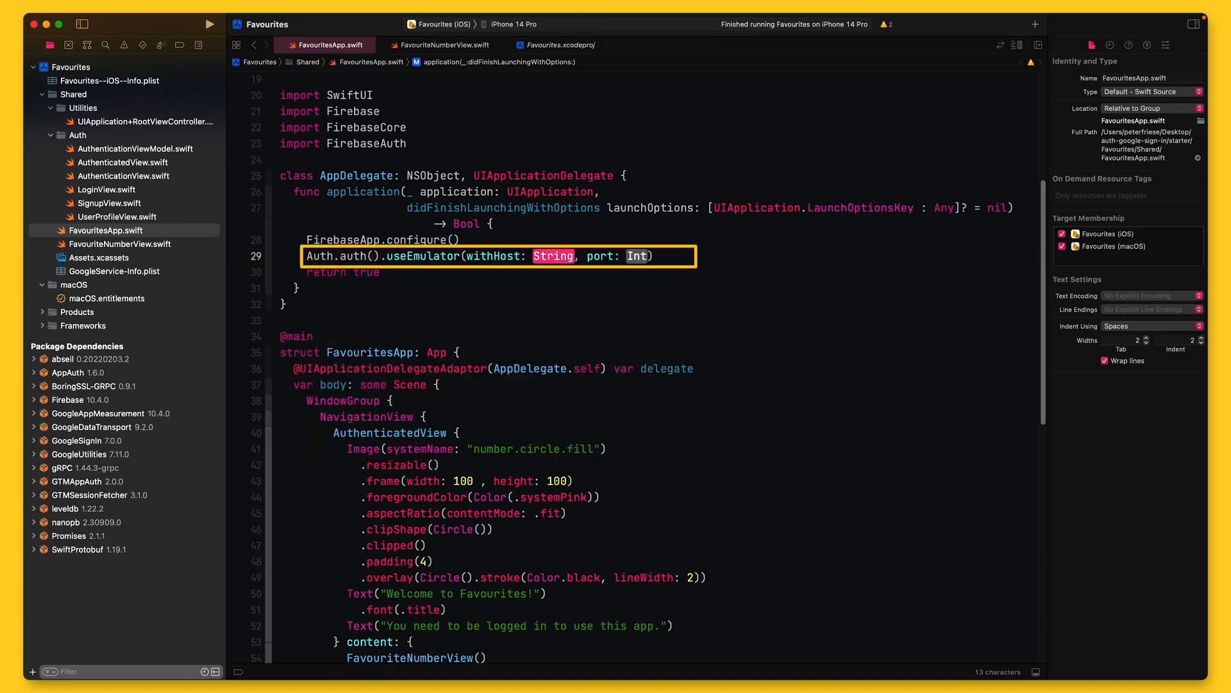
Complete Auth.auth().useEmulator with host "localhost" and port 9099, then move to LoginView
text("localhost")
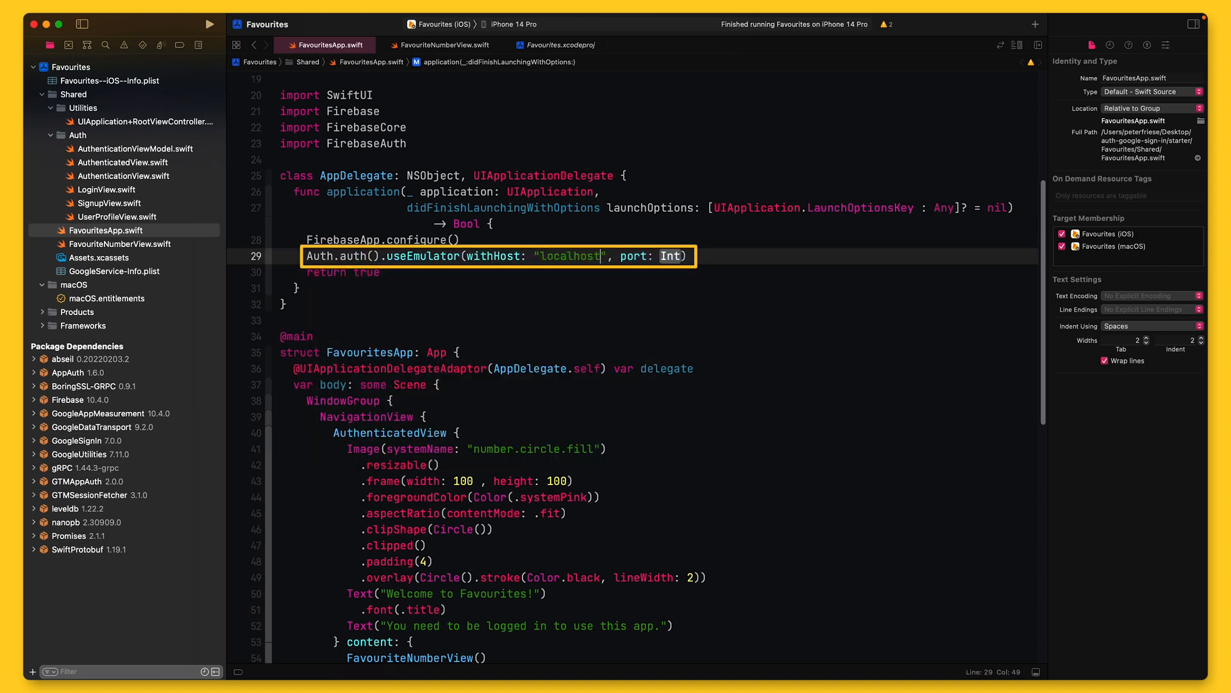
text(9099)
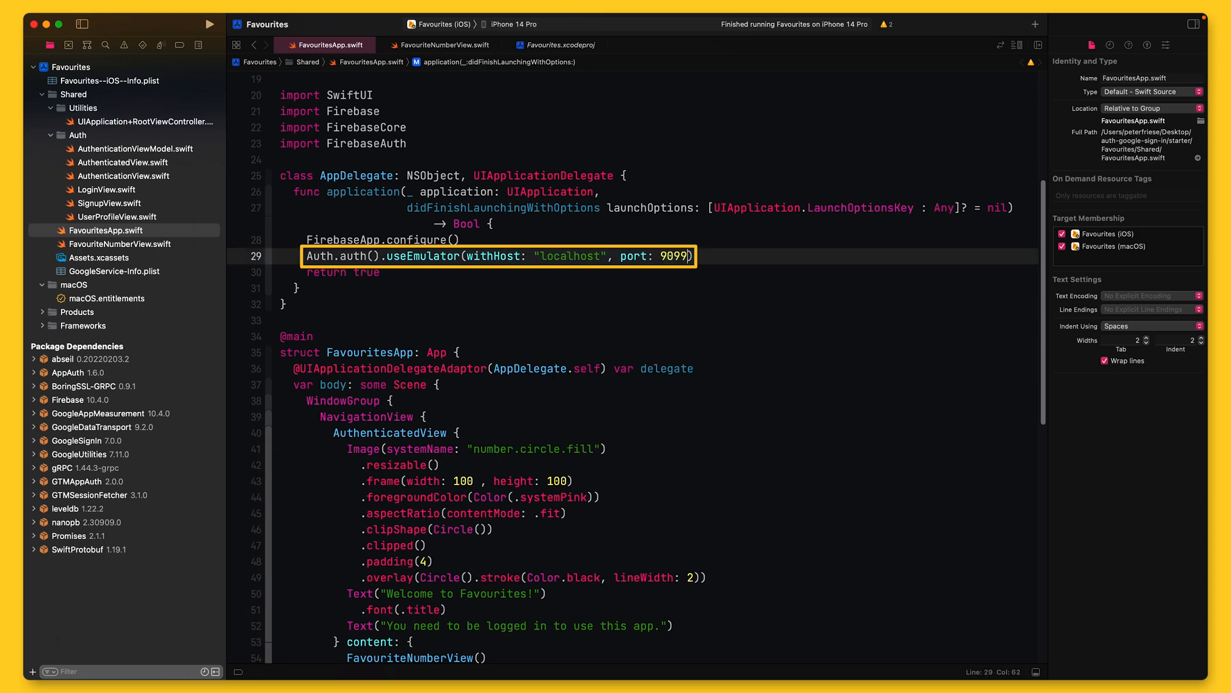
click(560, 257)
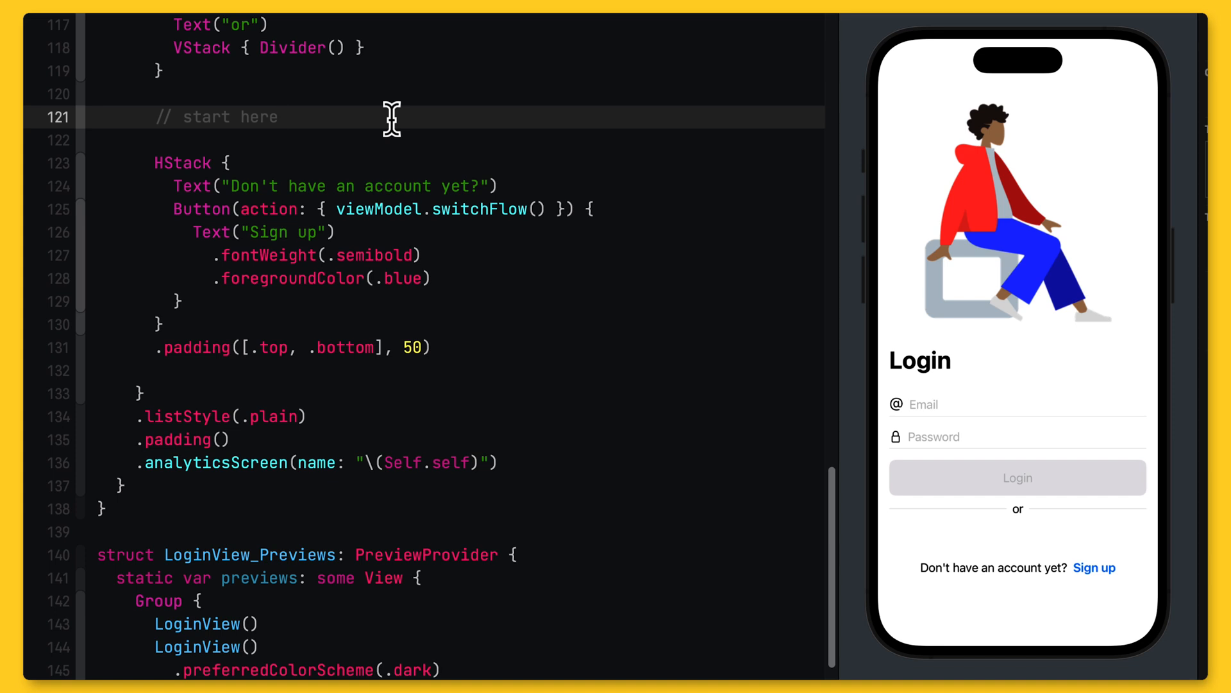
Replace the placeholder with a Button labelled "Sign in with Google" using .buttonStyle(.bordered)
click(279, 117)
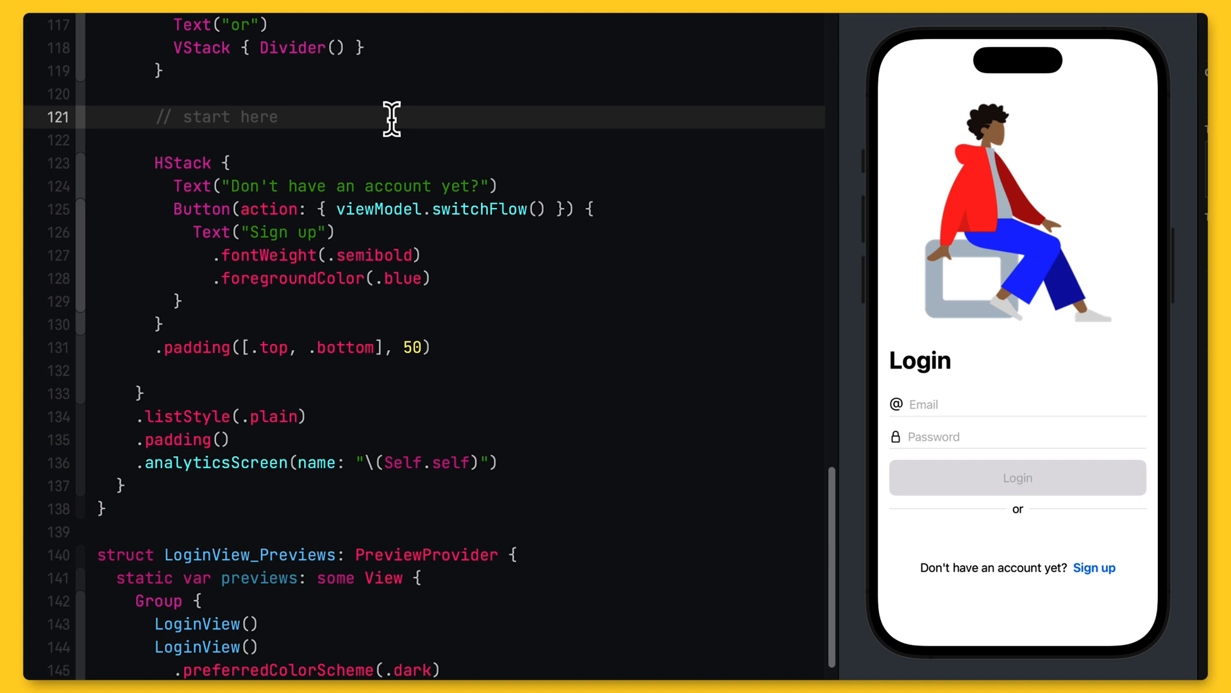
double_click(229, 117)
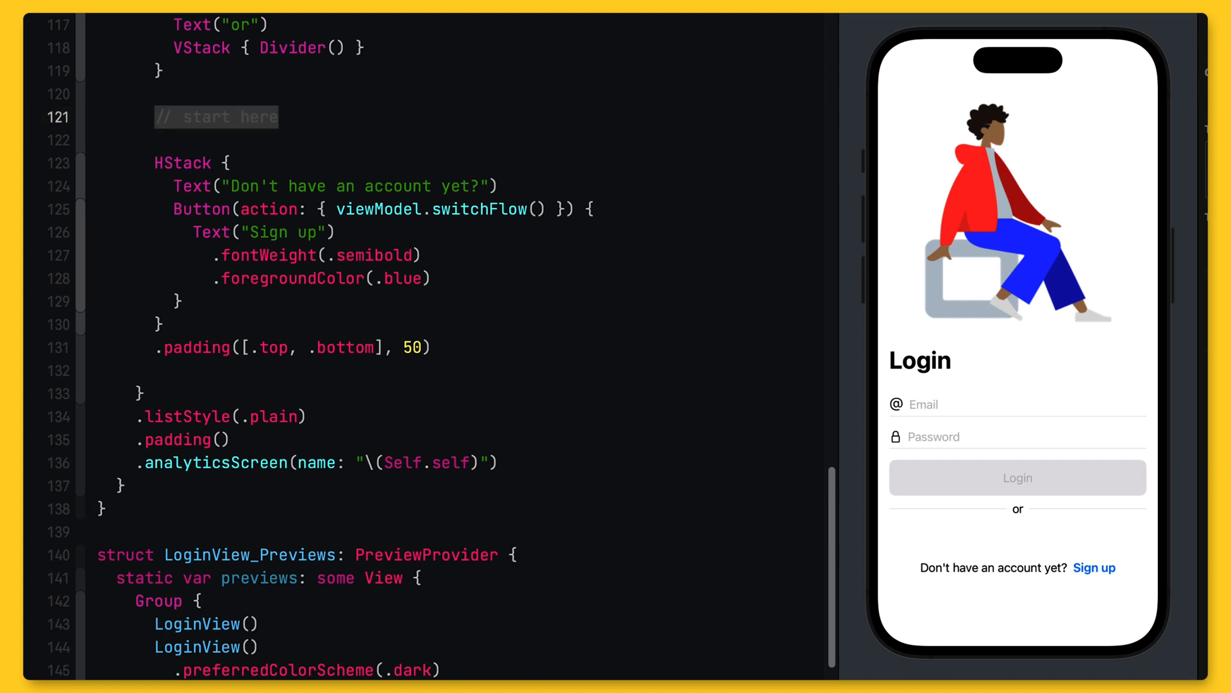
text(B)
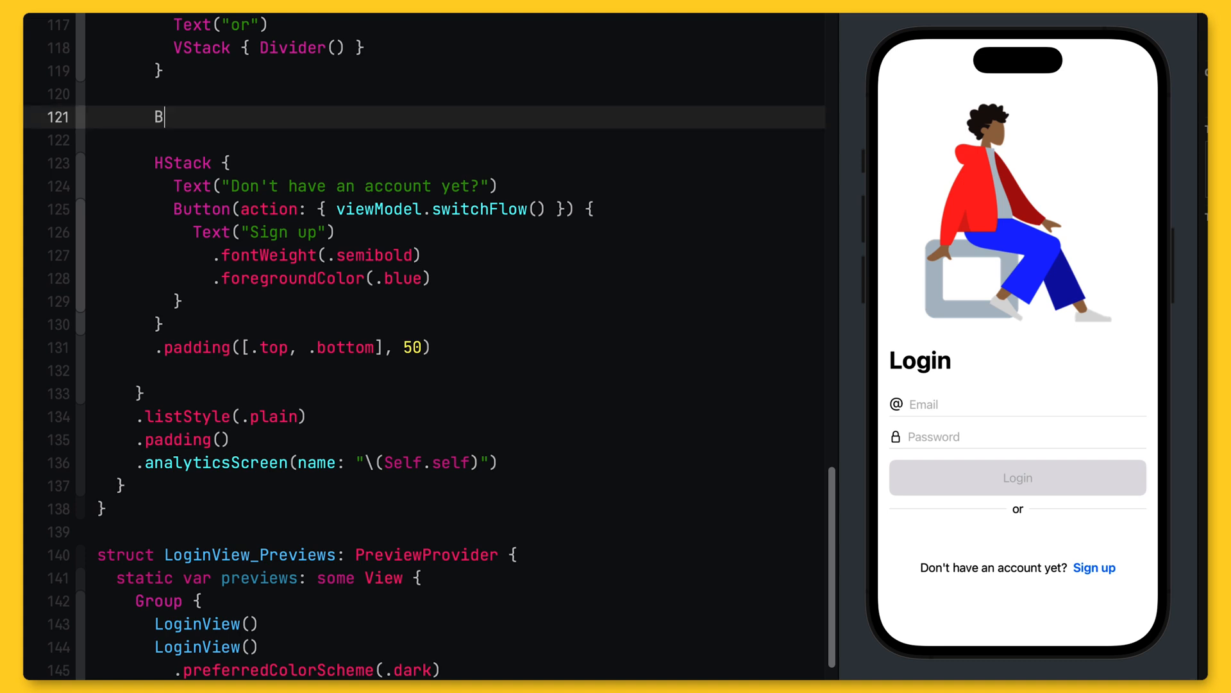
text(utton(action: {}) {)
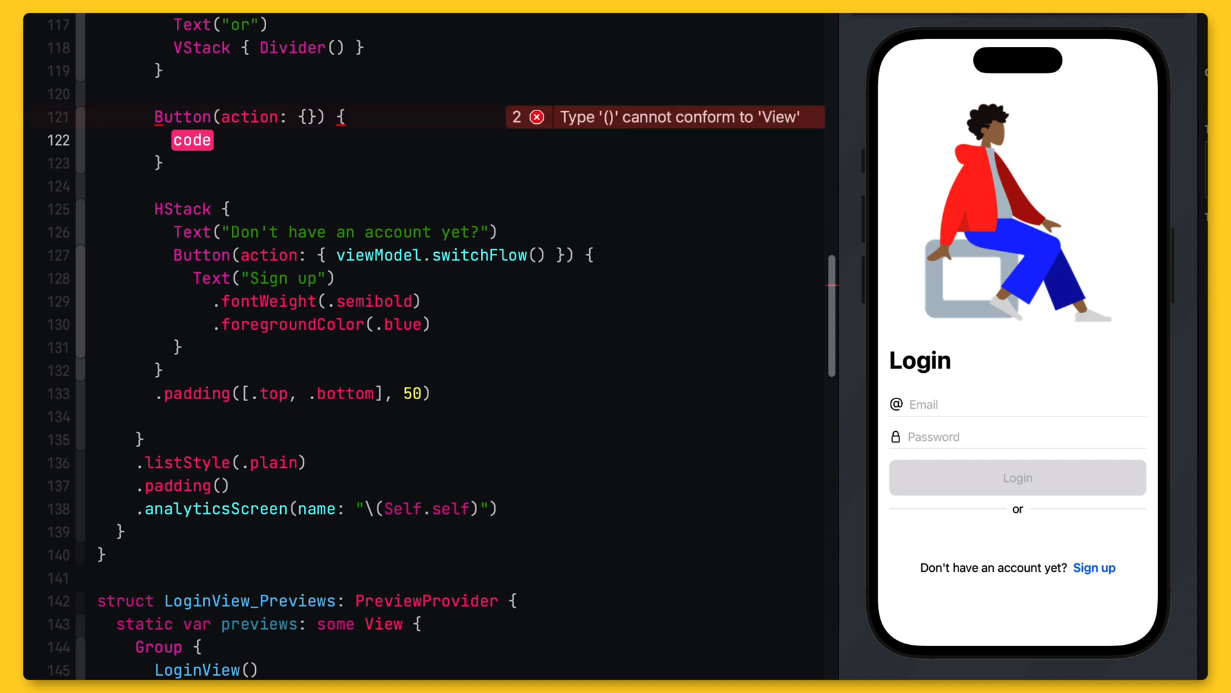
text(Text("Sign in w"))
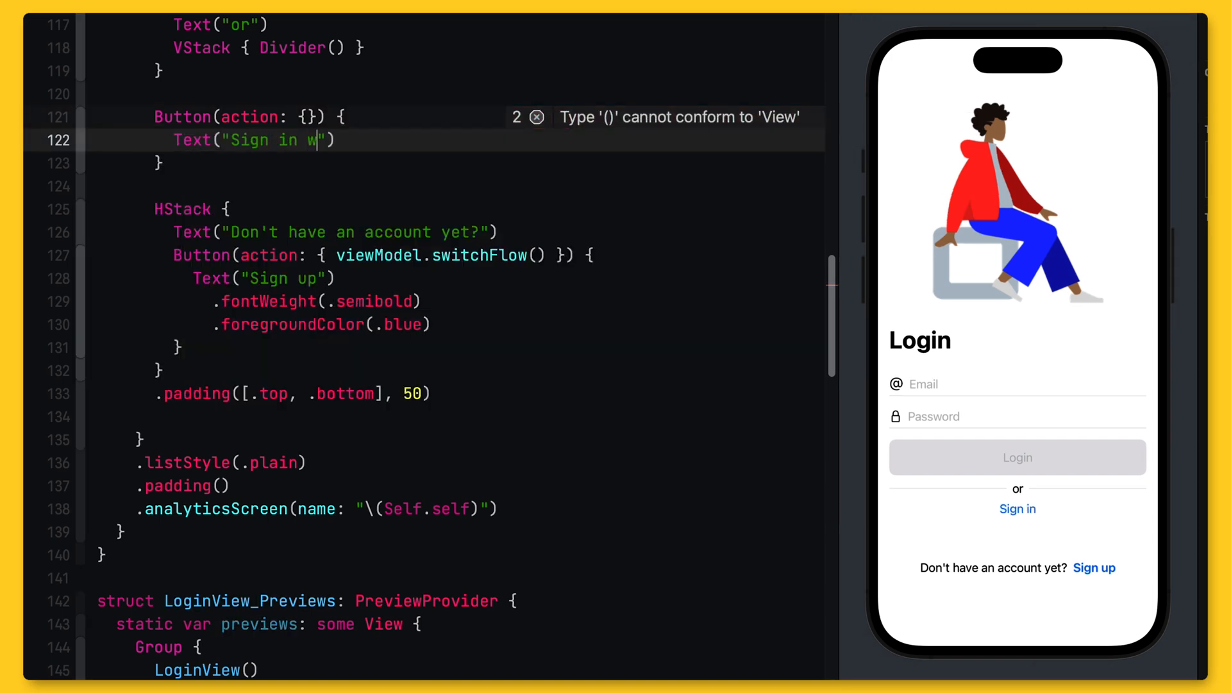
text(ith Google)
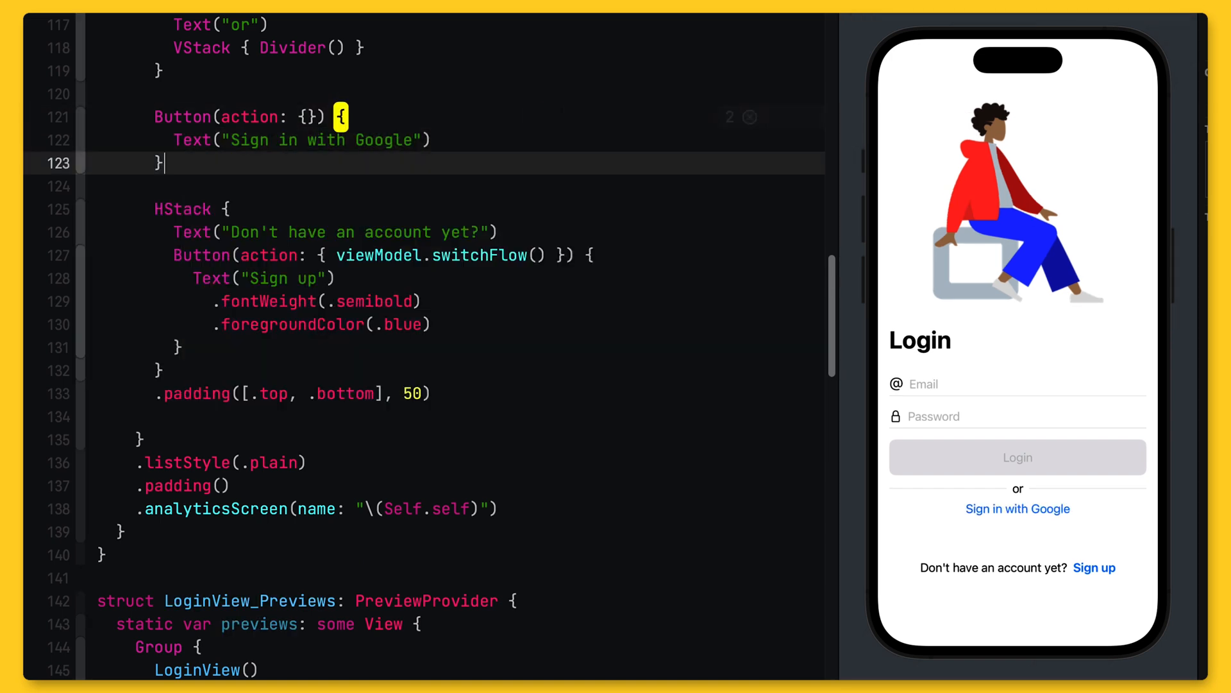
text(.)
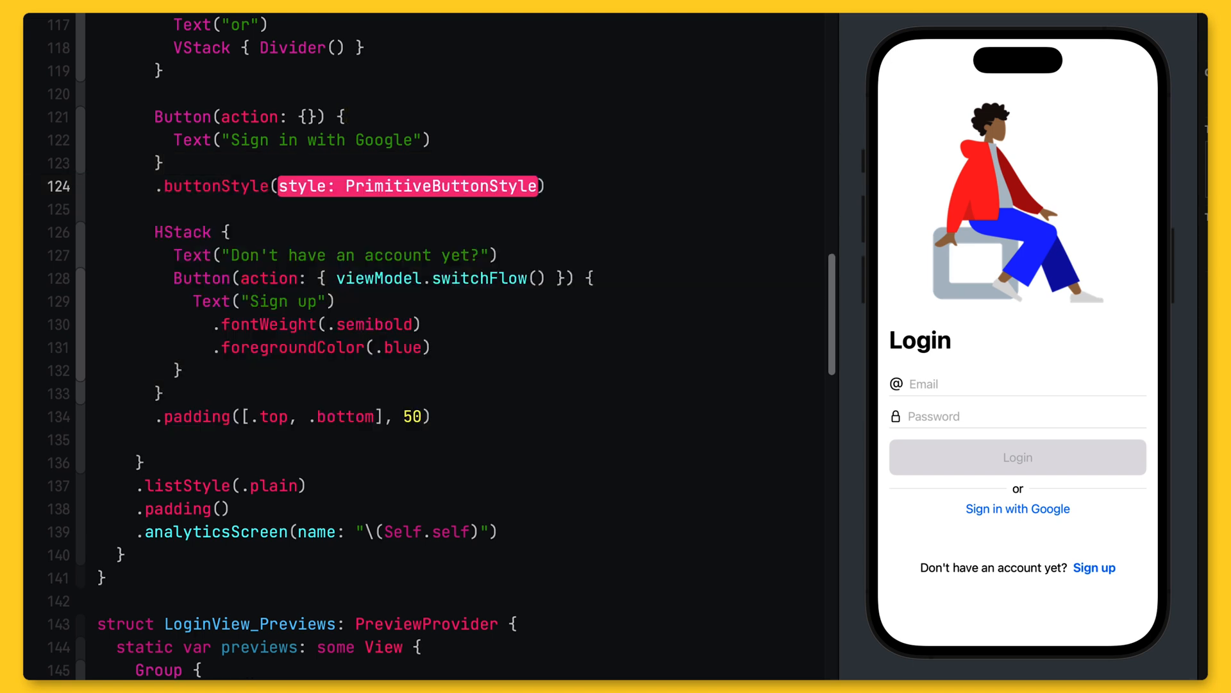
text(.bordered)
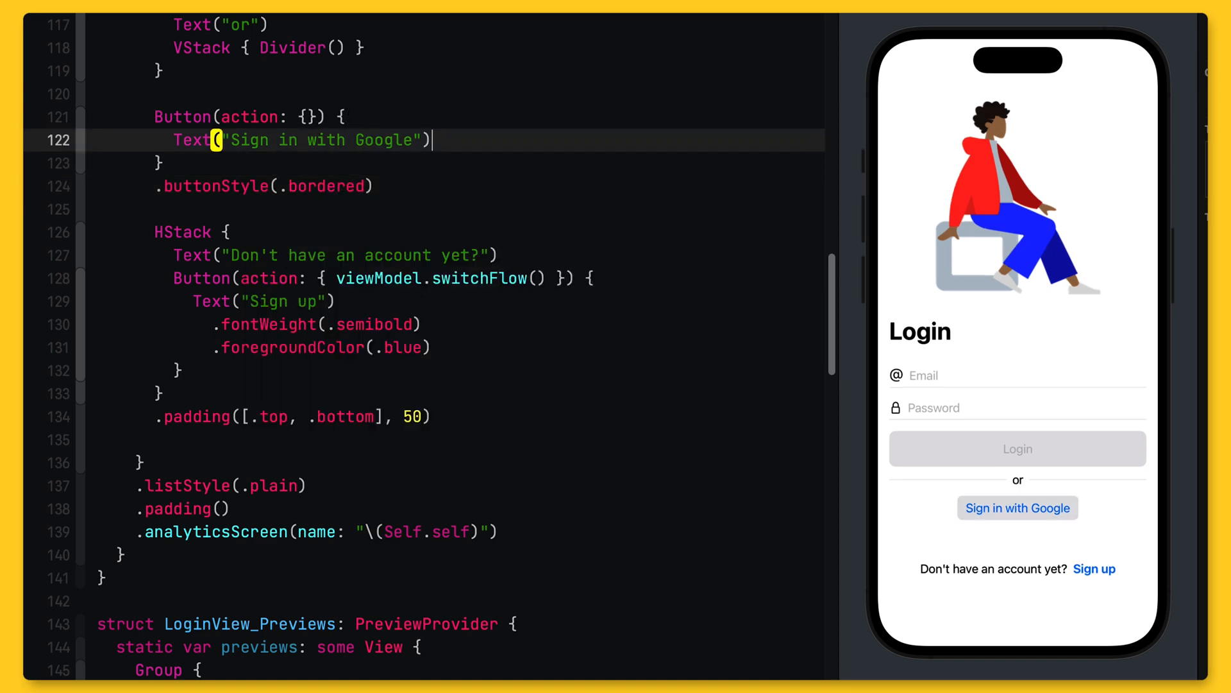
Give the label a foreground color, Google image background, .frame(maxWidth: .infinity) and vertical padding
text(.foregroundColor(colorScheme == .dark ? .white : .black)
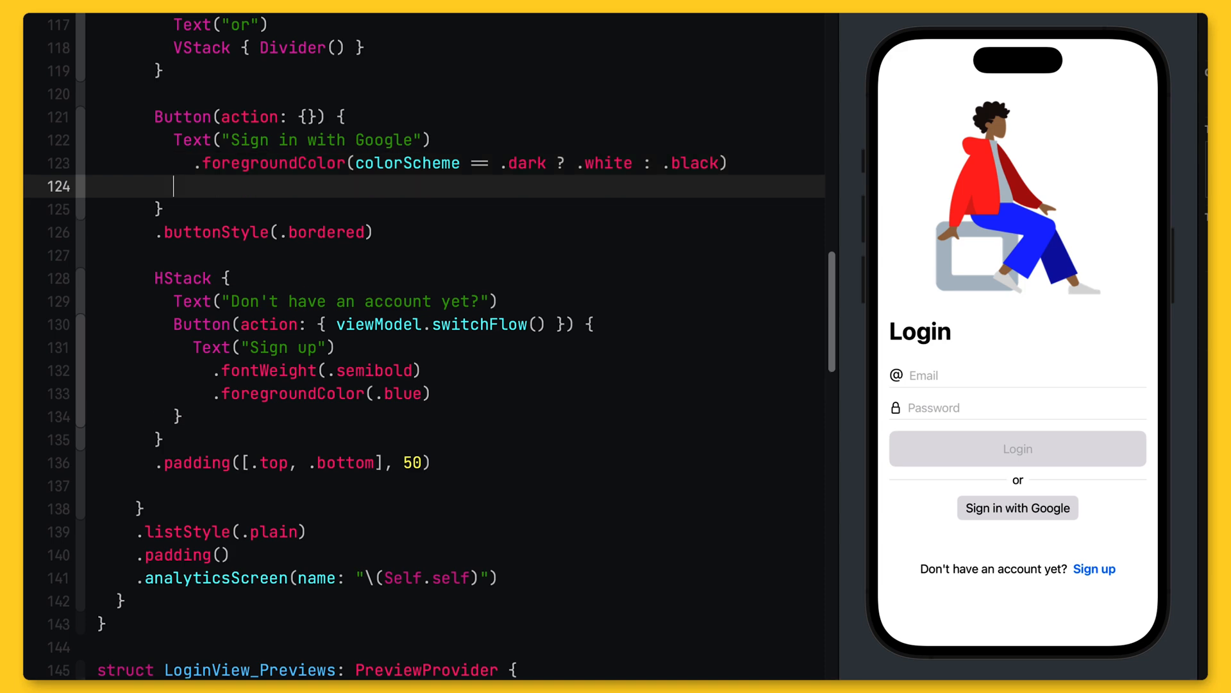
text(.background(alignment: .leading) {)
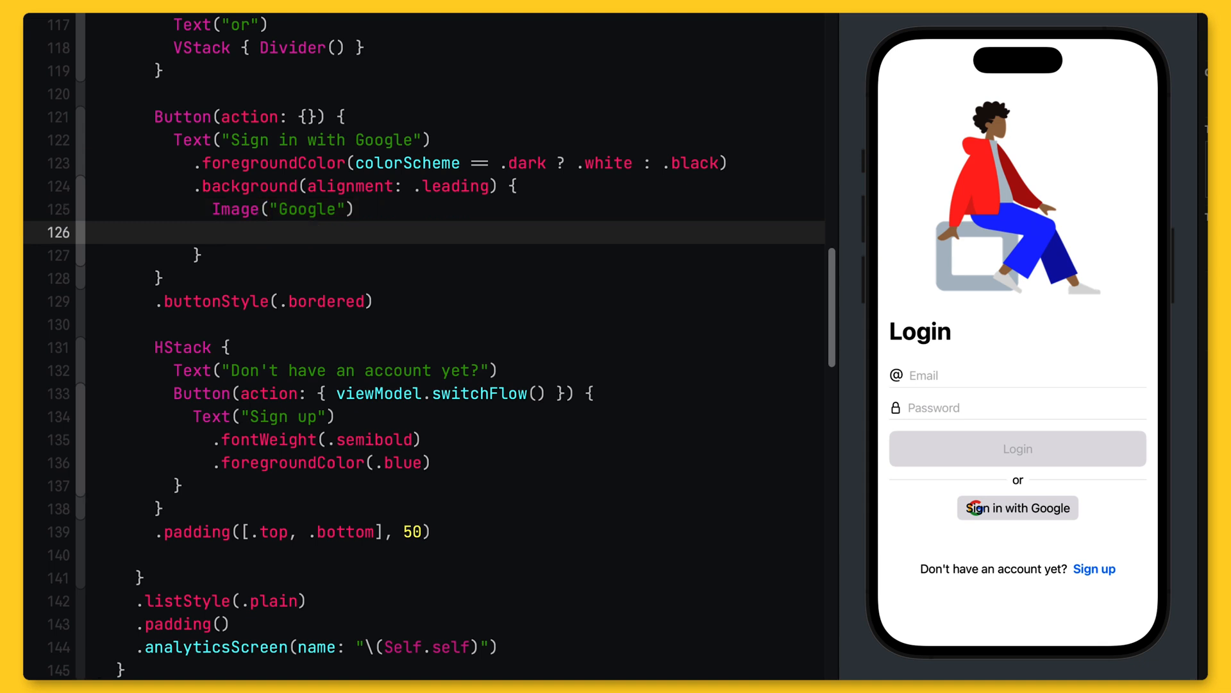
text(.framewia)
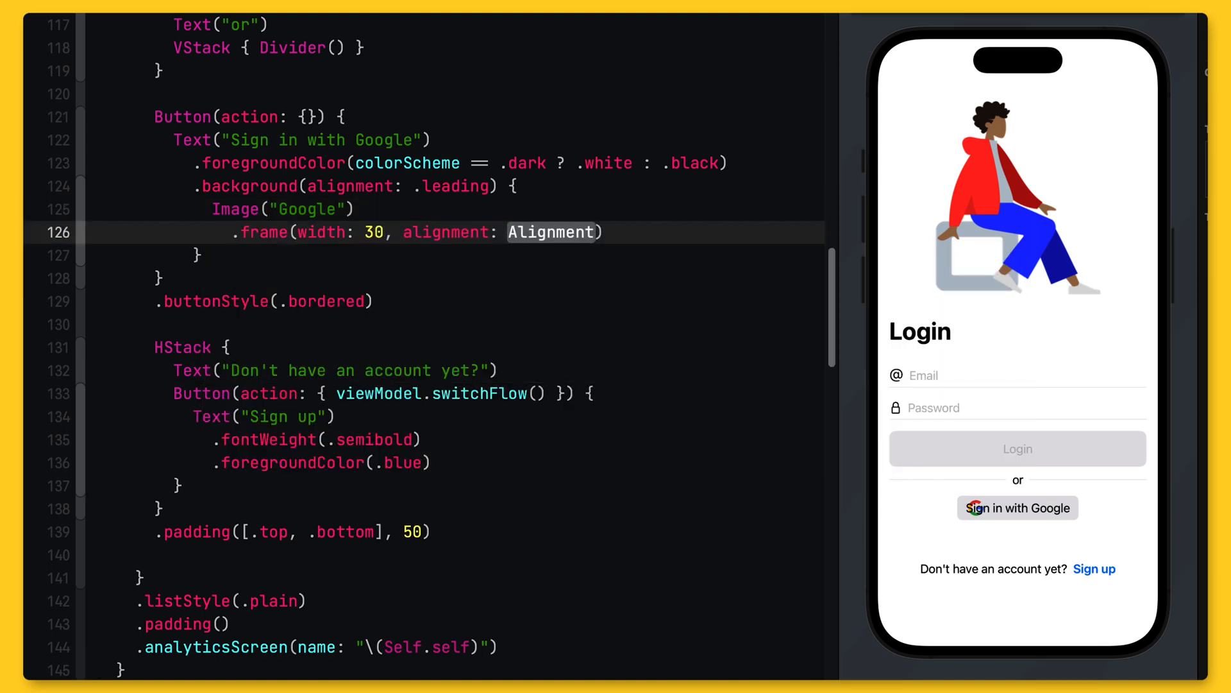
text(.center)
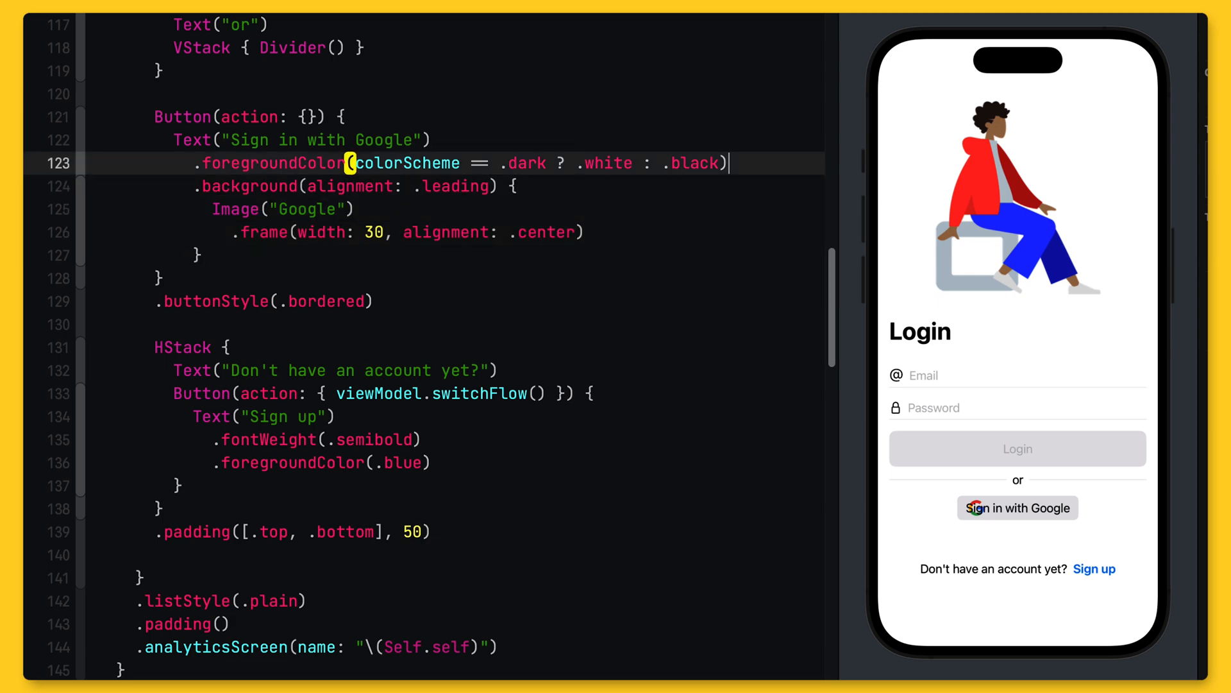
text(.fr)
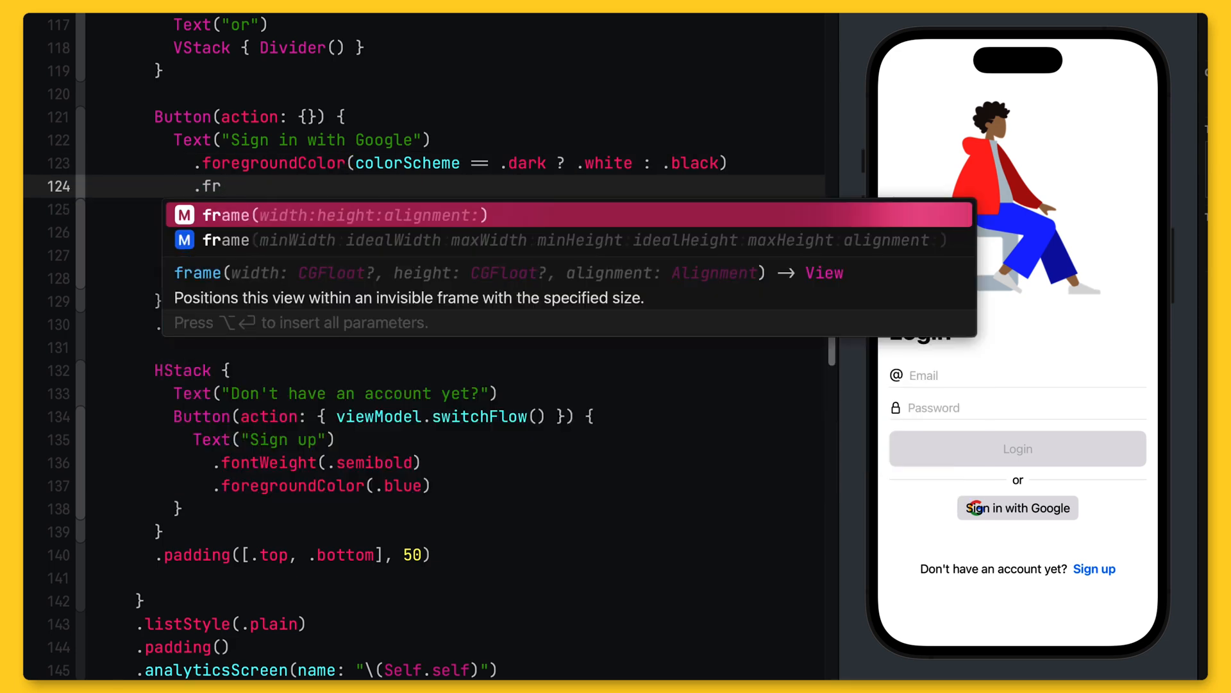
text(ame(maxWidth: CGFloat?)
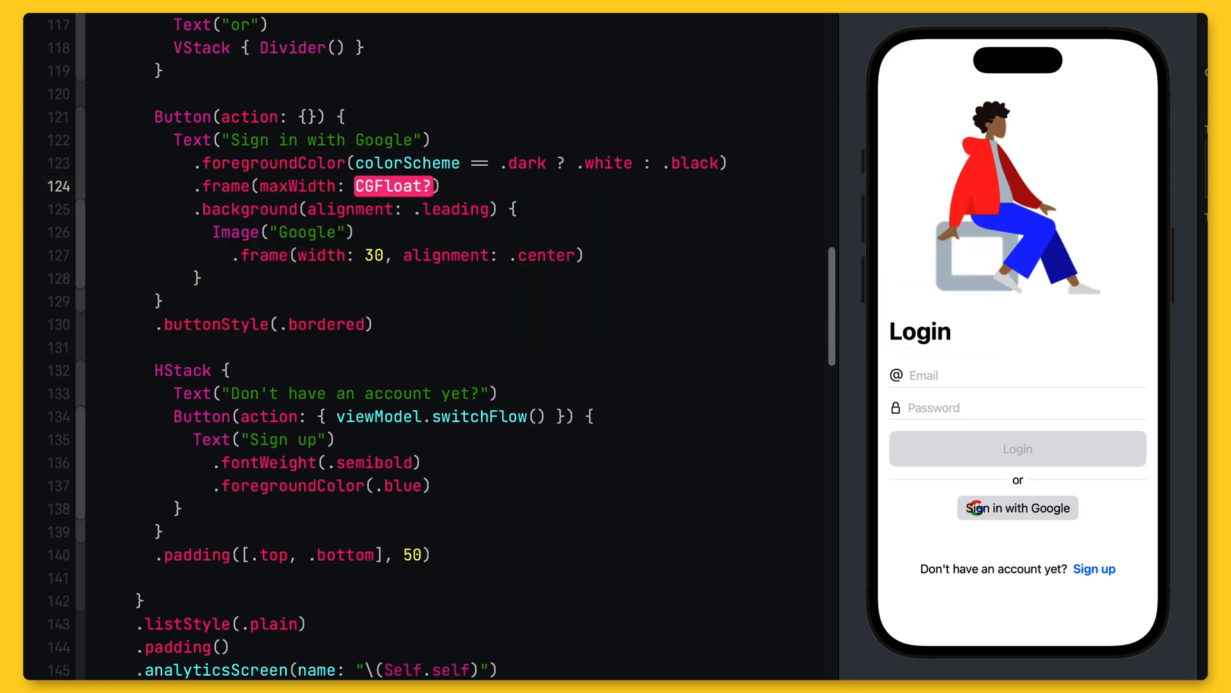
text(.infinity)
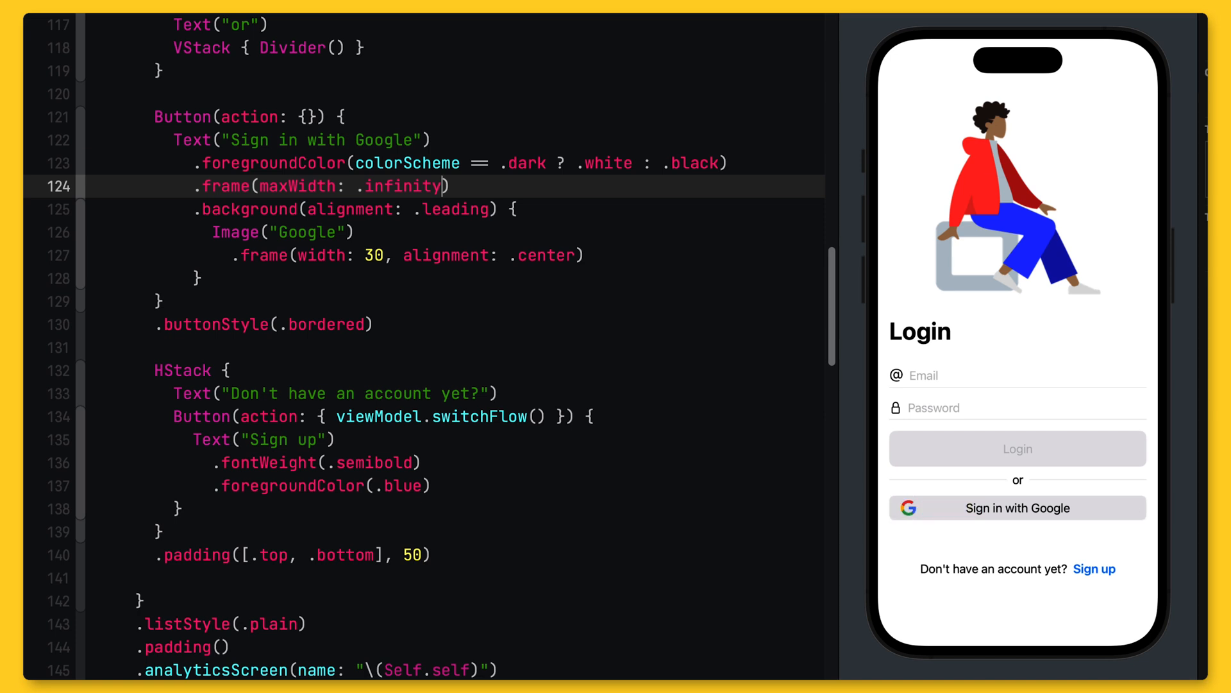
key(return)
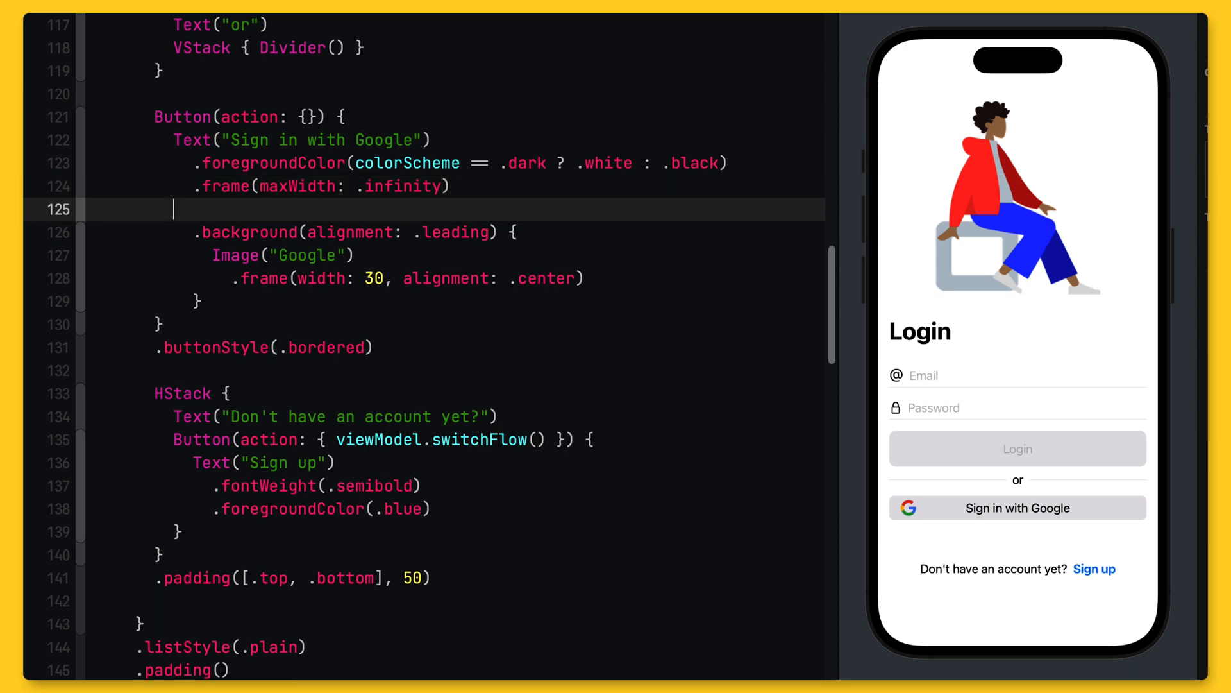
text(.padding(.vertical, 8)
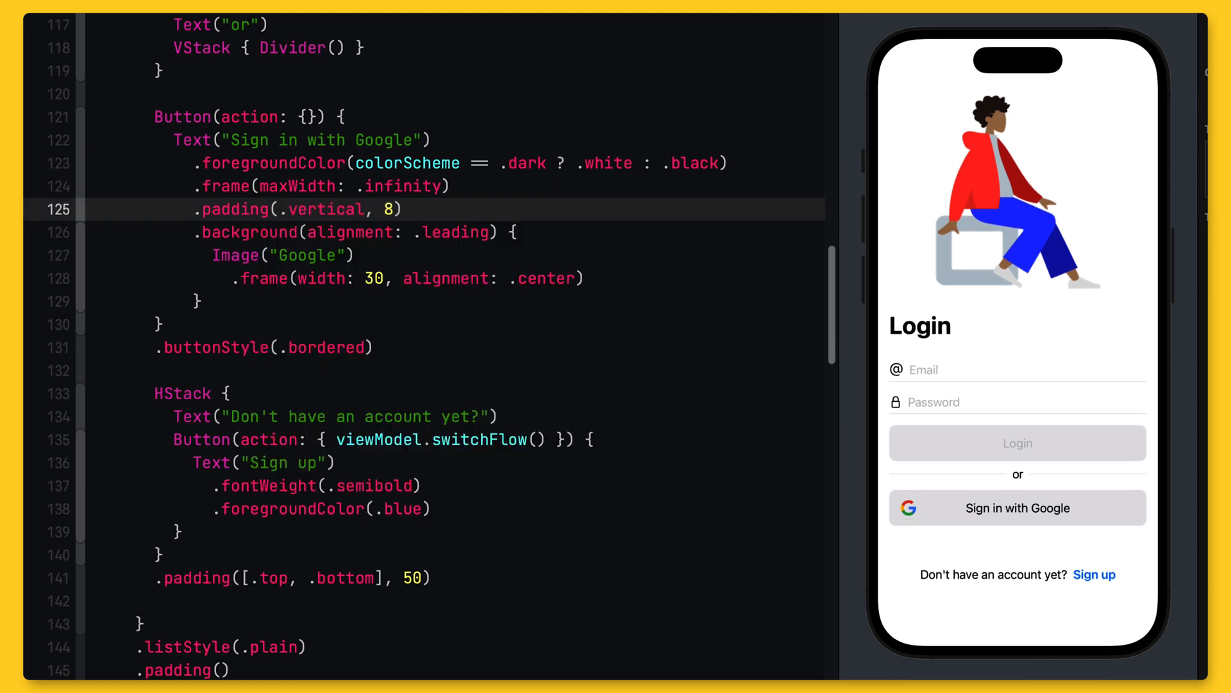
Wire the button's action to signInWithGoogle
click(222, 117)
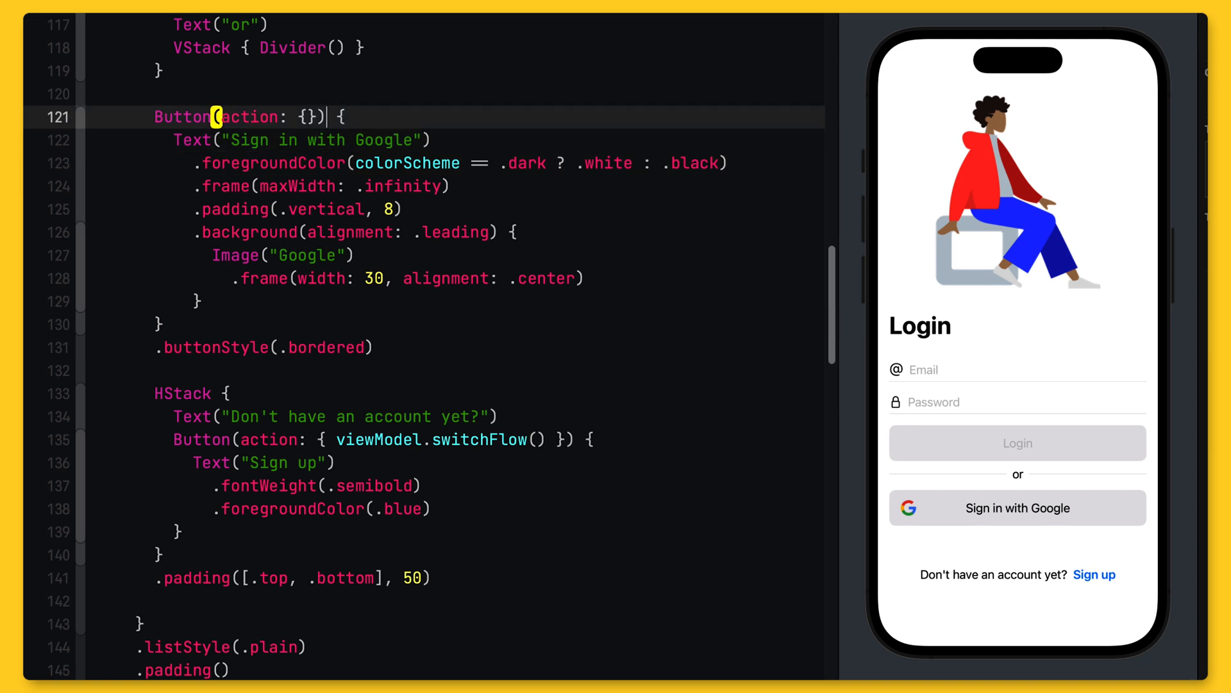
key(Backspace)
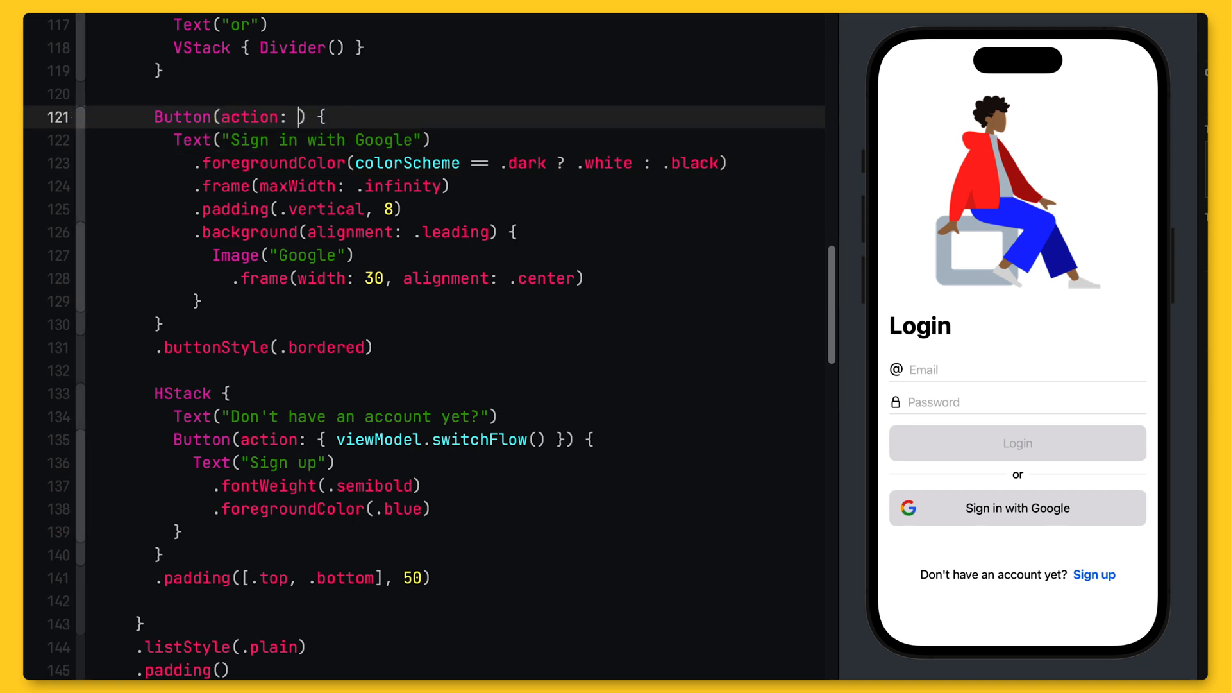
text(signInWithGoogle)
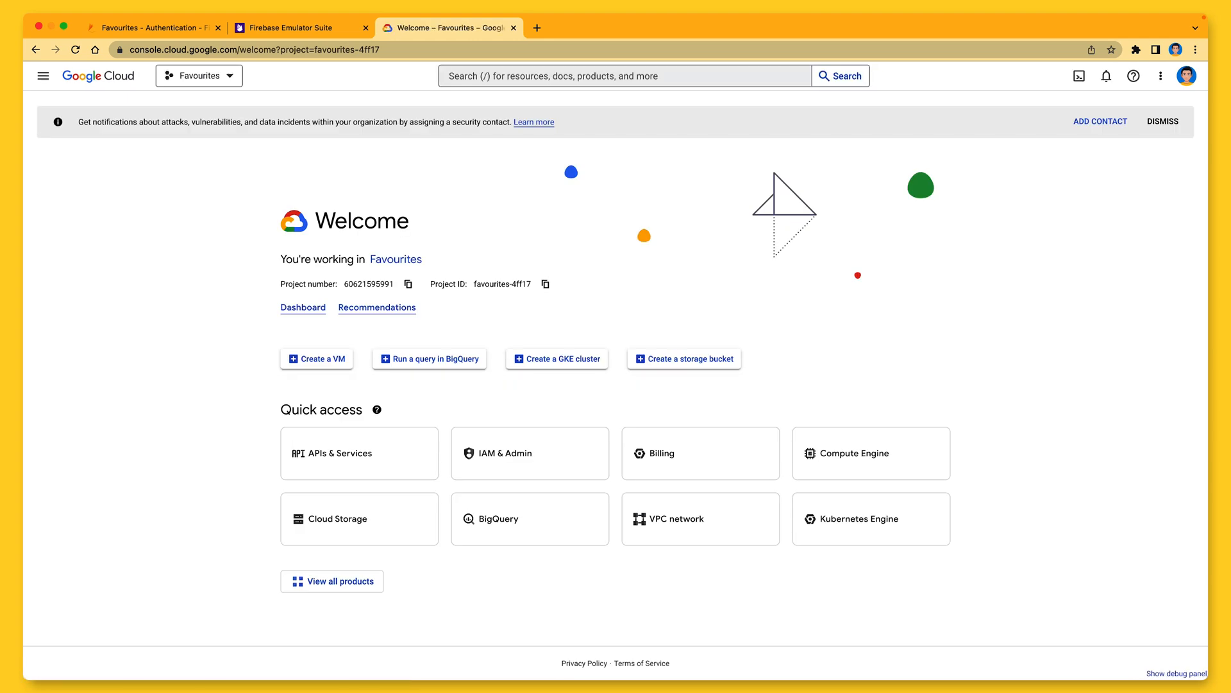
mouse_move(43, 75)
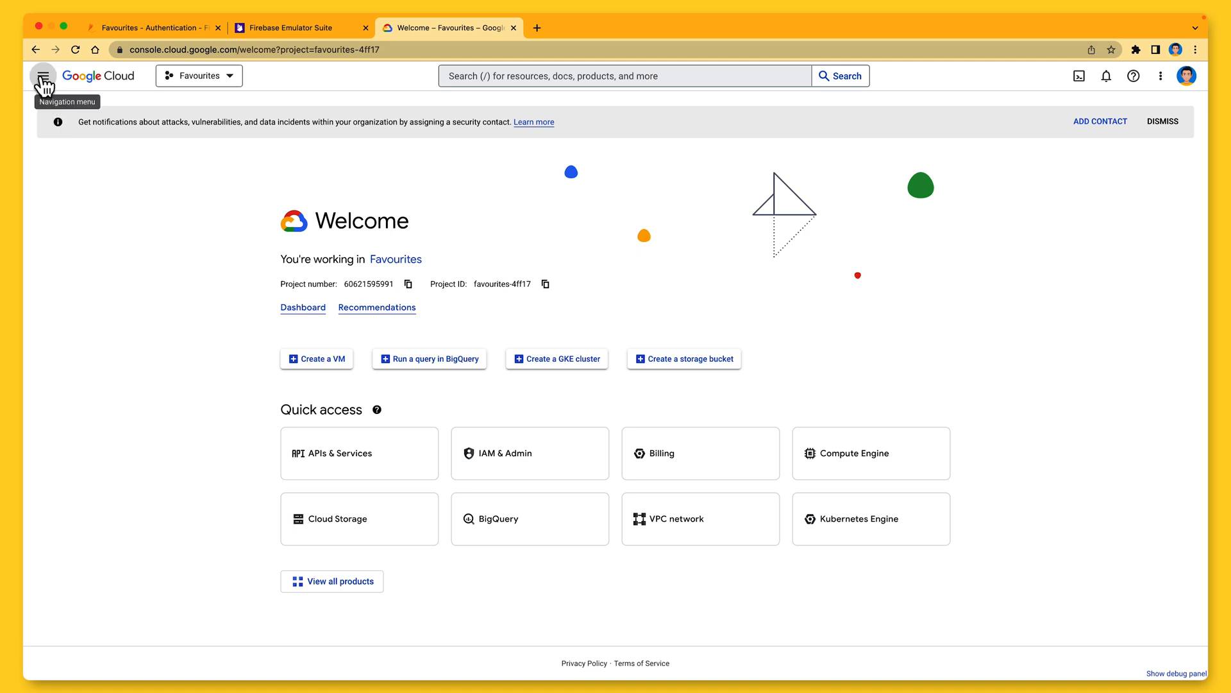
Review the Favourites iOS OAuth client under APIs & Services > Credentials, then return to Xcode
click(43, 76)
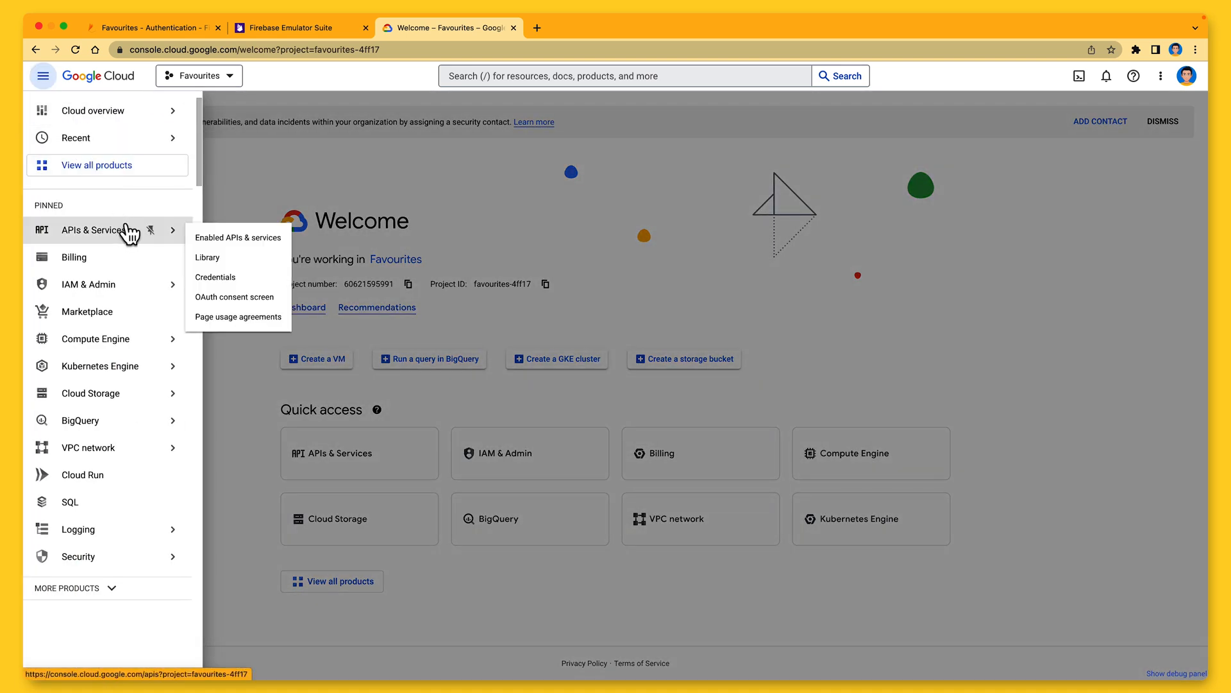
mouse_move(214, 277)
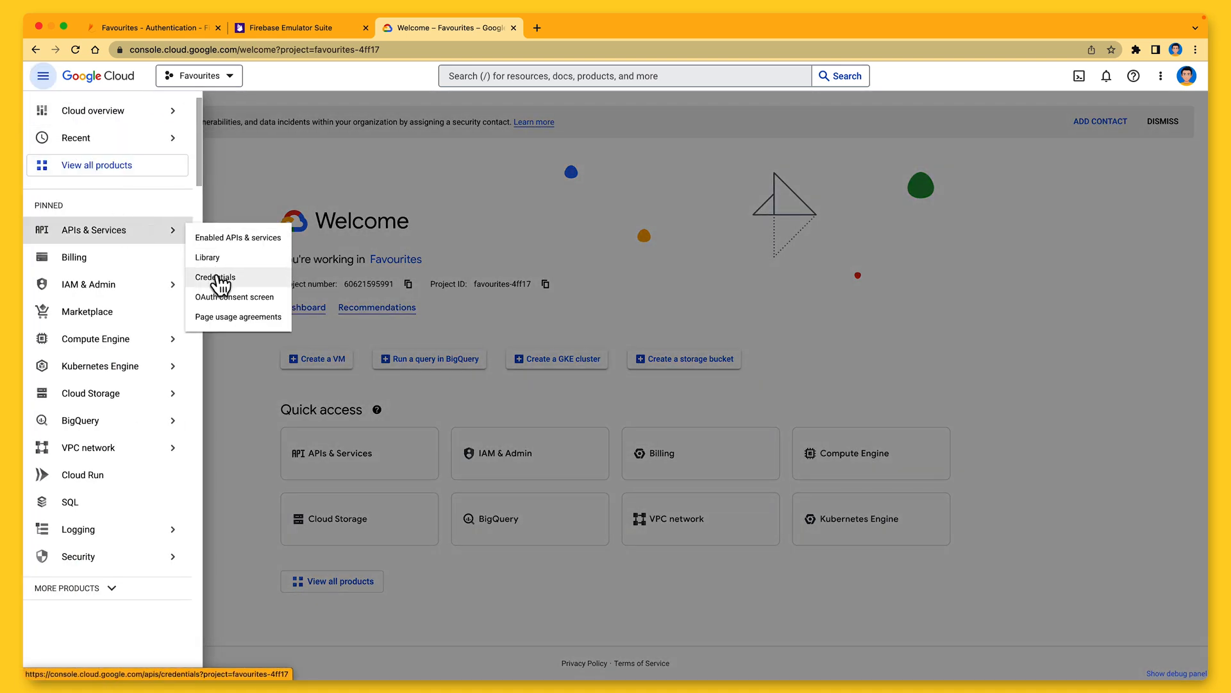
click(214, 277)
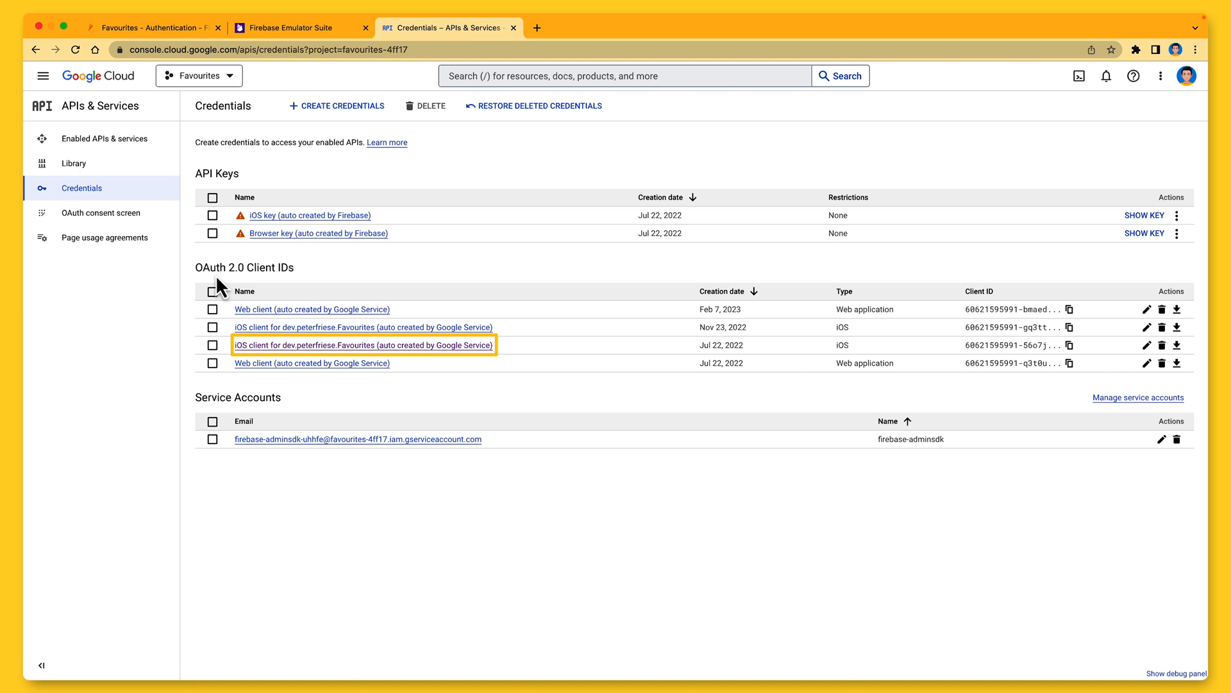
mouse_move(311, 345)
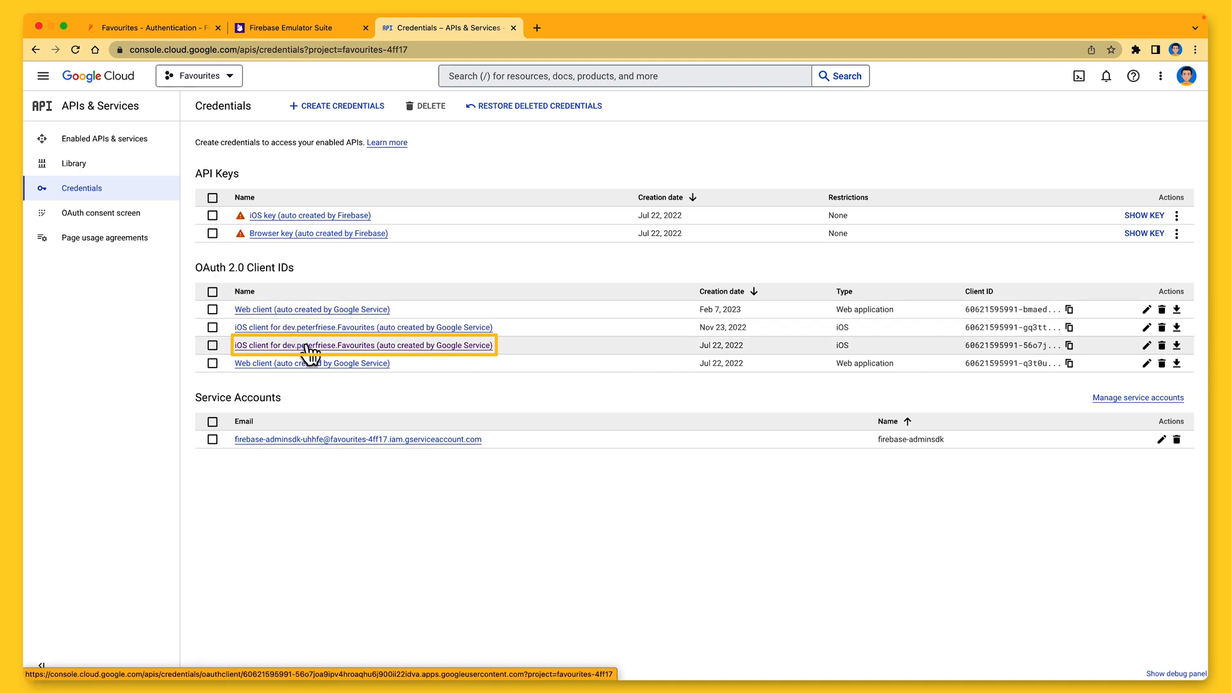
click(361, 345)
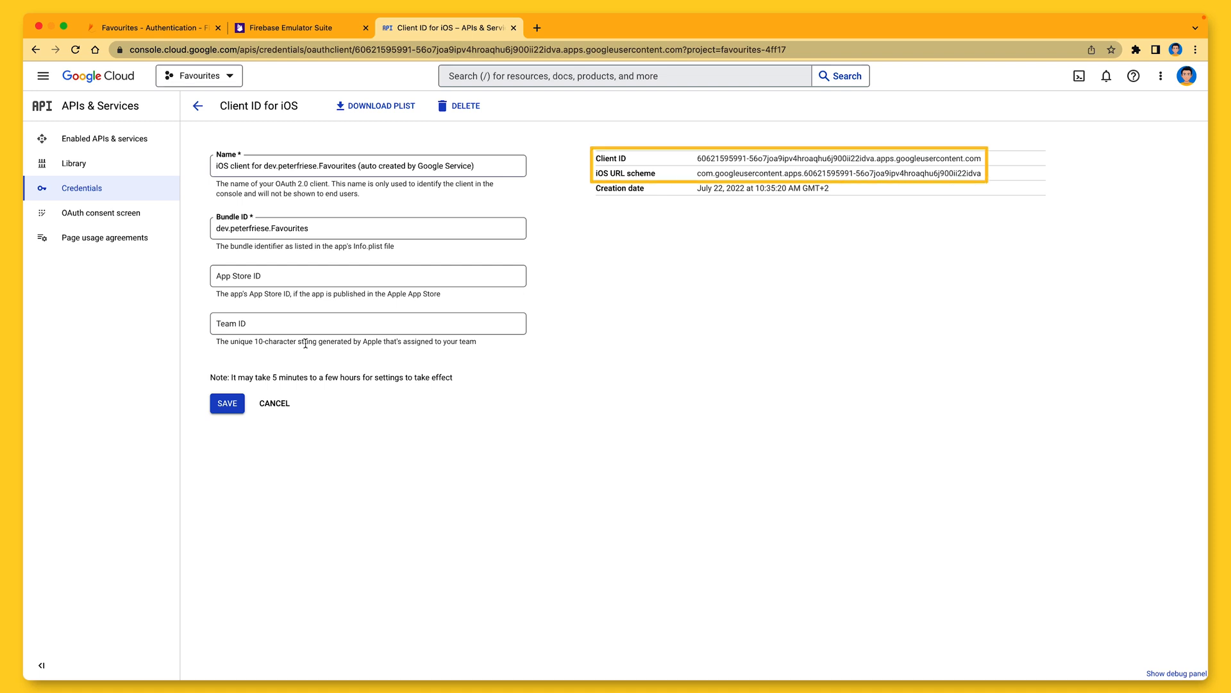
click(784, 158)
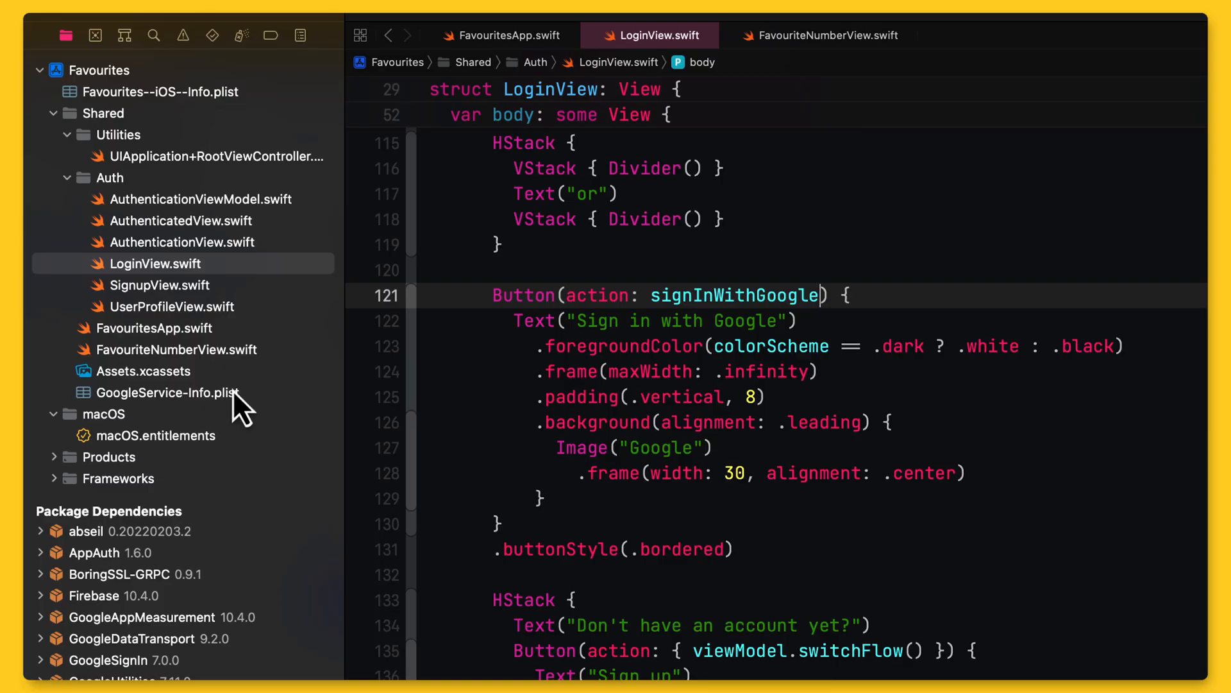
Copy the CLIENT_ID value from GoogleService-Info.plist and go to the Favourites project settings
click(165, 392)
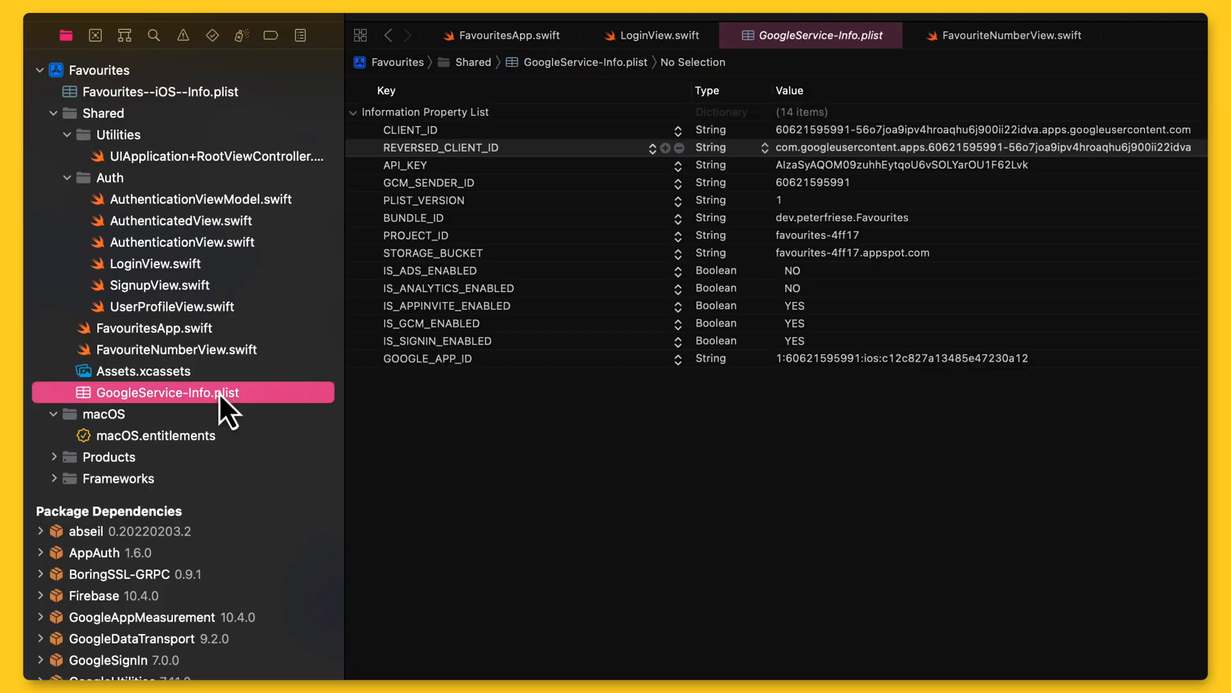
mouse_move(825, 162)
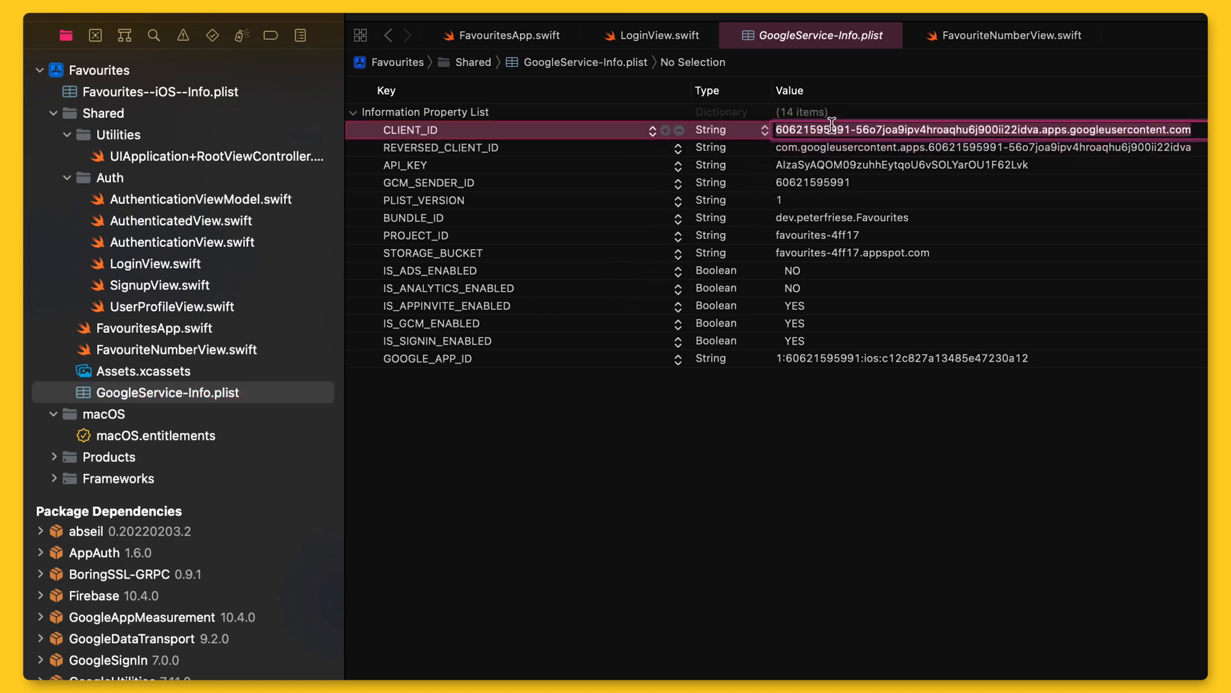
click(440, 148)
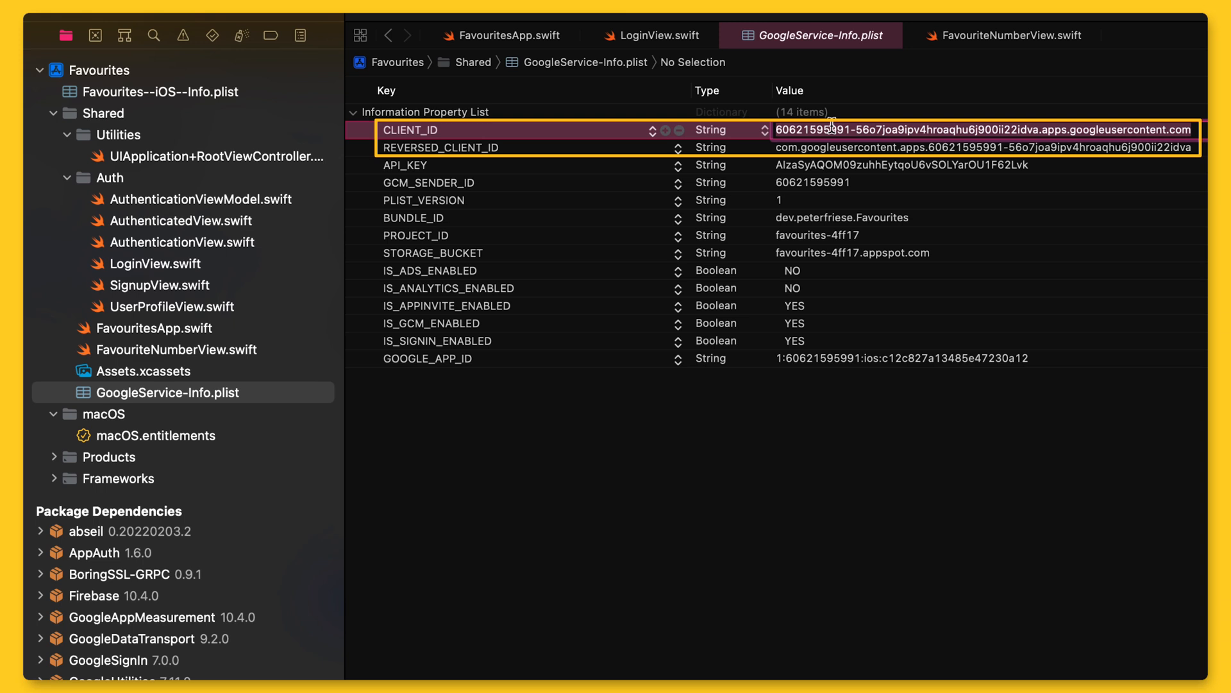
right_click(863, 130)
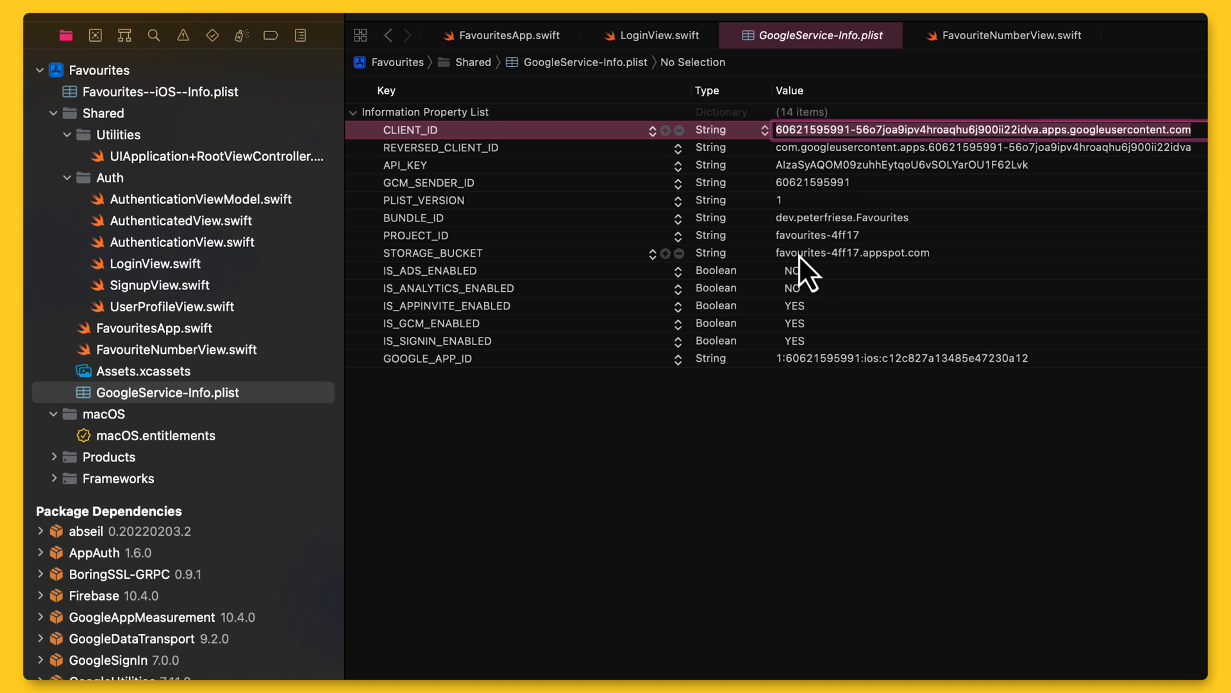
mouse_move(429, 169)
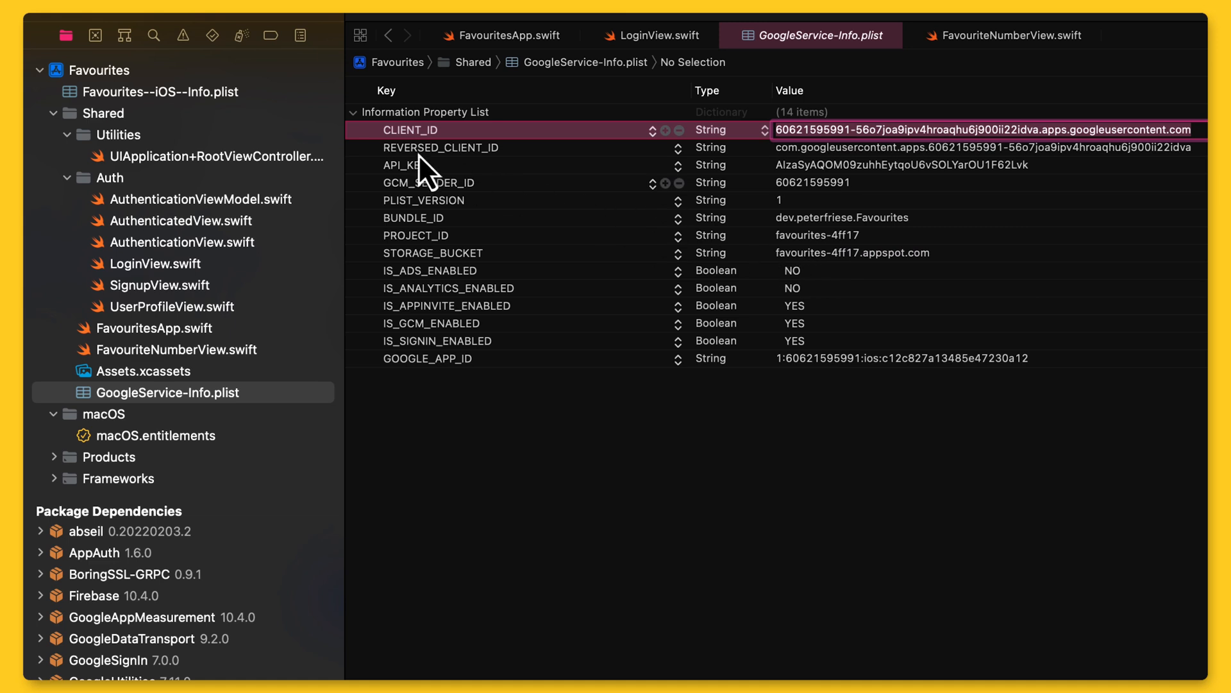
click(94, 54)
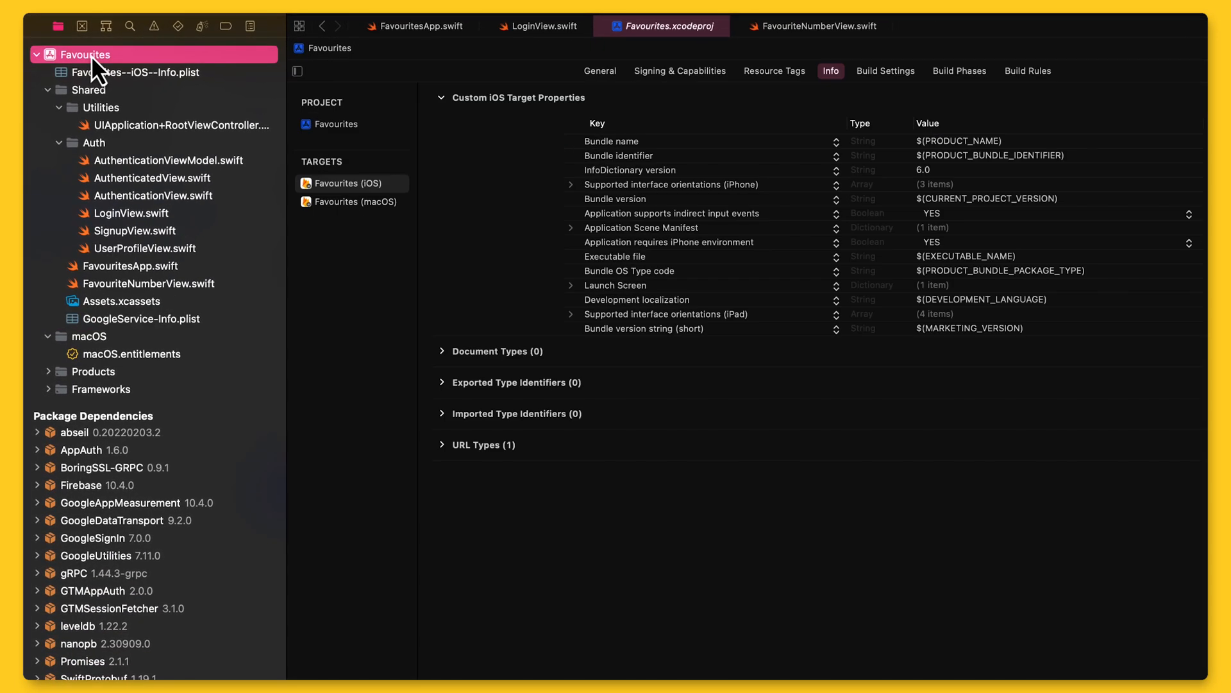
Add a GIDClientID custom property to the Favourites (iOS) target holding the pasted client ID
click(349, 183)
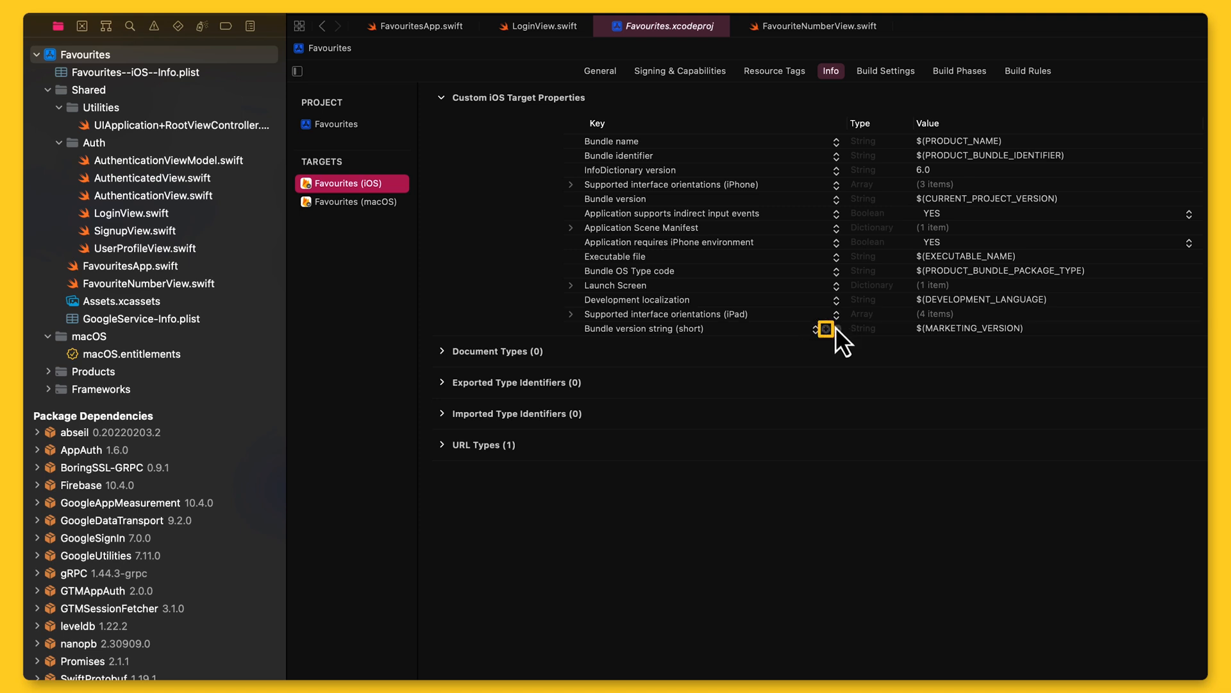
click(823, 328)
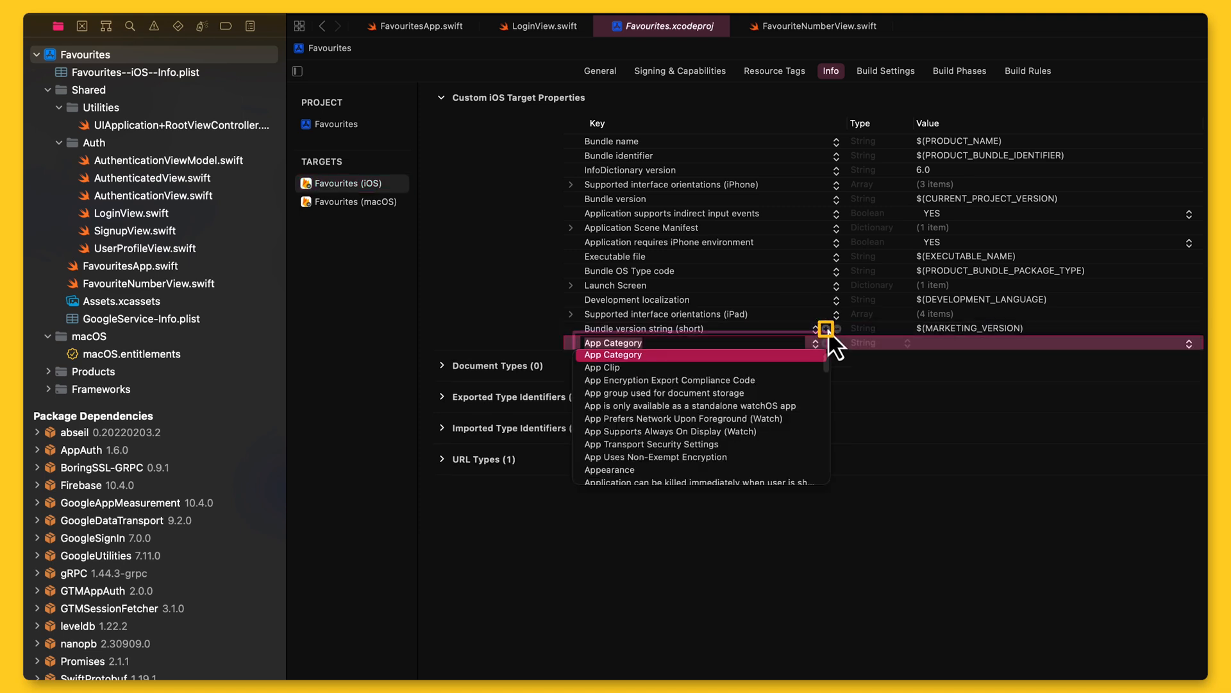
mouse_move(829, 345)
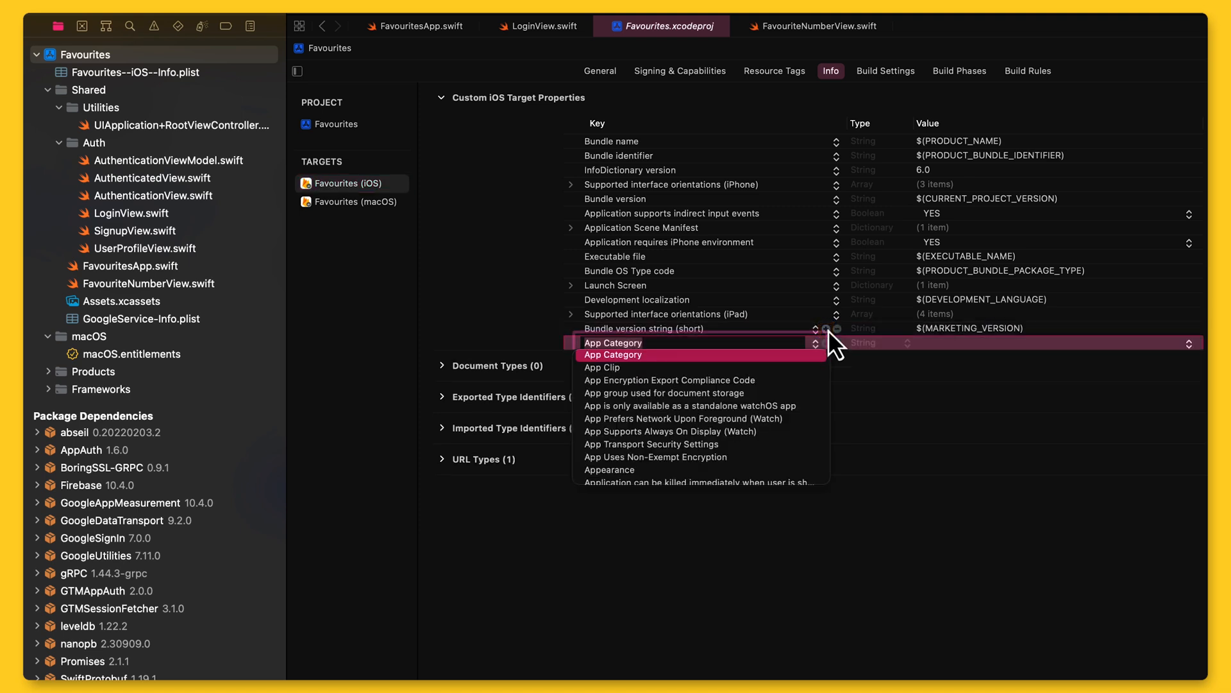
text(Gi)
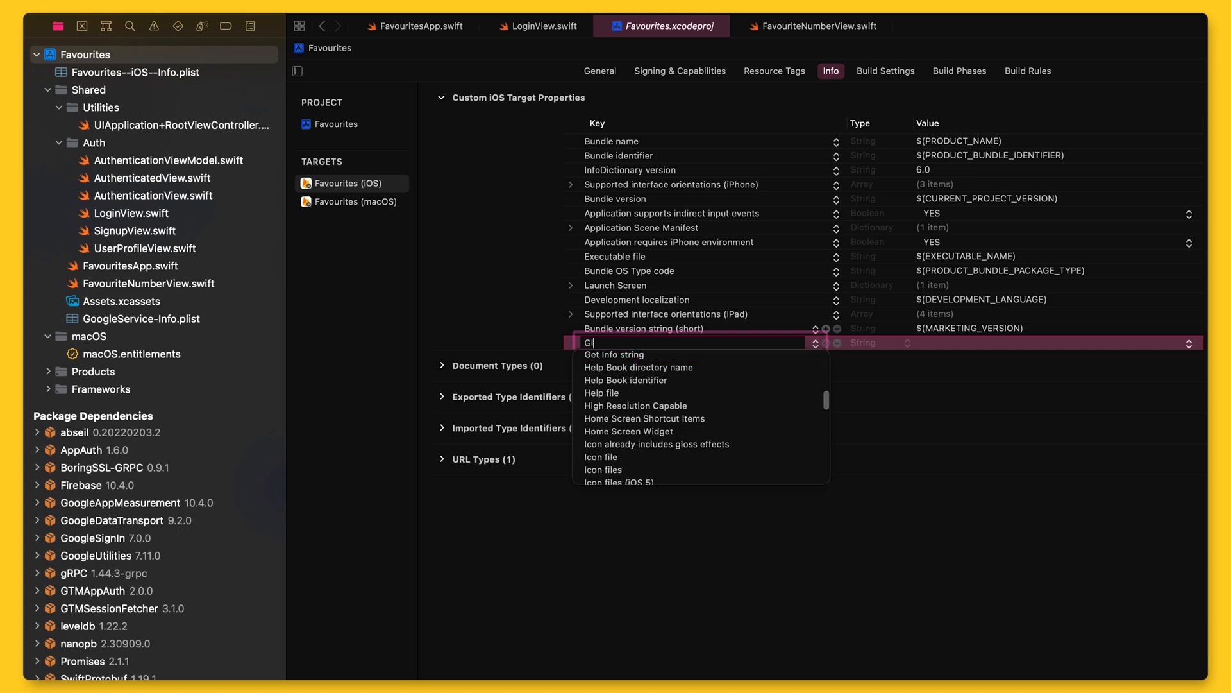
text(DClientID)
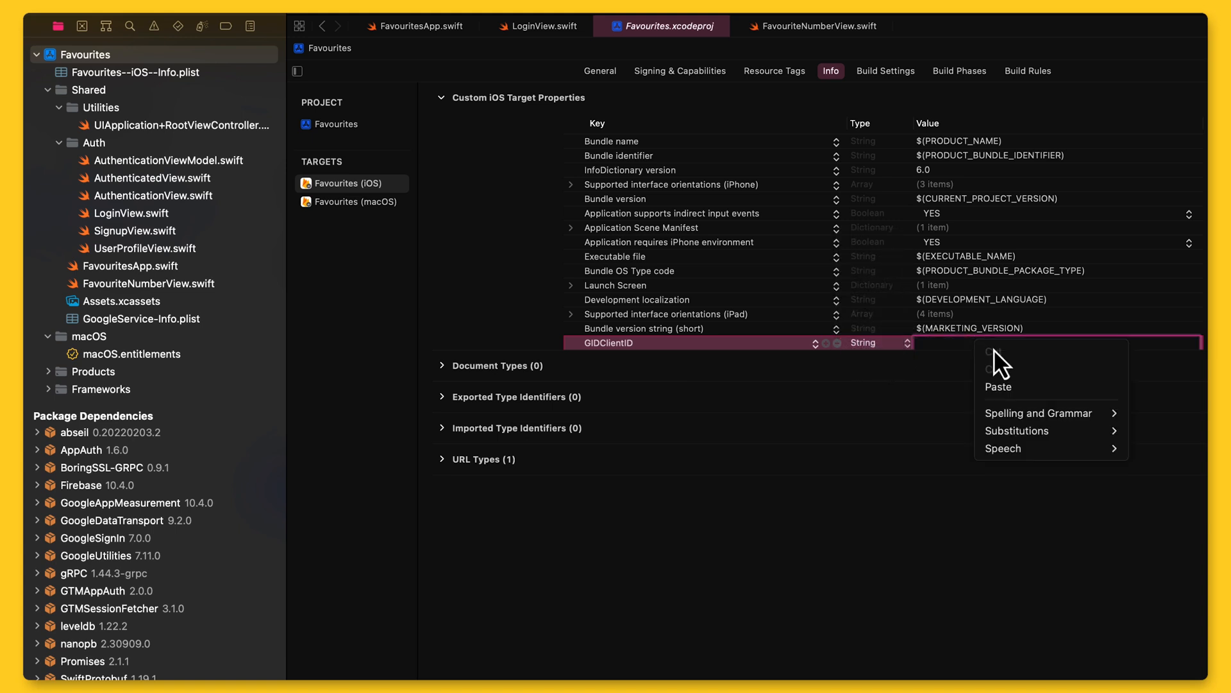
click(998, 386)
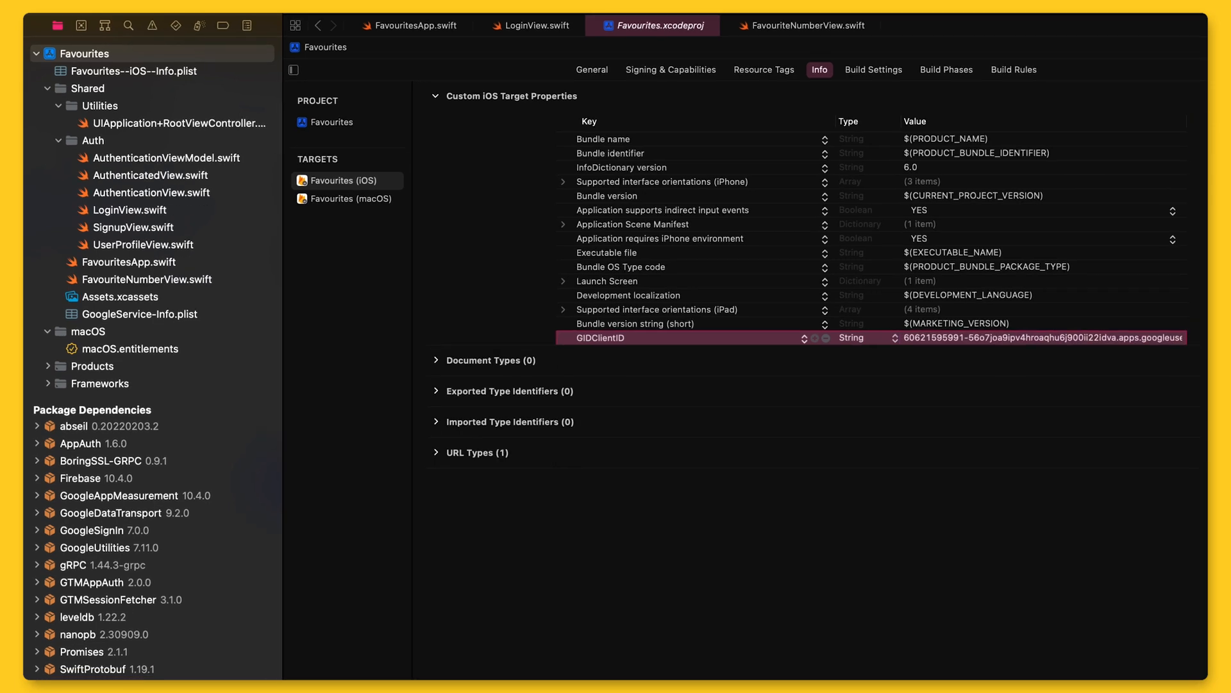
In AuthenticationViewModel import GoogleSignIn and GoogleSignInSwift, and guard for FirebaseApp's clientID with a fatalError
click(154, 142)
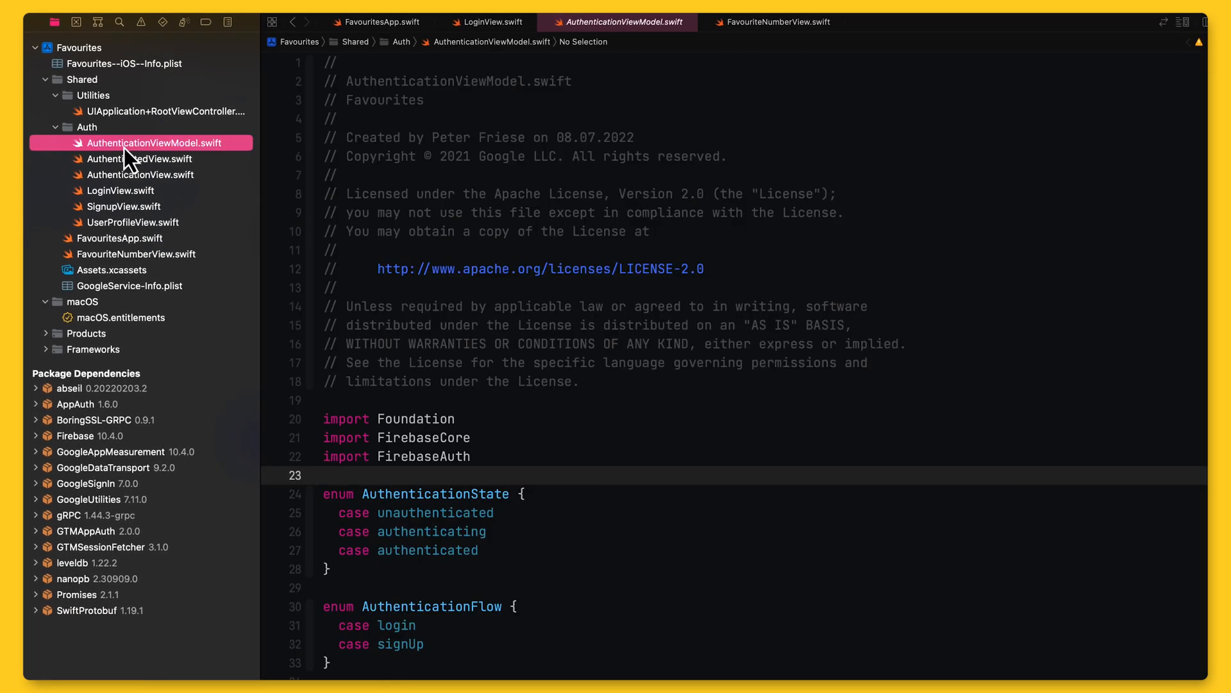
mouse_move(414, 407)
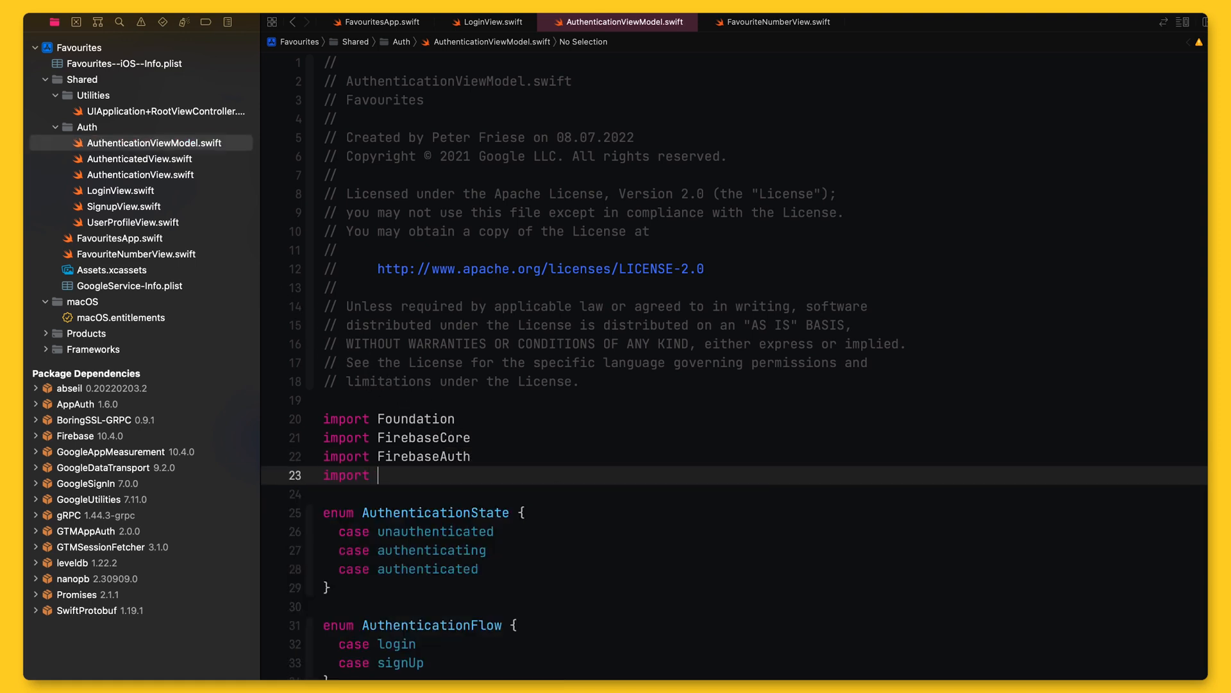
text(GoogleSignIn)
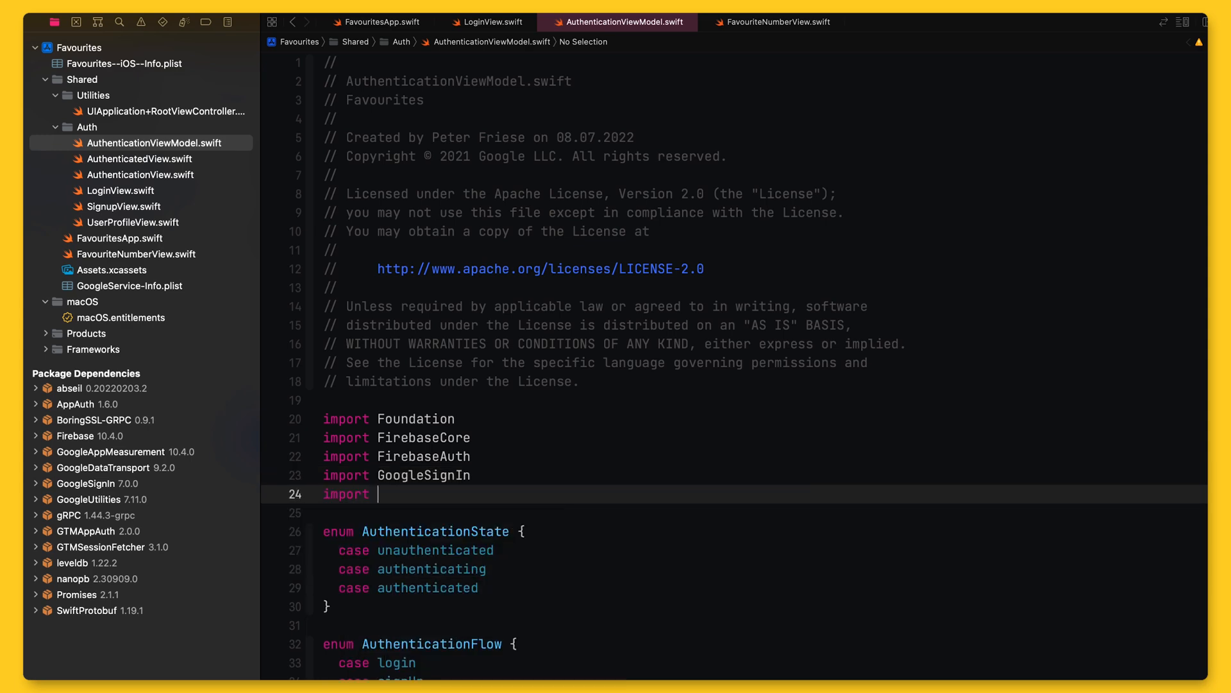
text(GoogleSignInSwift)
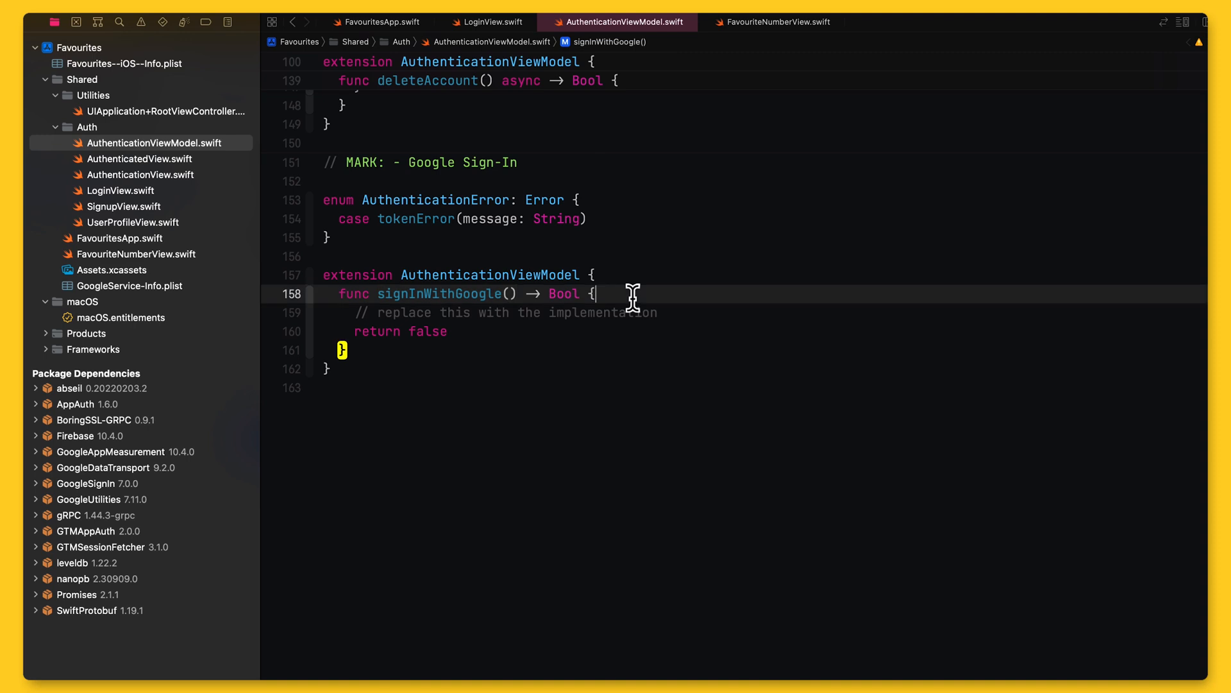
text(guard l)
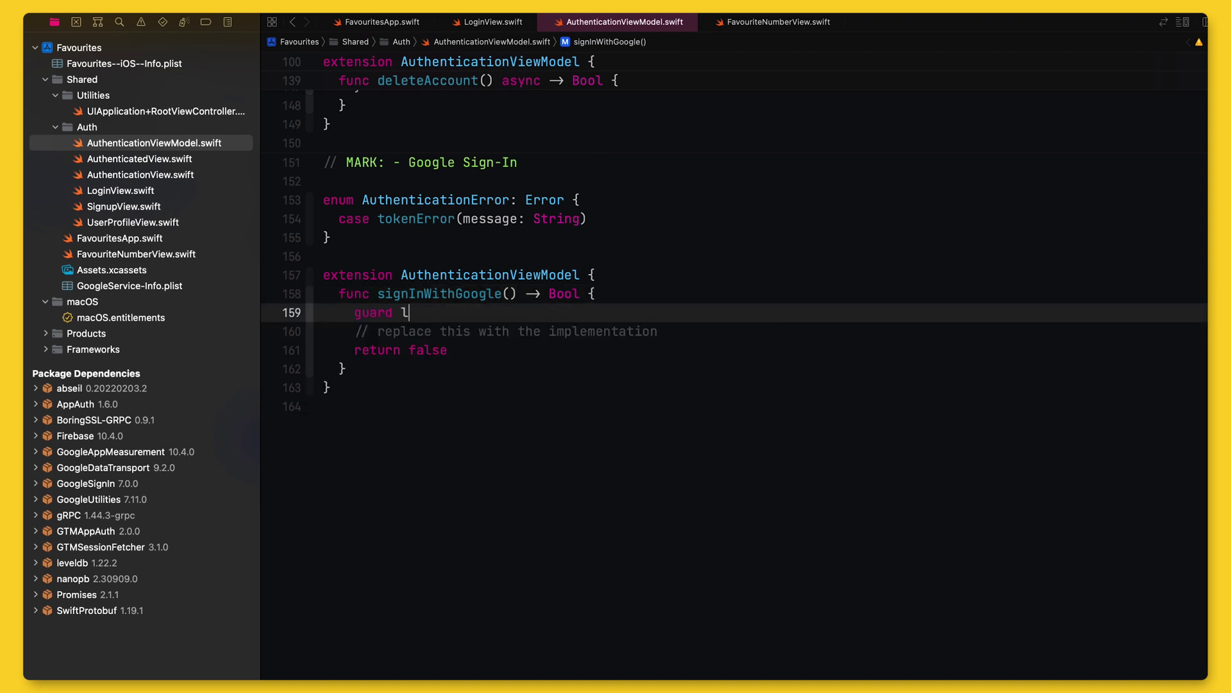
text(et clientID = F)
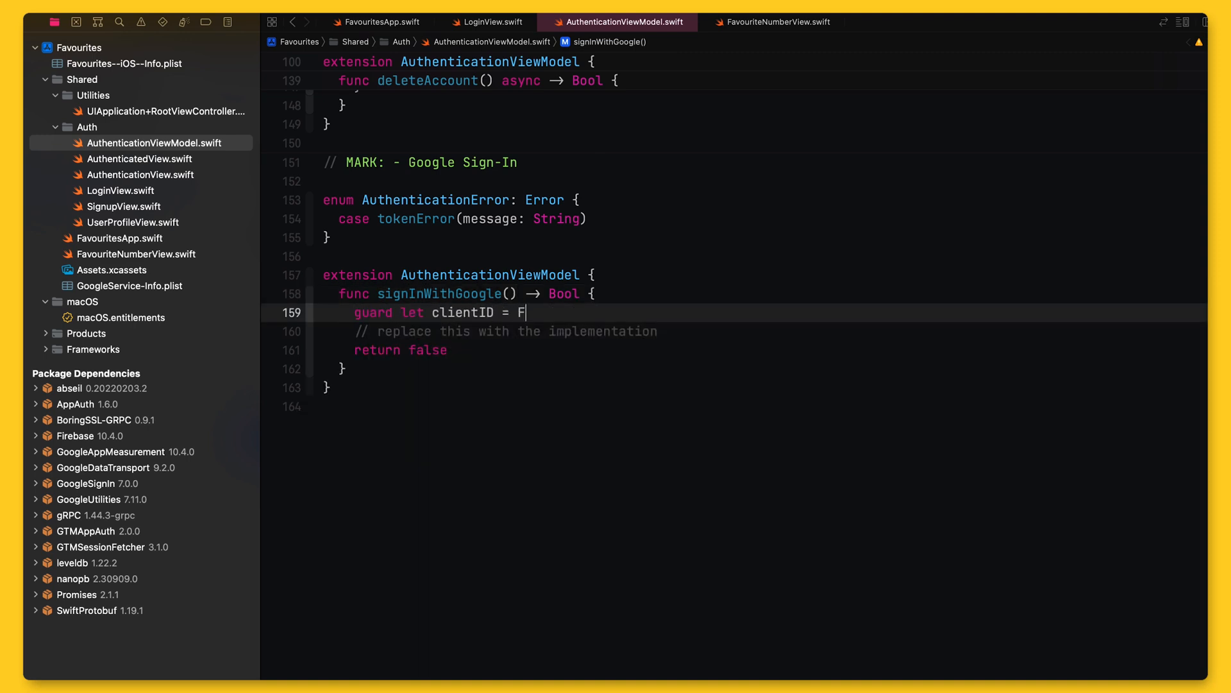
text(irebaseApp.app().options.clientID else {)
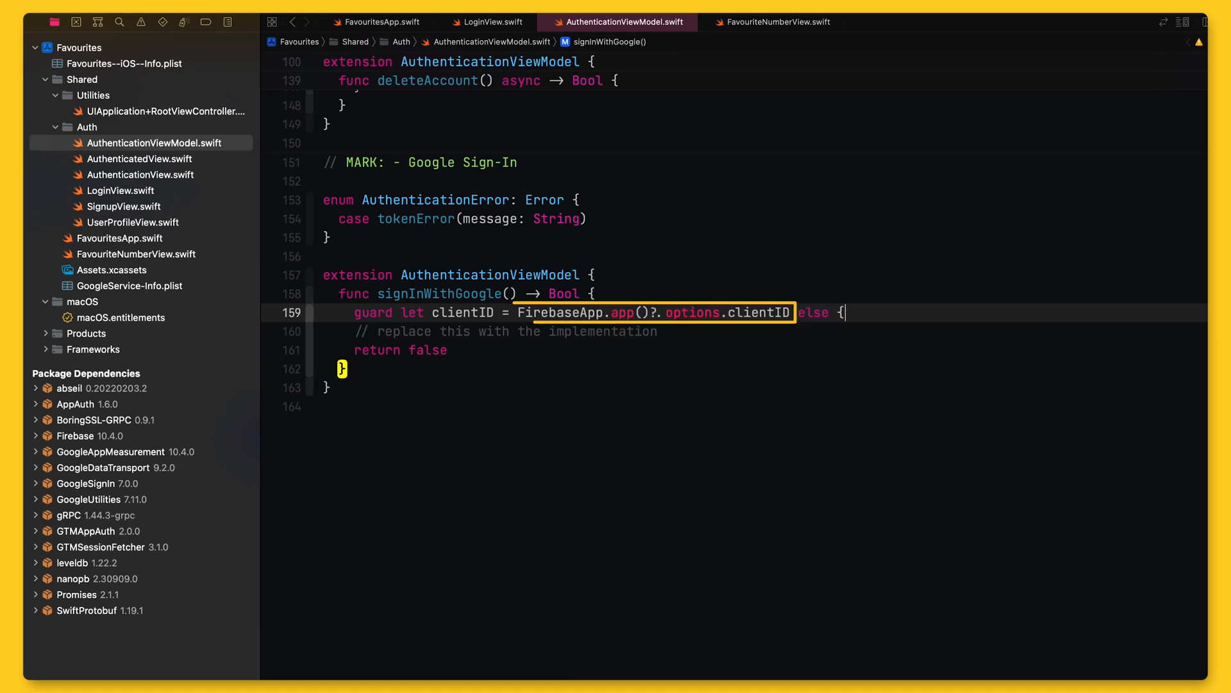
text(fatalError()
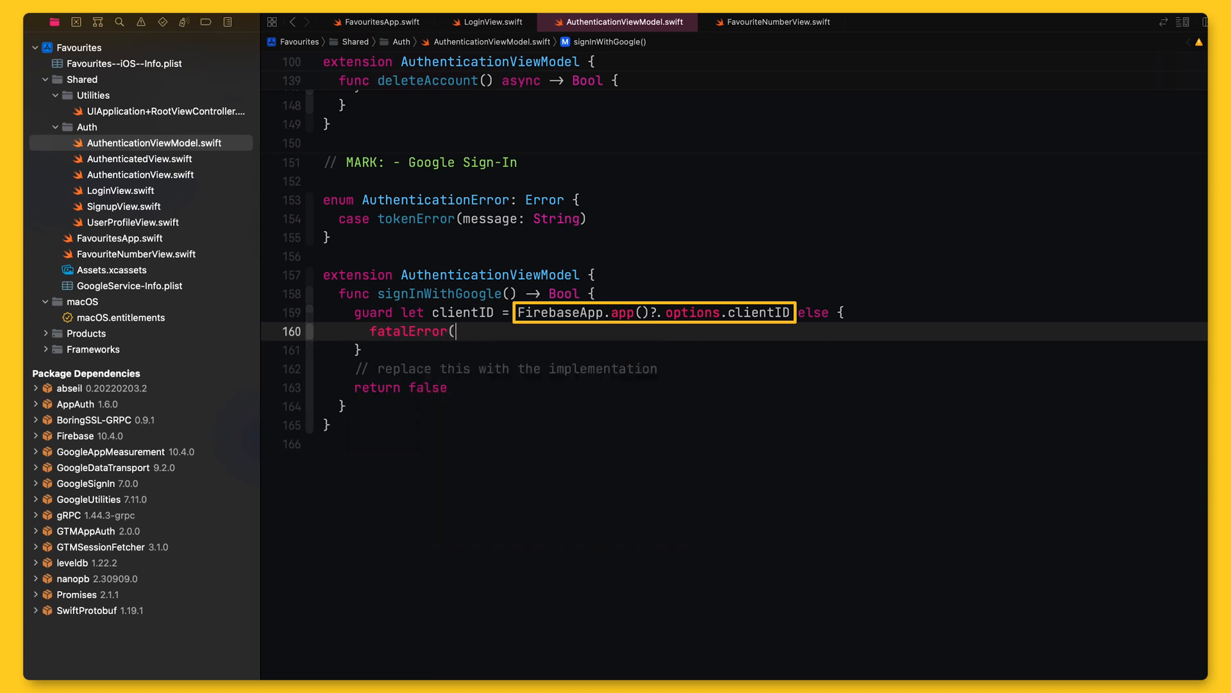
text("No client ID f")
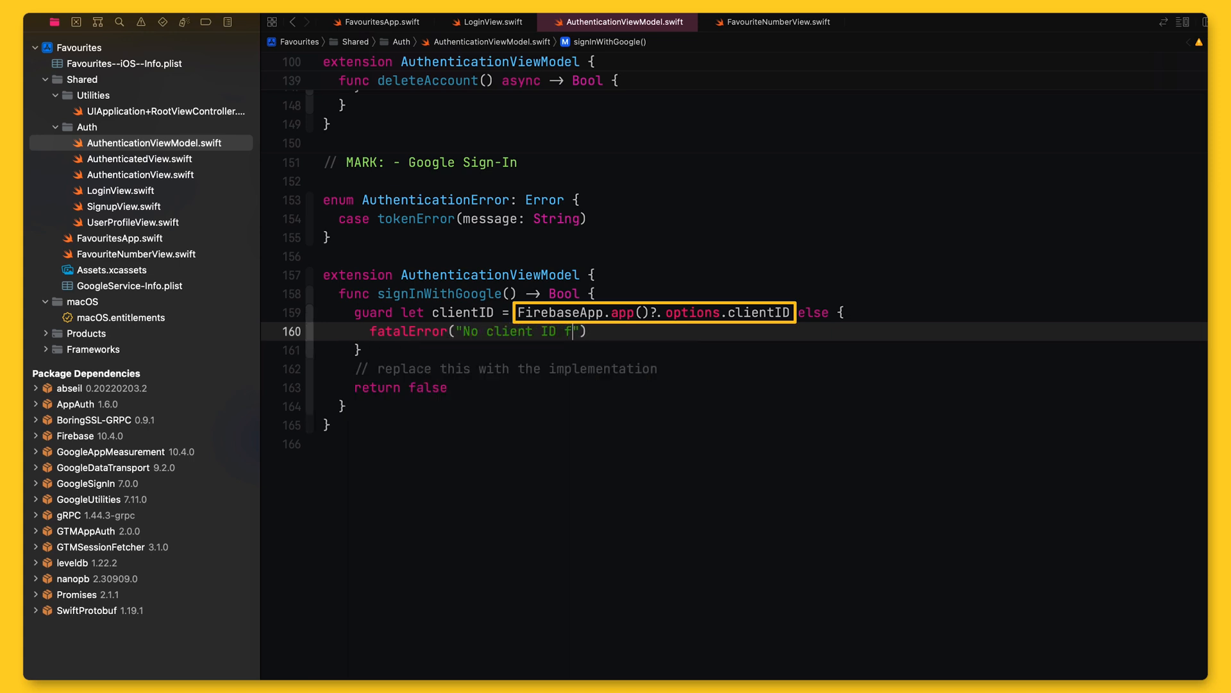
text(ound in Firebase configuration)
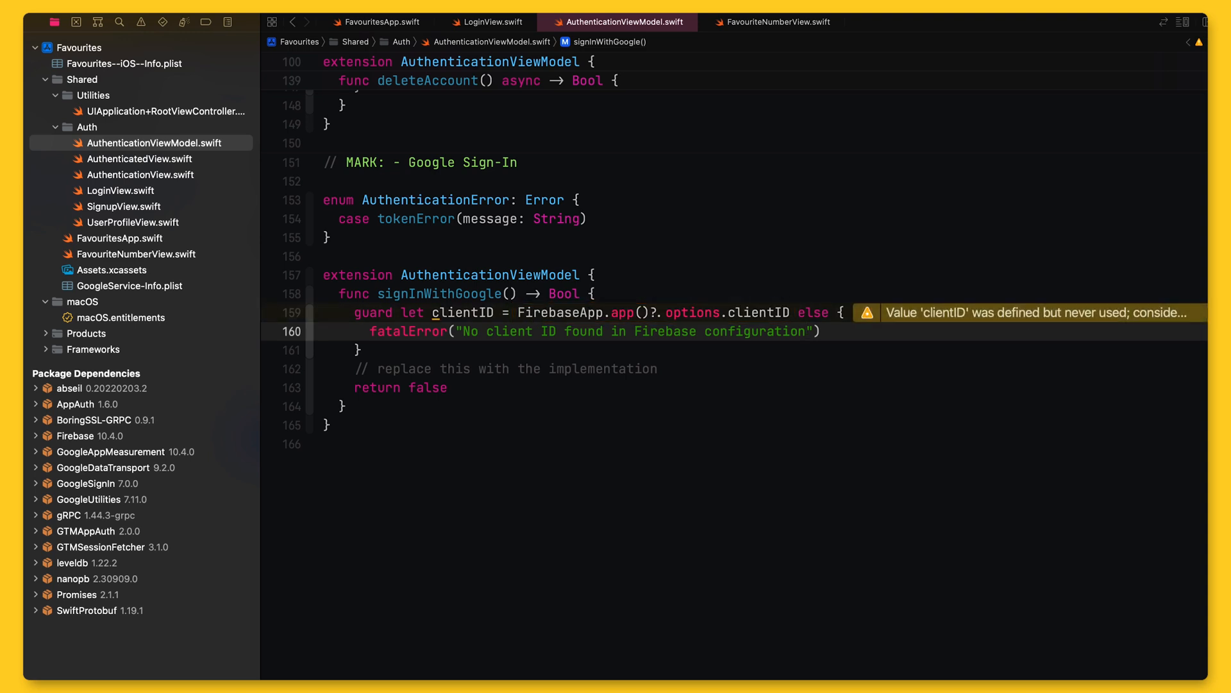
Set GIDSignIn.sharedInstance.configuration from the client ID and guard for the window scene's root view controller
text(let co)
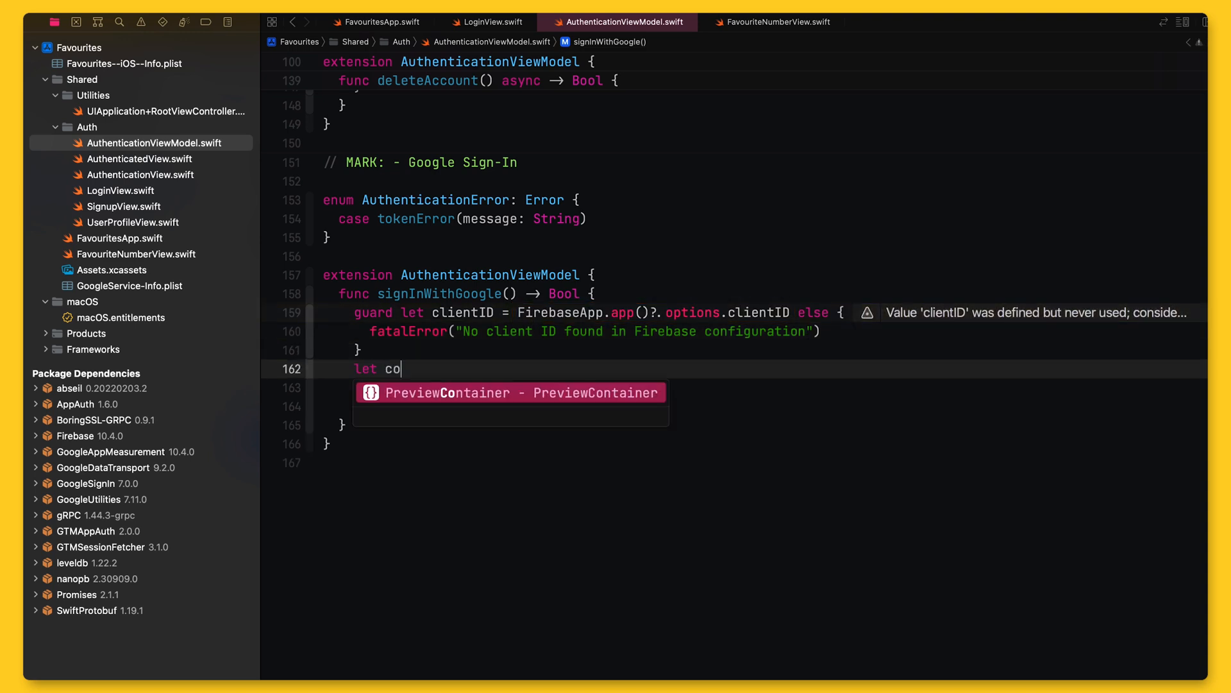
text(nfig = GIDConfiguration(clientID: clientID)
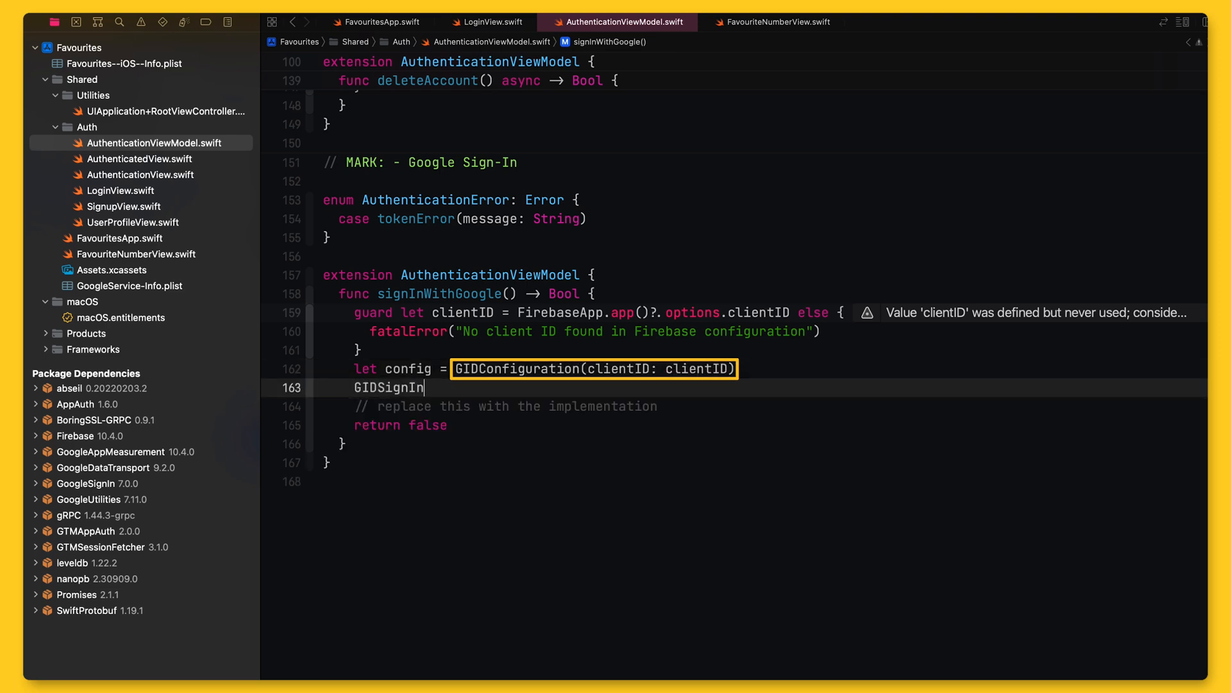
text(.sharedInstance.configuration = config)
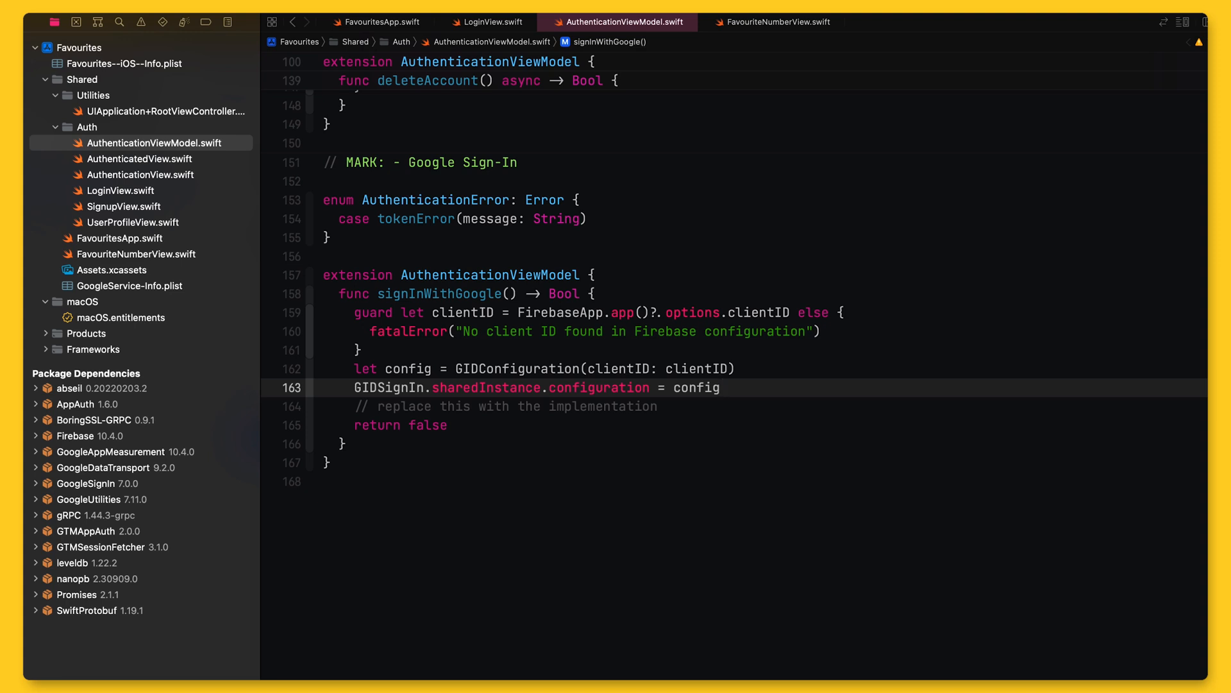
click(720, 387)
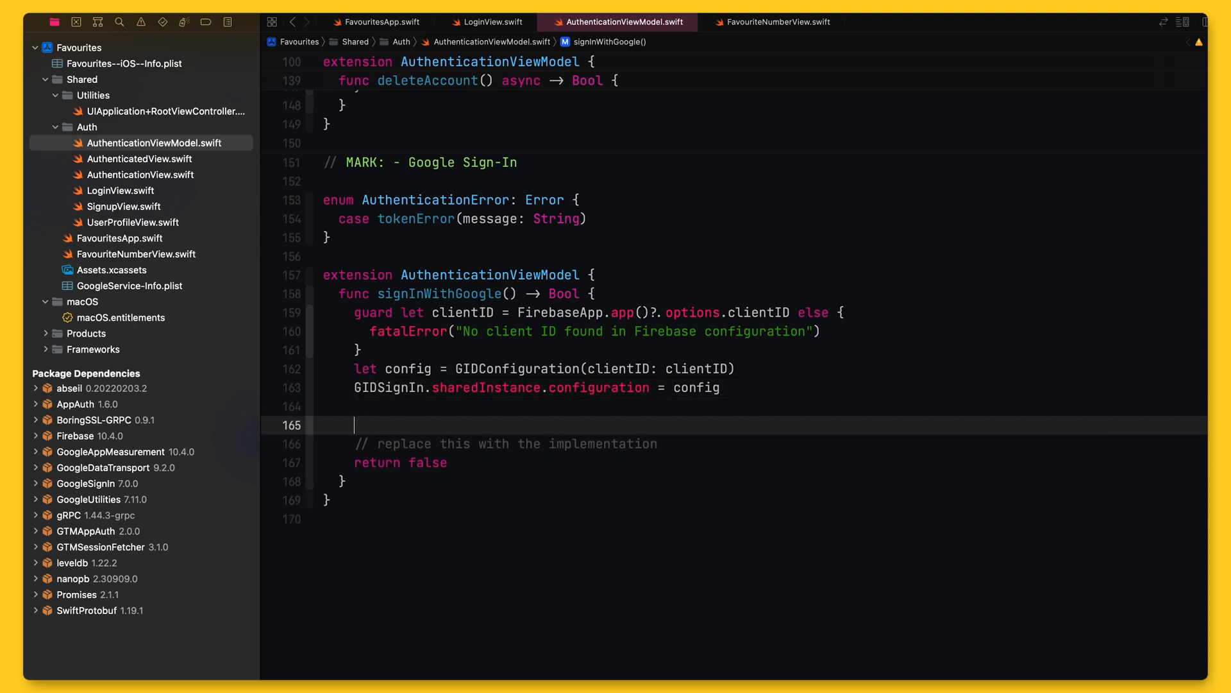
text(guard let windowScene = UIApplication.shared.connectedScenes.first as? UIWindowScene)
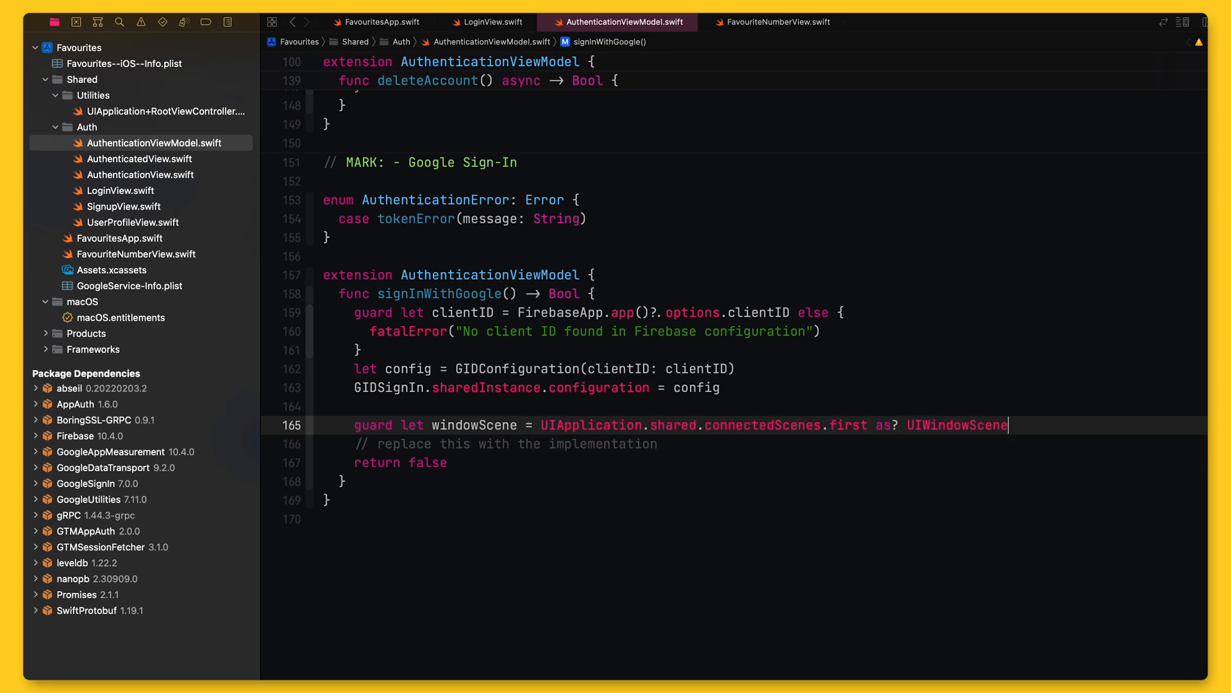
text(,)
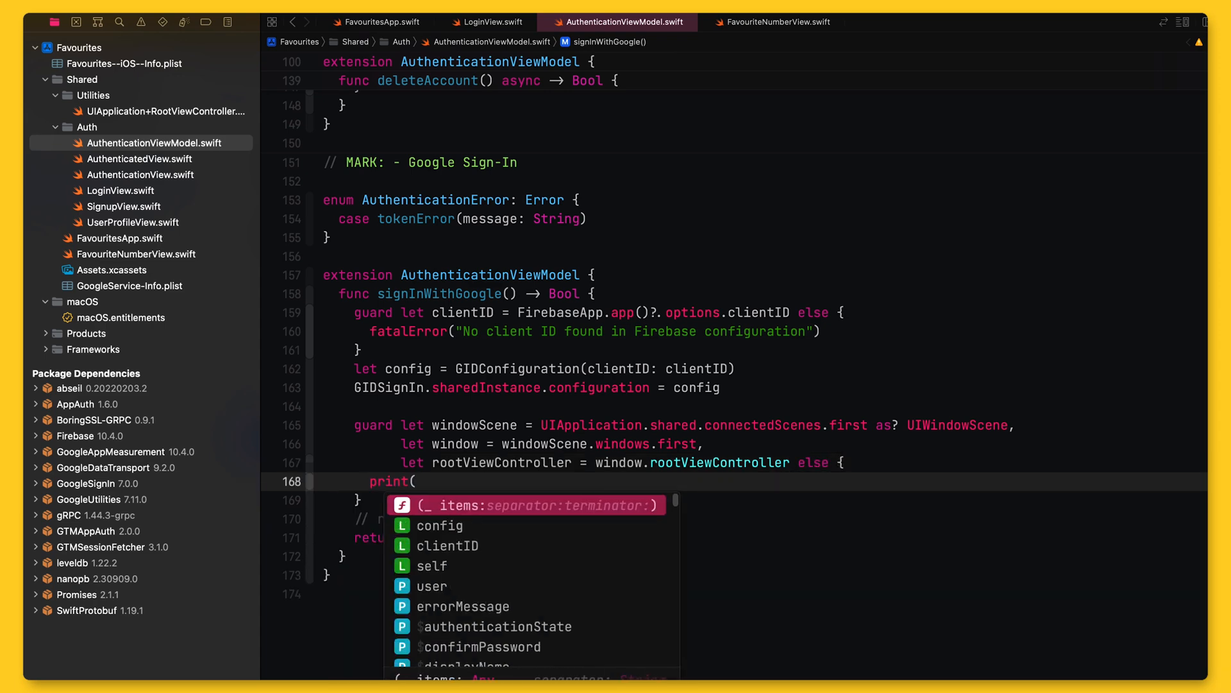
text("There is no root view controller"))
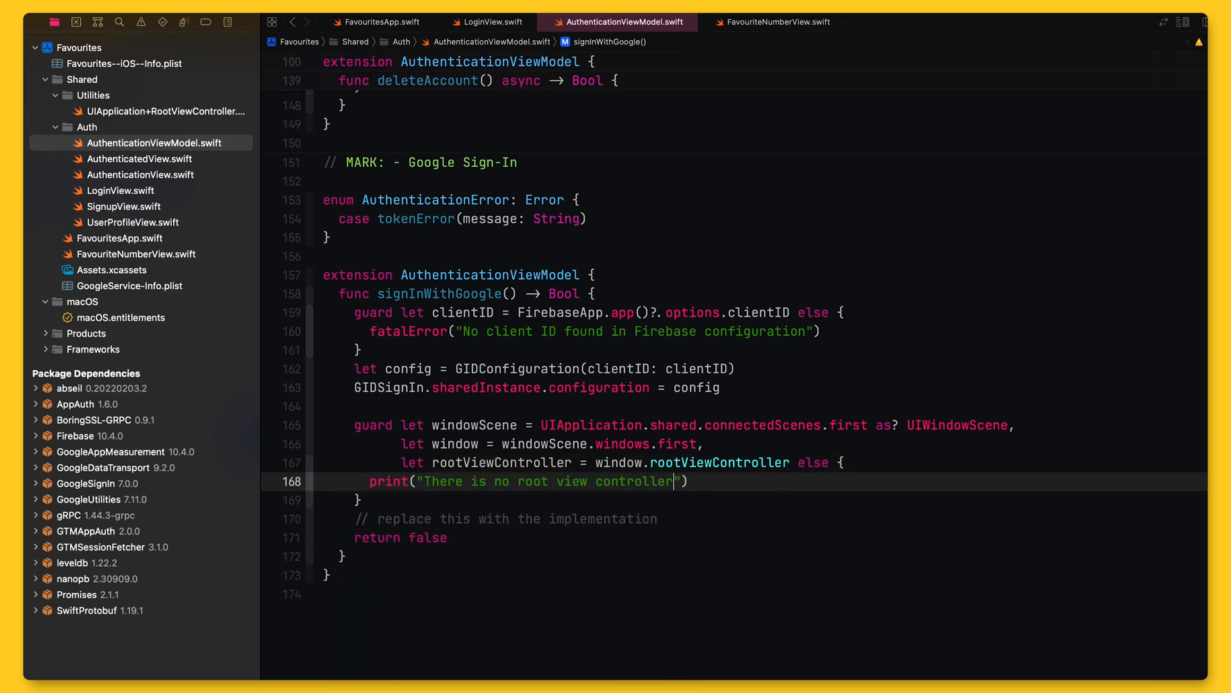
key(Return)
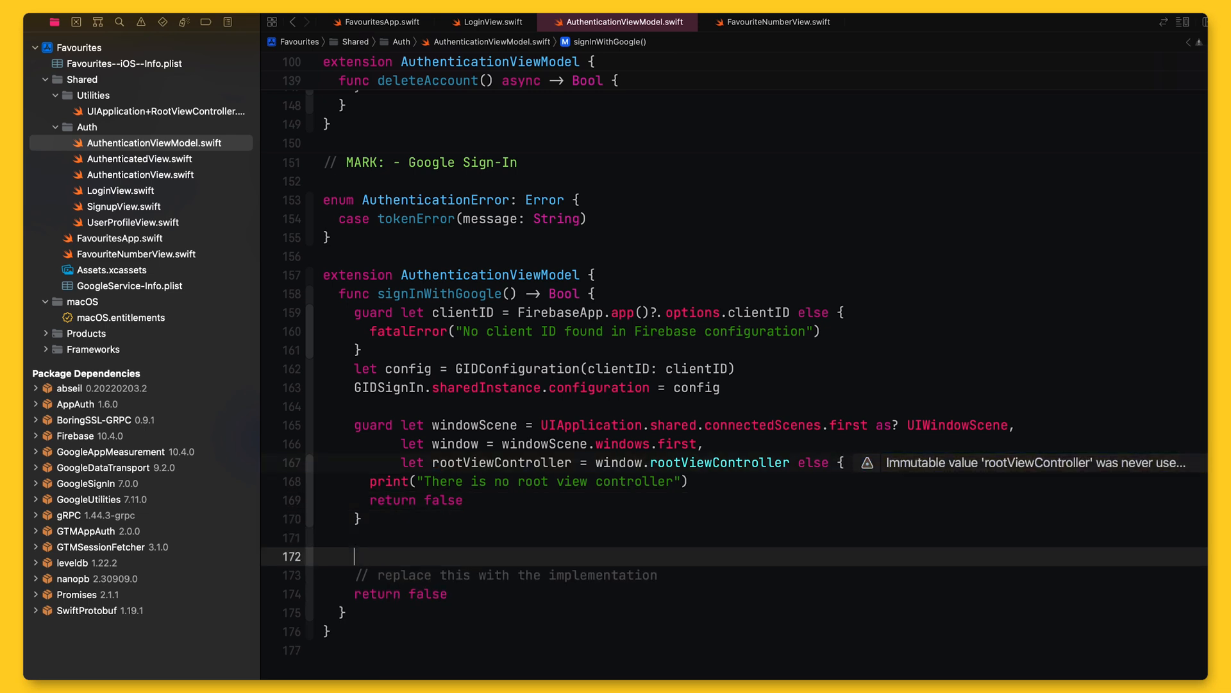
Store try await GIDSignIn.sharedInstance.signIn(withPresenting:) into userAuthentication
text(GIDSignIn)
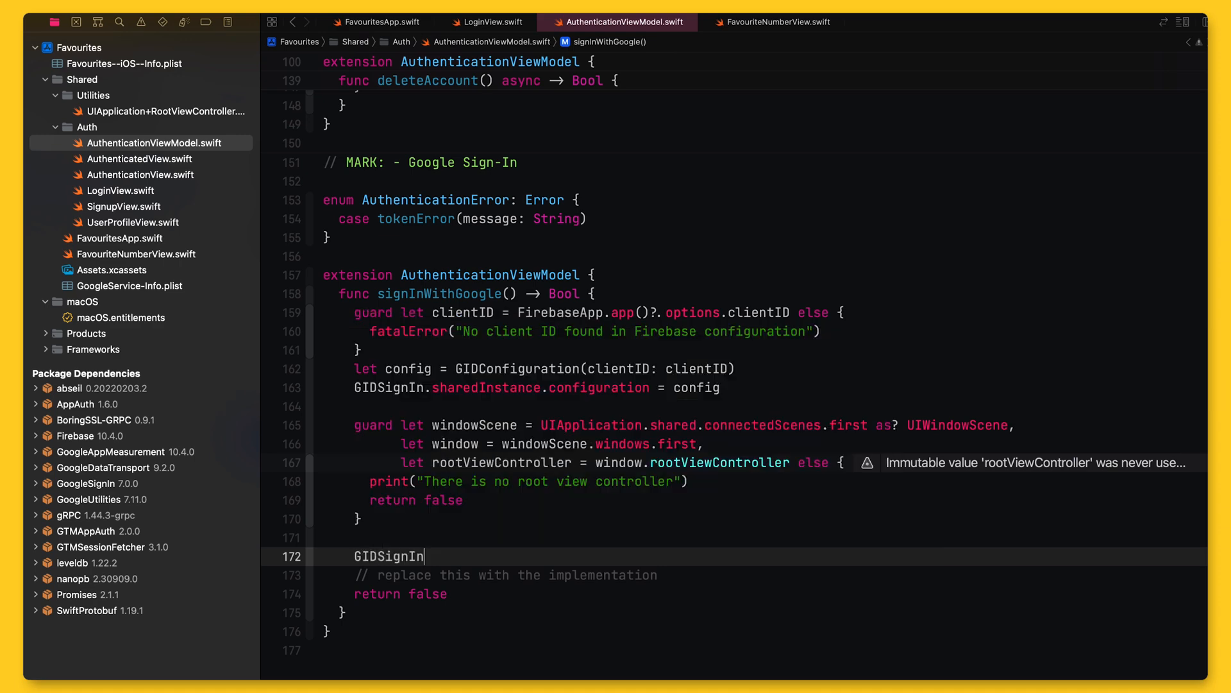
text(.sharedInstance.signIn(withPresenting: rootViewController)
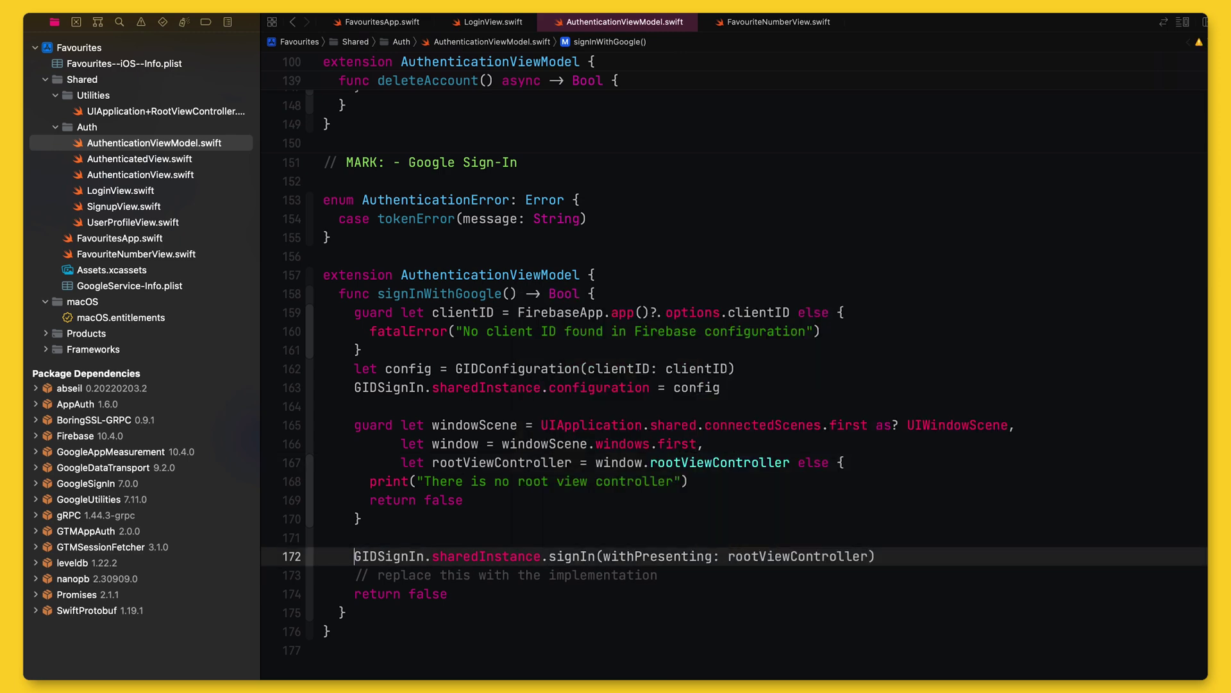
text(let user)
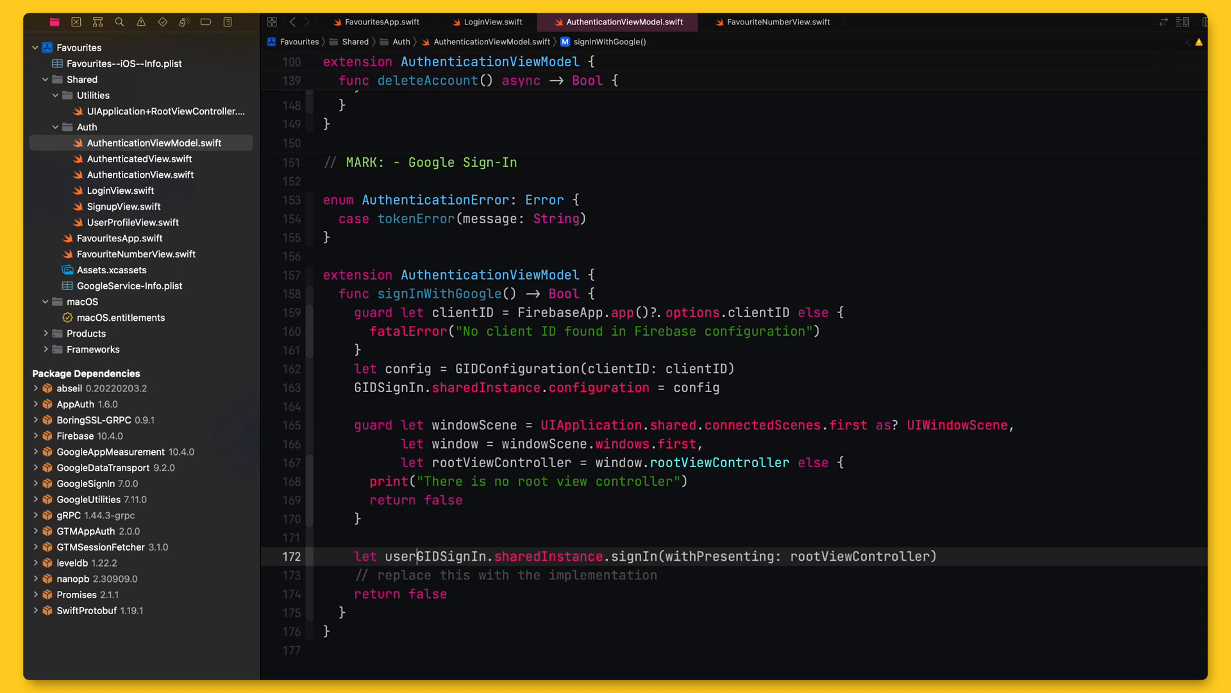
text(Authentication =)
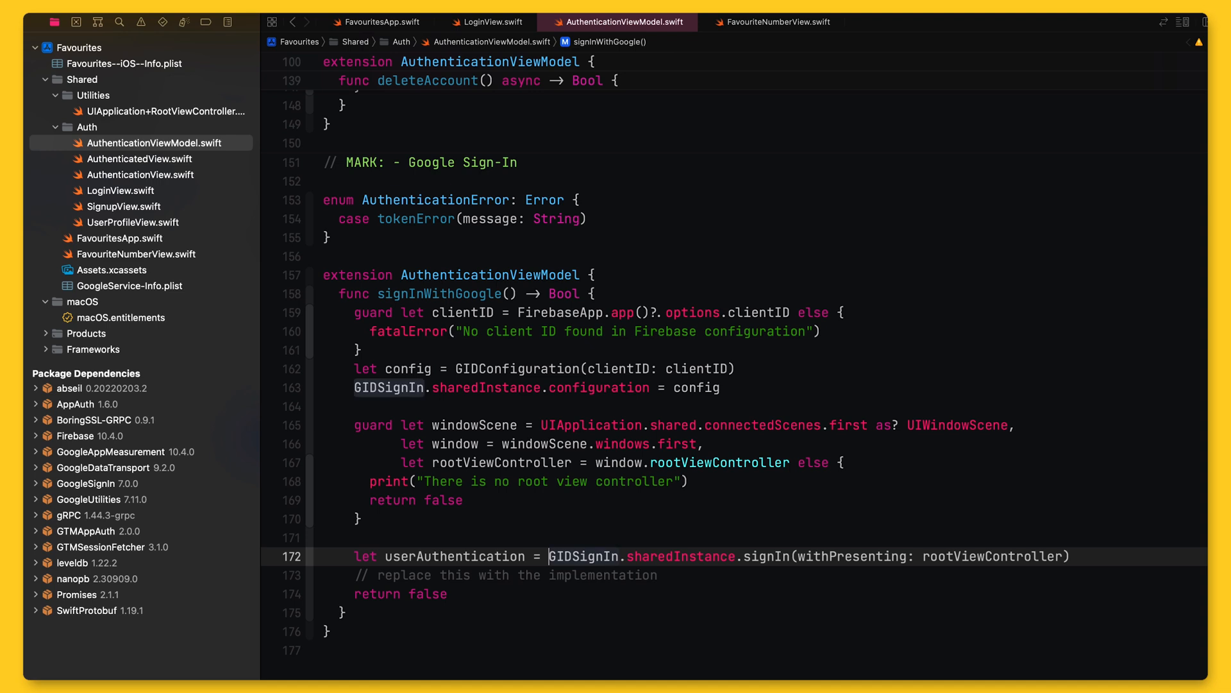
text(try await)
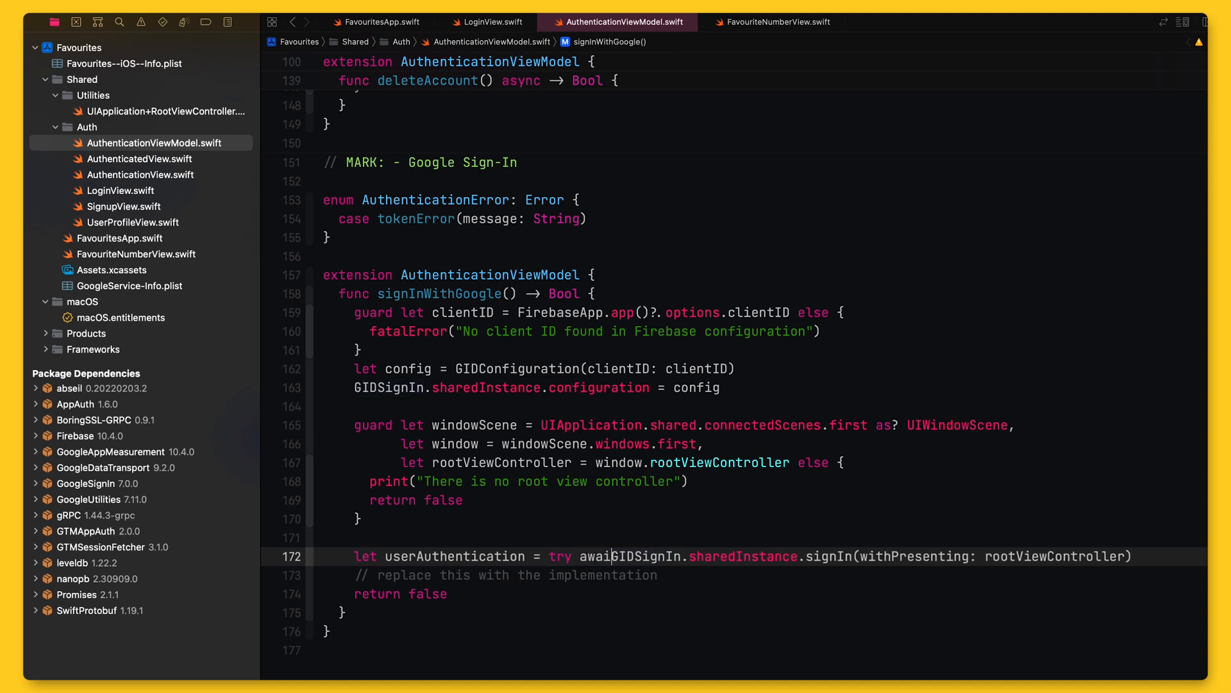
double_click(572, 555)
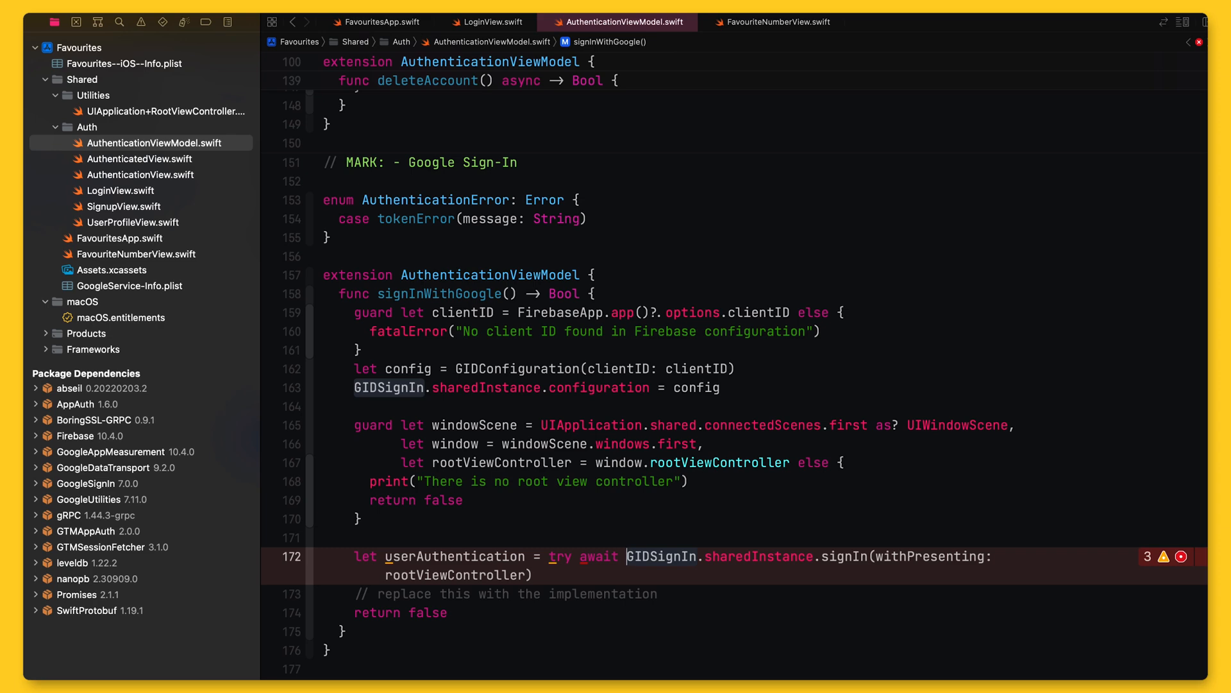
Make signInWithGoogle async and wrap GIDSignIn signIn in do/catch returning true, or printing and storing errorMessage then returning false
click(1184, 556)
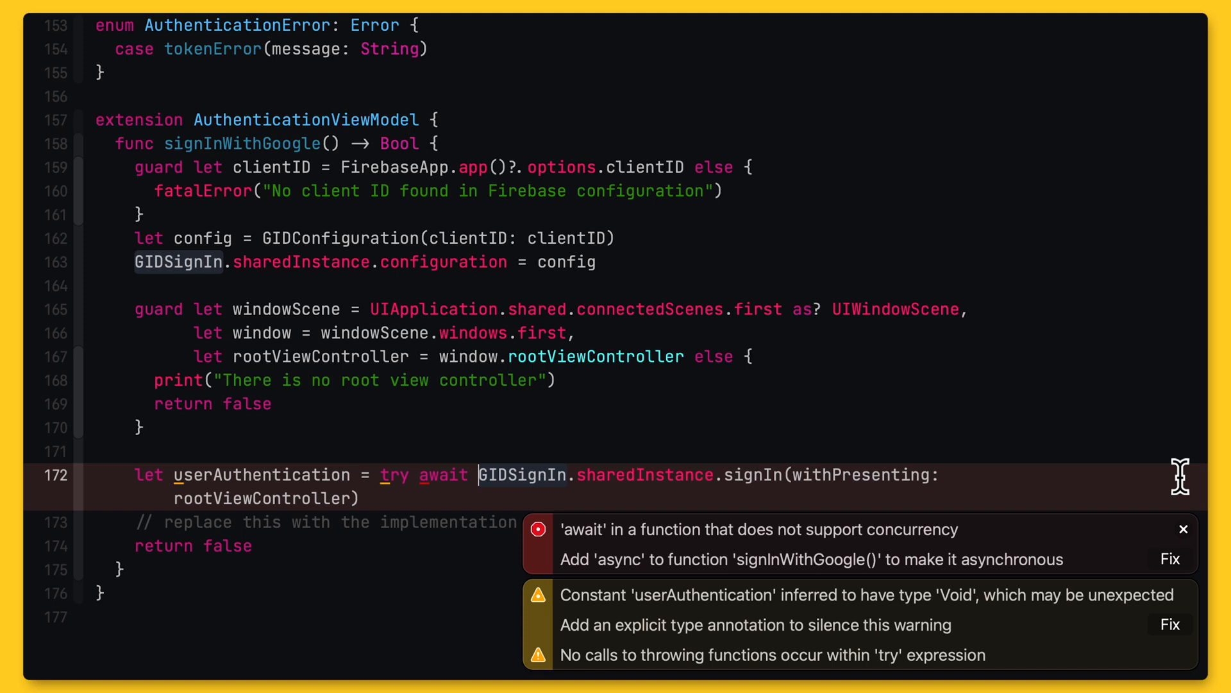
mouse_move(1171, 554)
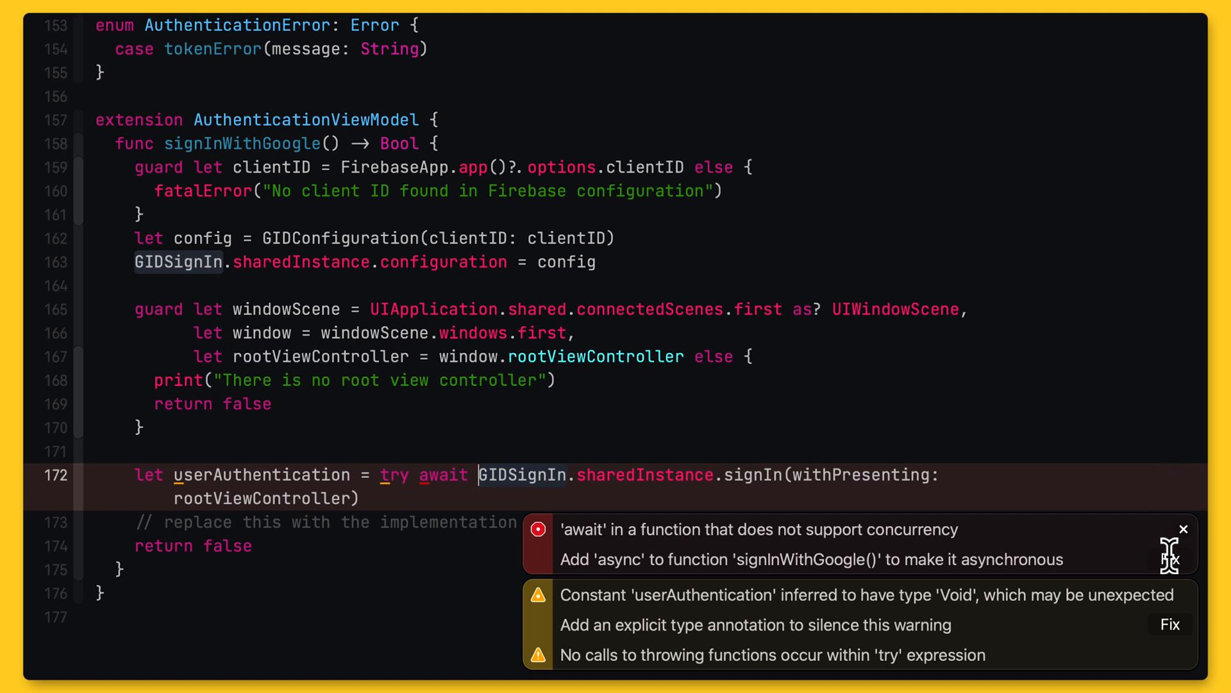
click(760, 559)
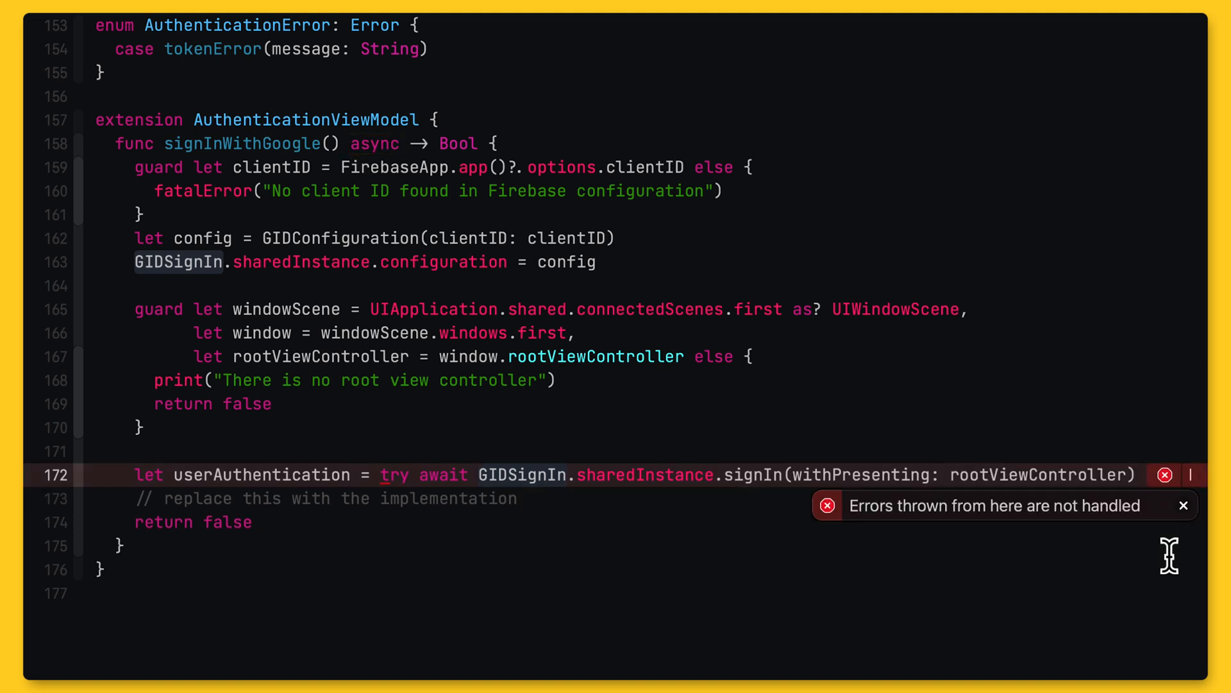
text(do {)
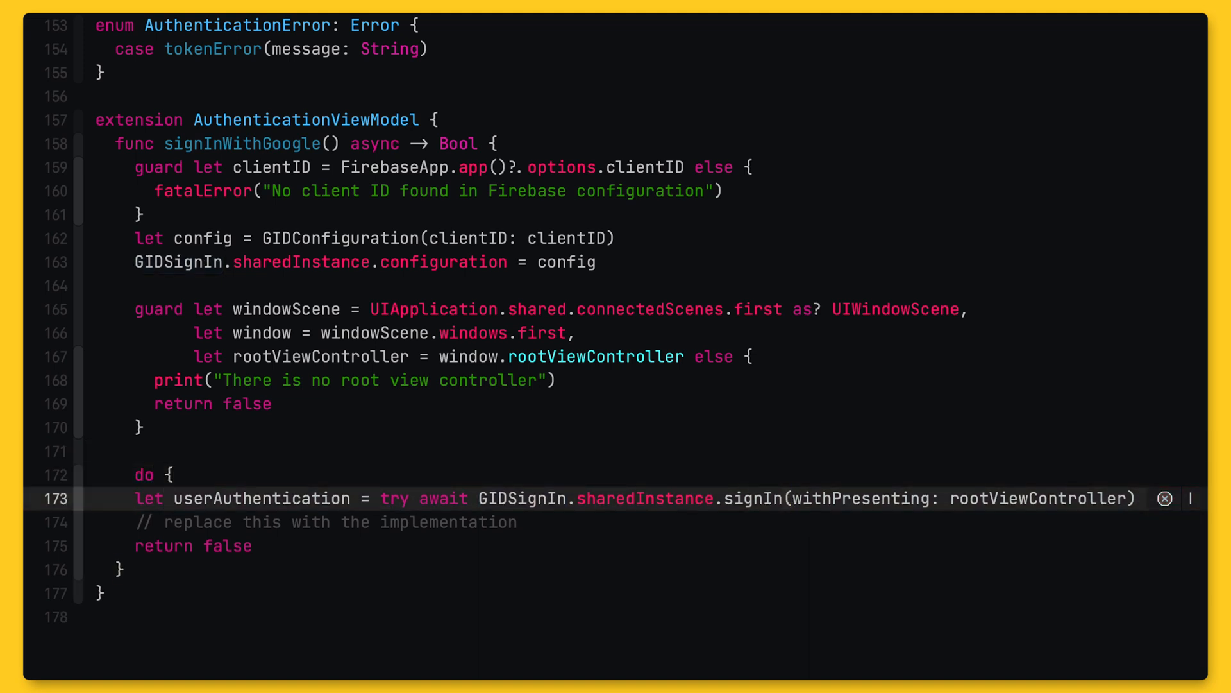
text(catch)
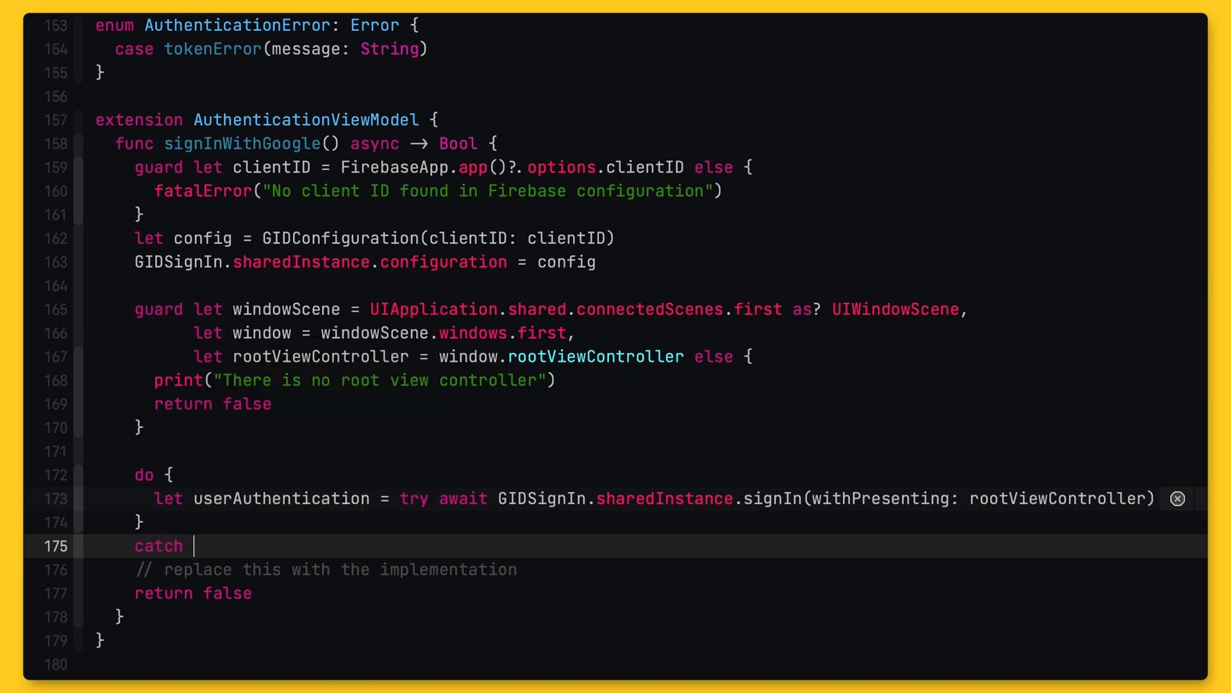
text(print(error.localizedDescription)
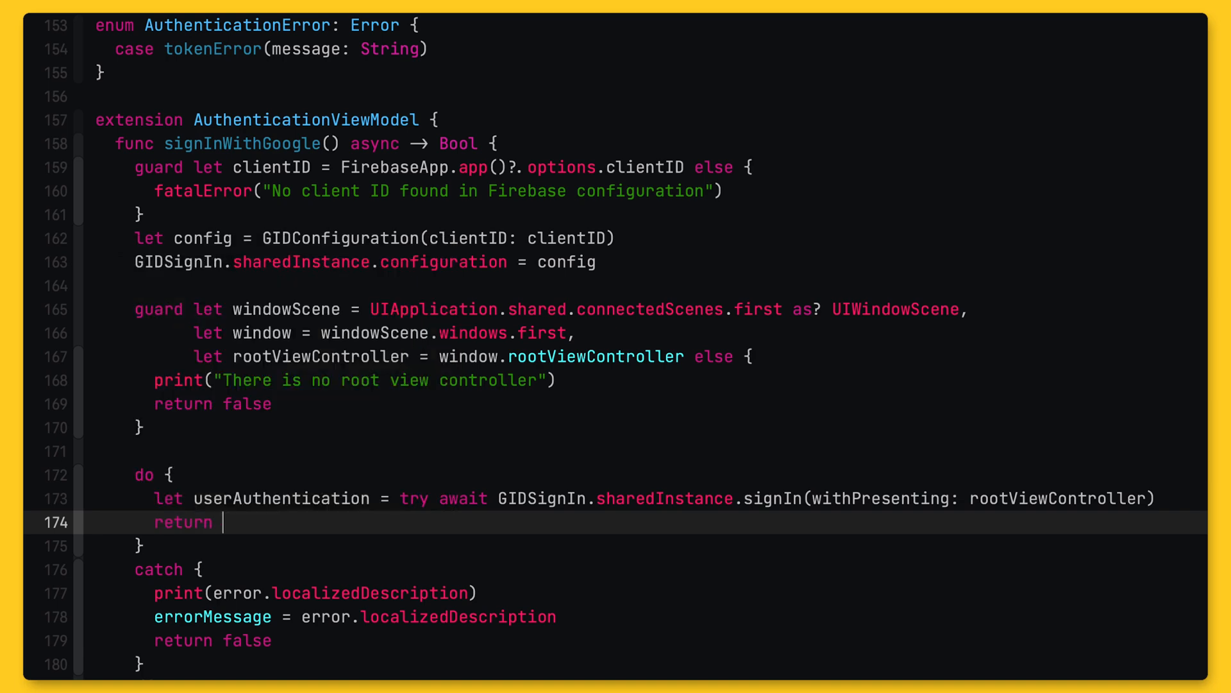
text(true)
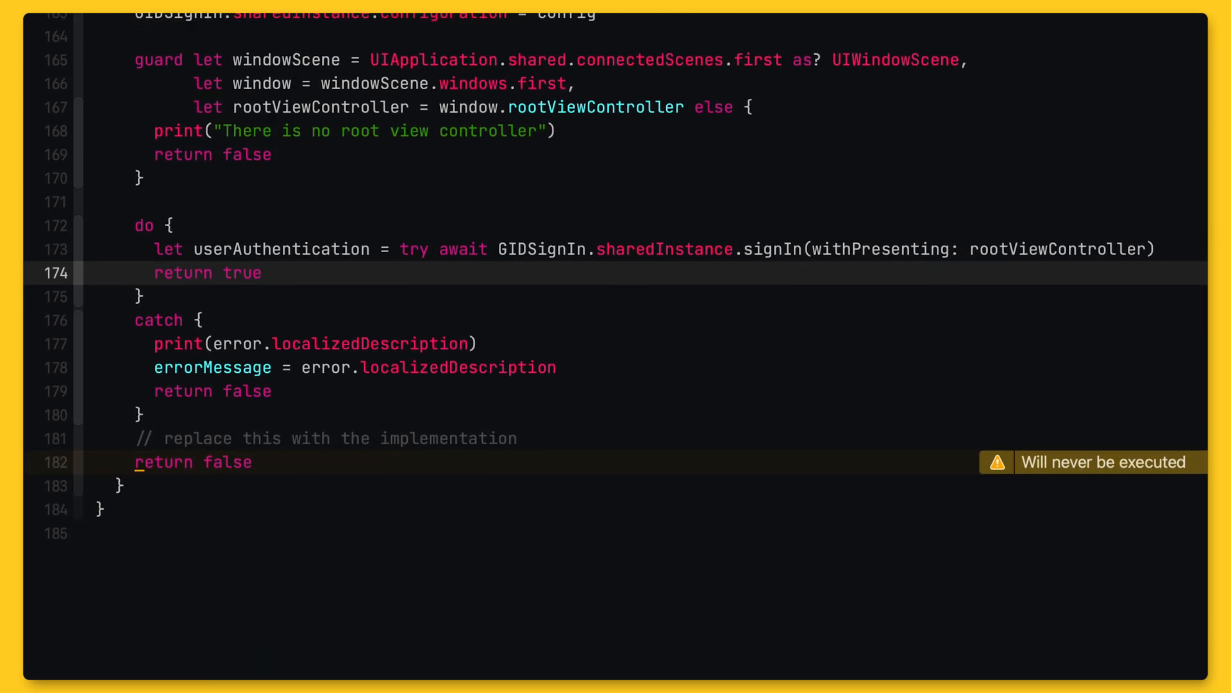
Get the user from userAuthentication, guard the idToken, read the accessToken and build a GoogleAuthProvider credential
text(let user = userAuthentication.user)
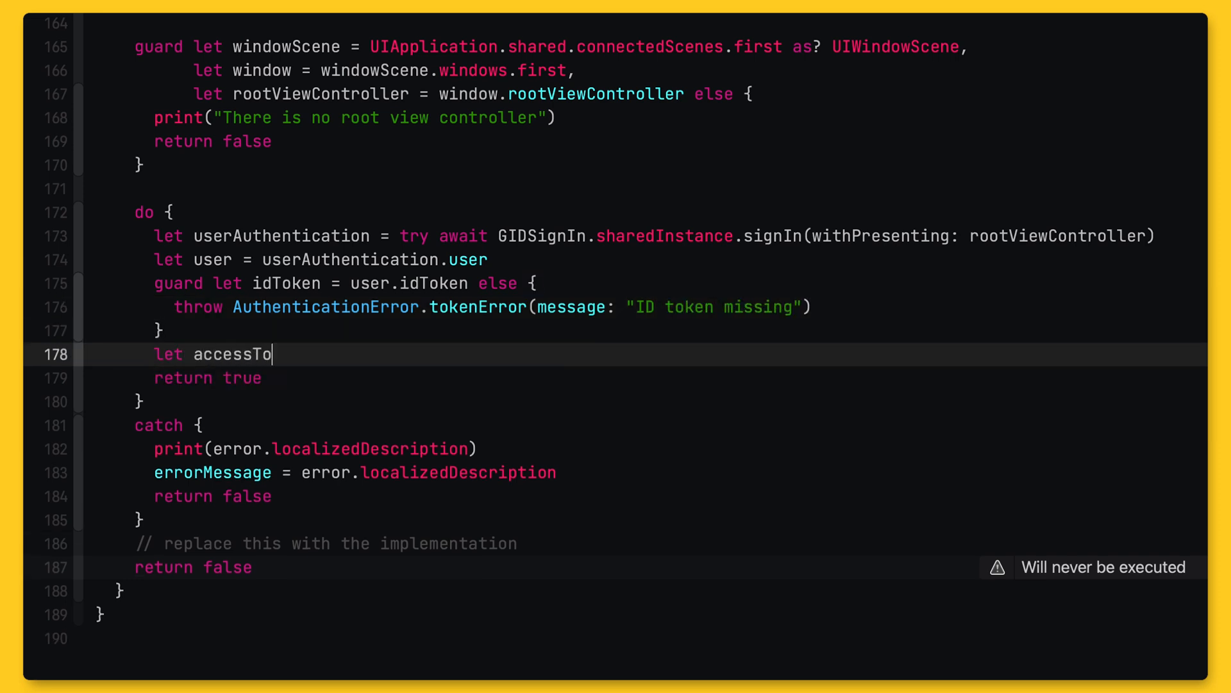
text(ken = user.accessToken)
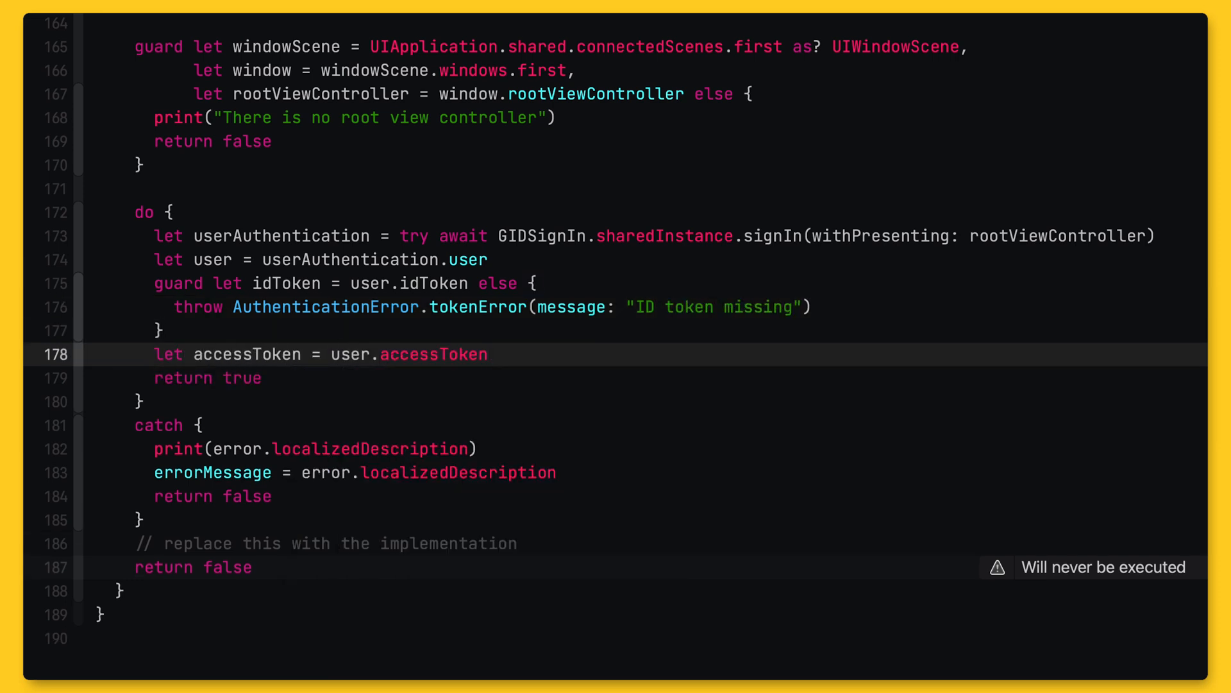
key(Return)
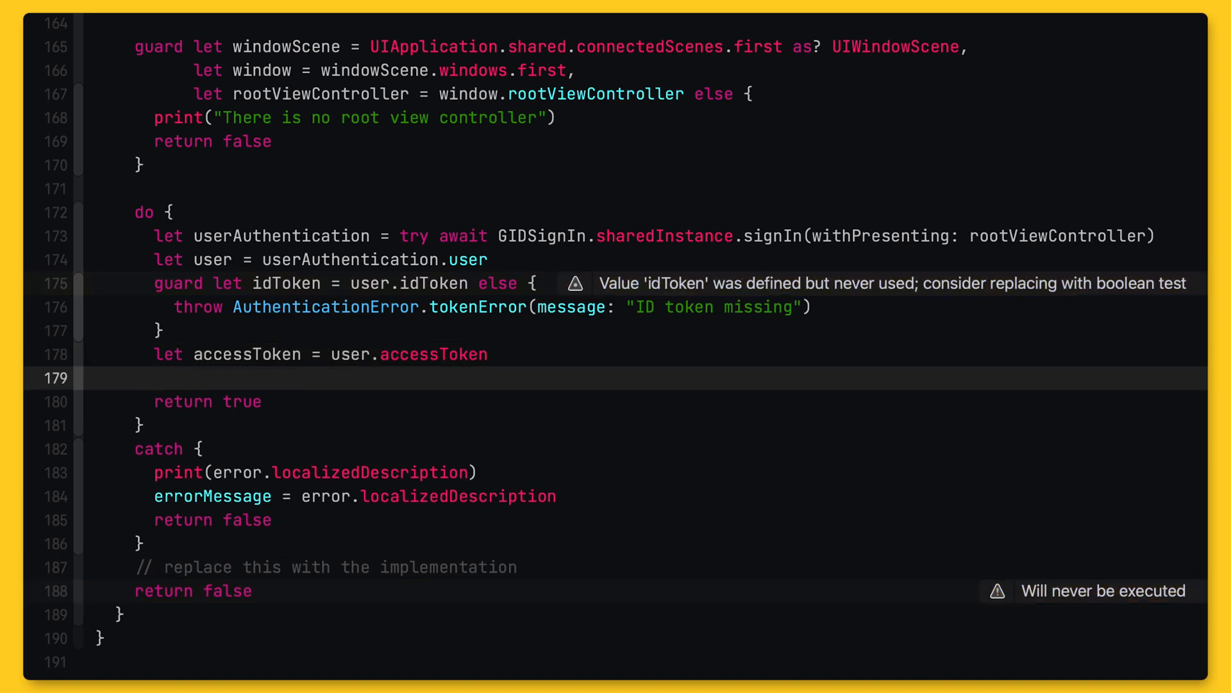
text(let credential = GoogleAuthProvider.credential(withIDToken: idToken.tokenString,)
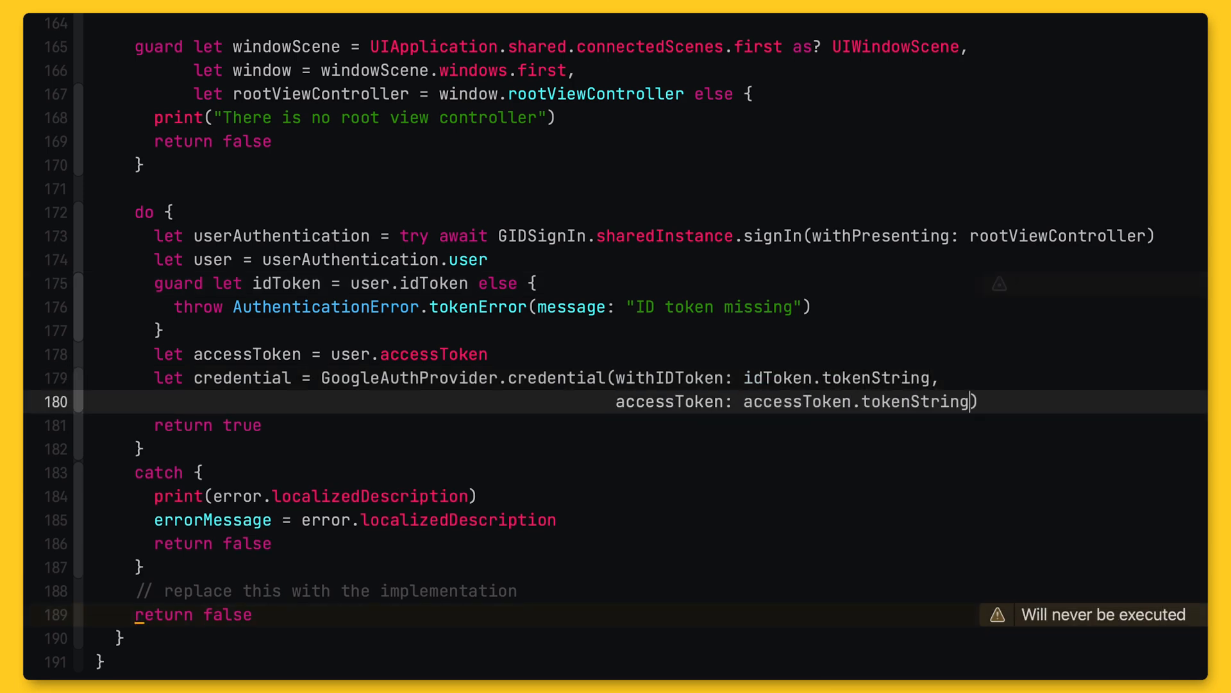
Sign into Firebase with Auth.auth().signIn(with: credential) and print the user's uid and email
text(let result = try await)
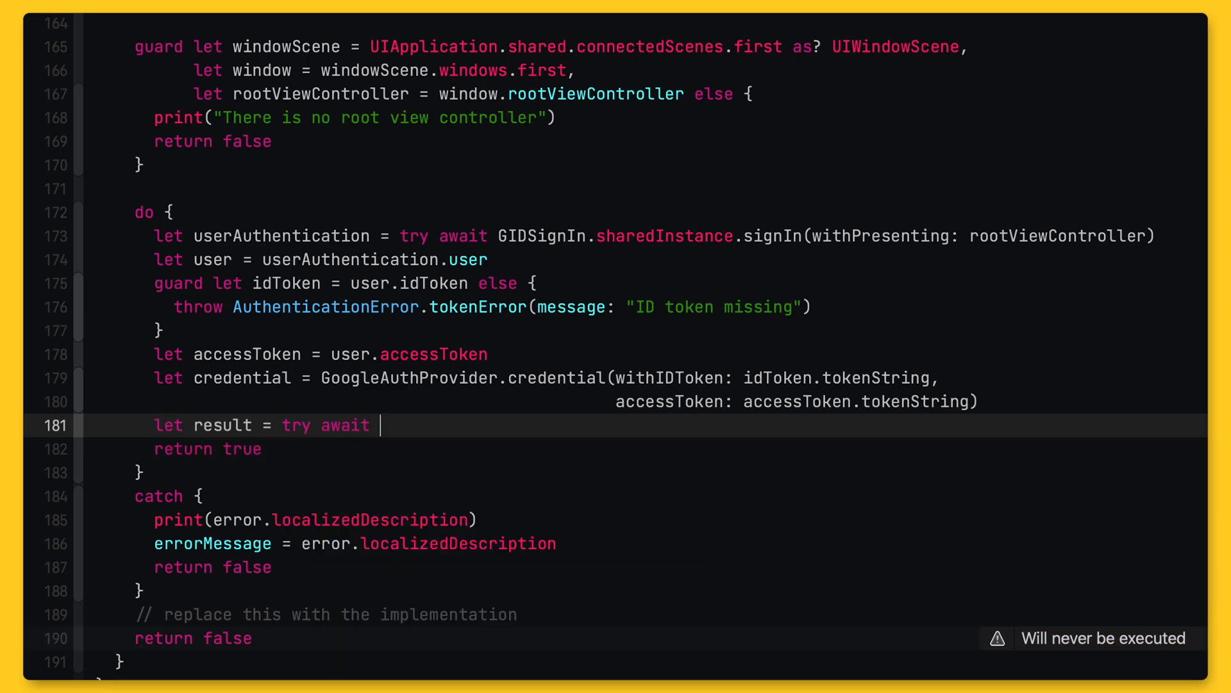
text(Auth.auth().)
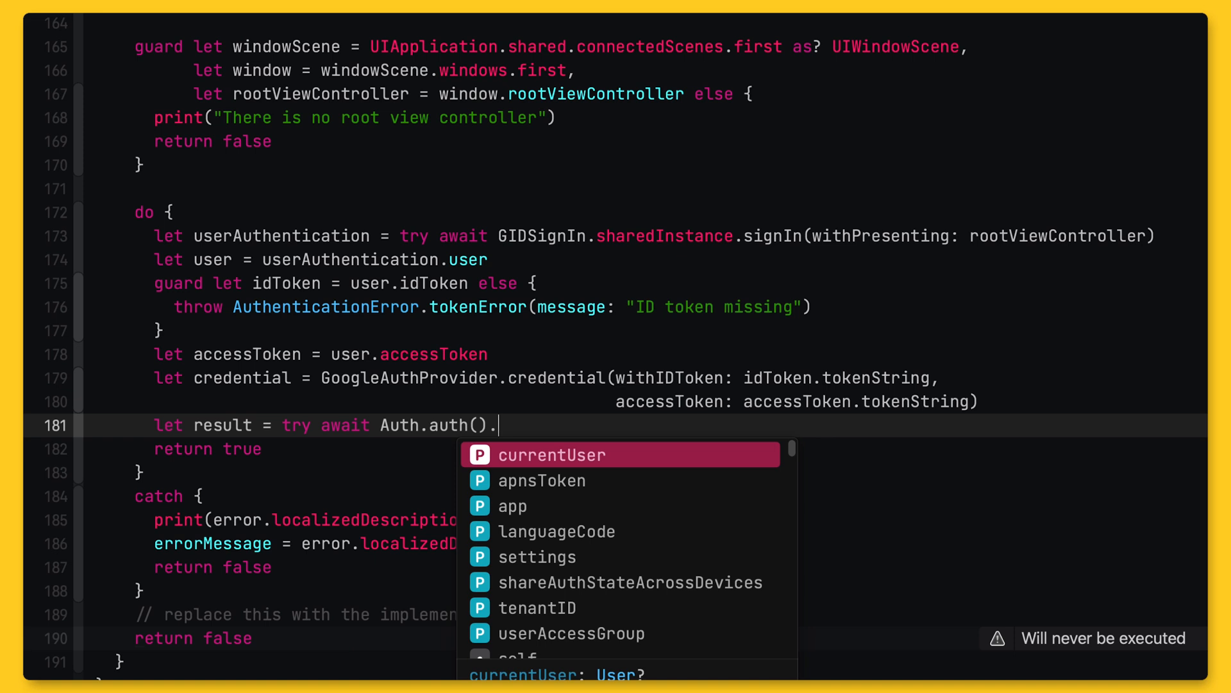
text(signIn(with: credential)
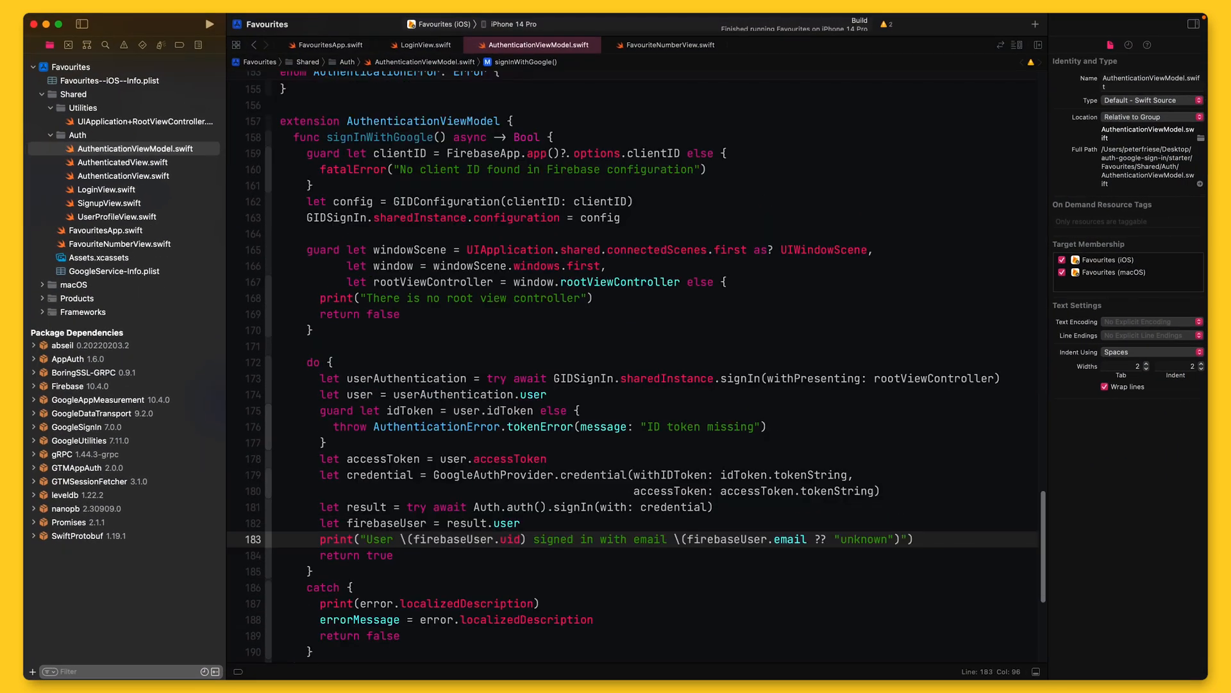
Run Favourites in the iPhone 14 Pro simulator, reach the Login screen and start Sign in with Google
click(209, 23)
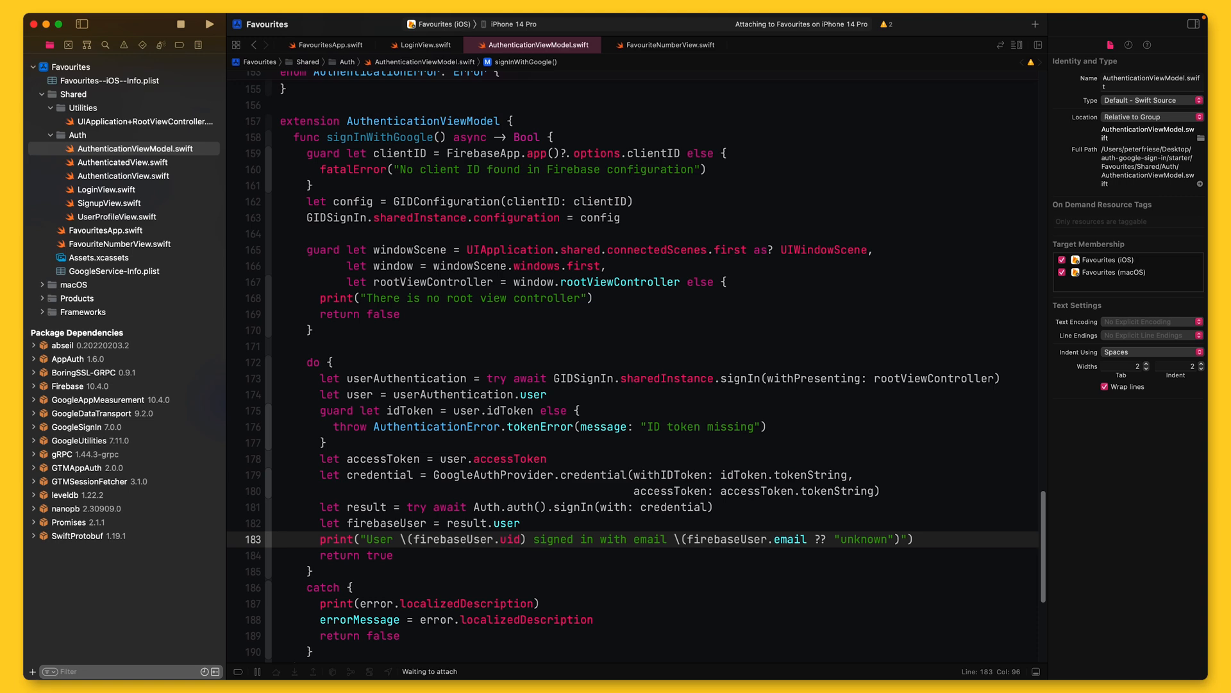
click(209, 23)
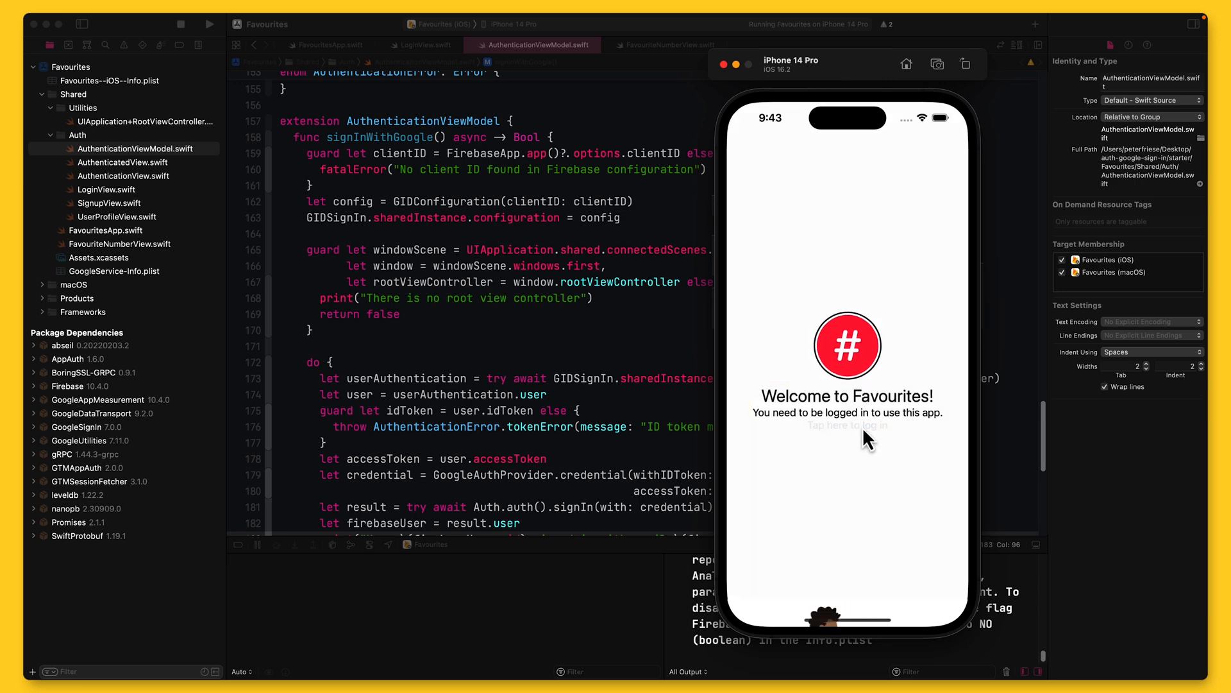
click(846, 424)
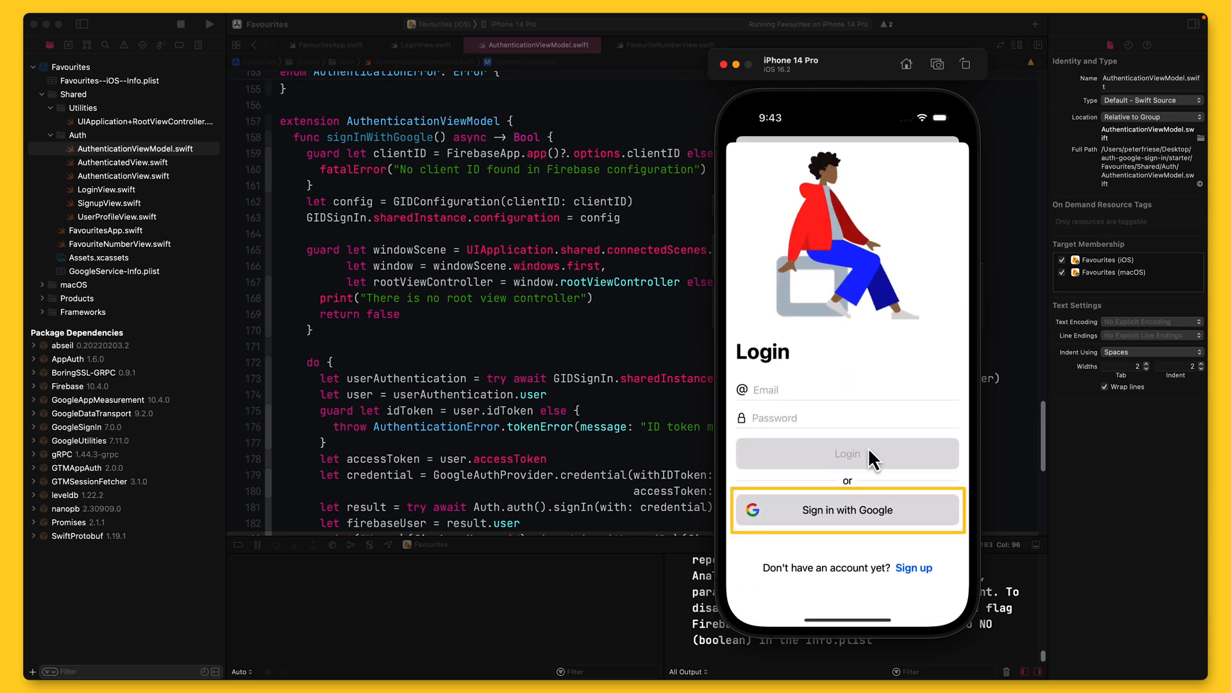
mouse_move(890, 523)
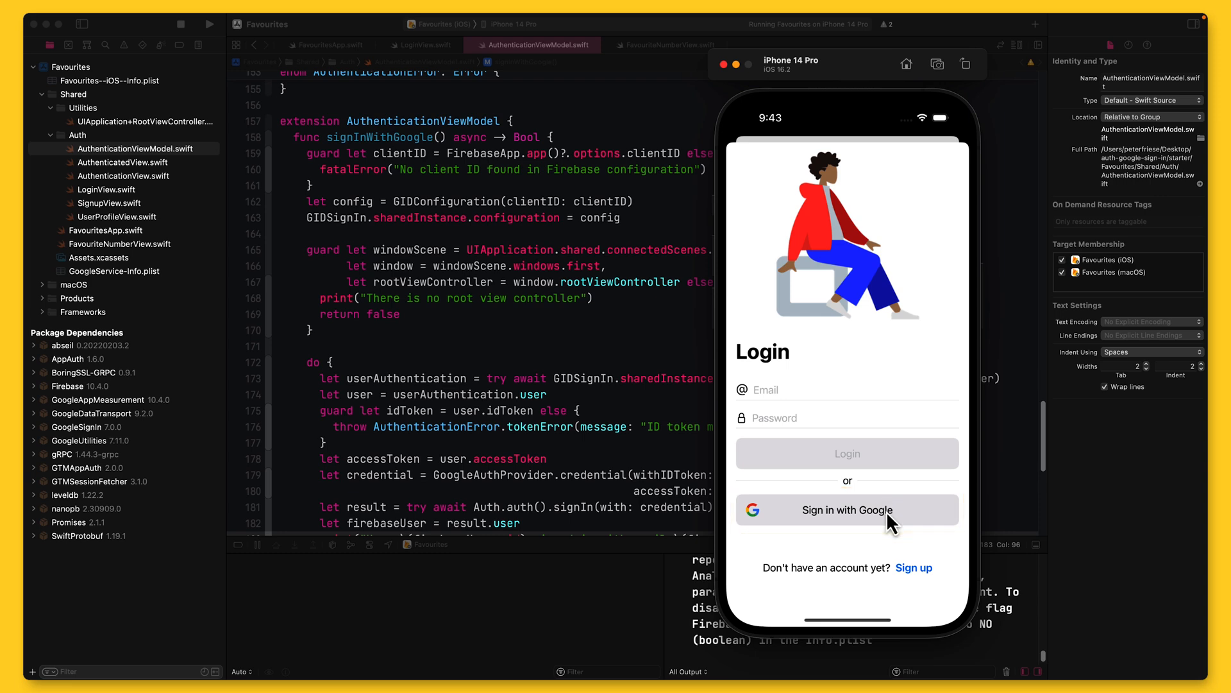
click(846, 510)
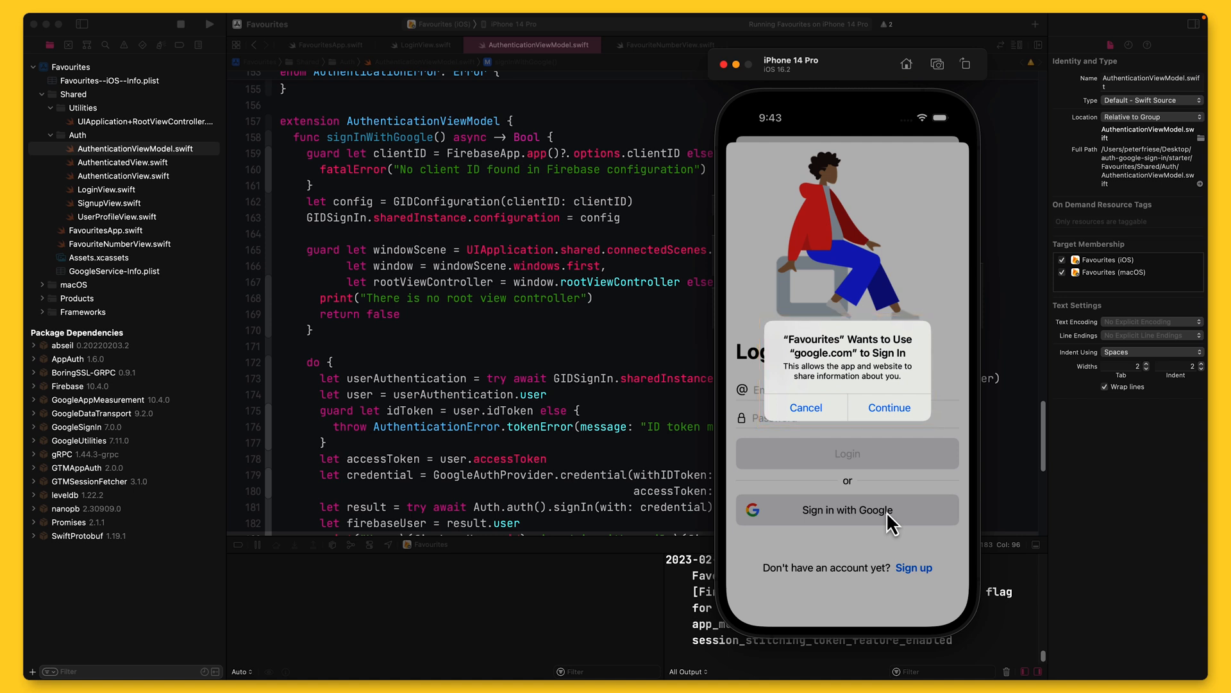
Allow google.com sign-in, then submit the Google account email and password
click(888, 408)
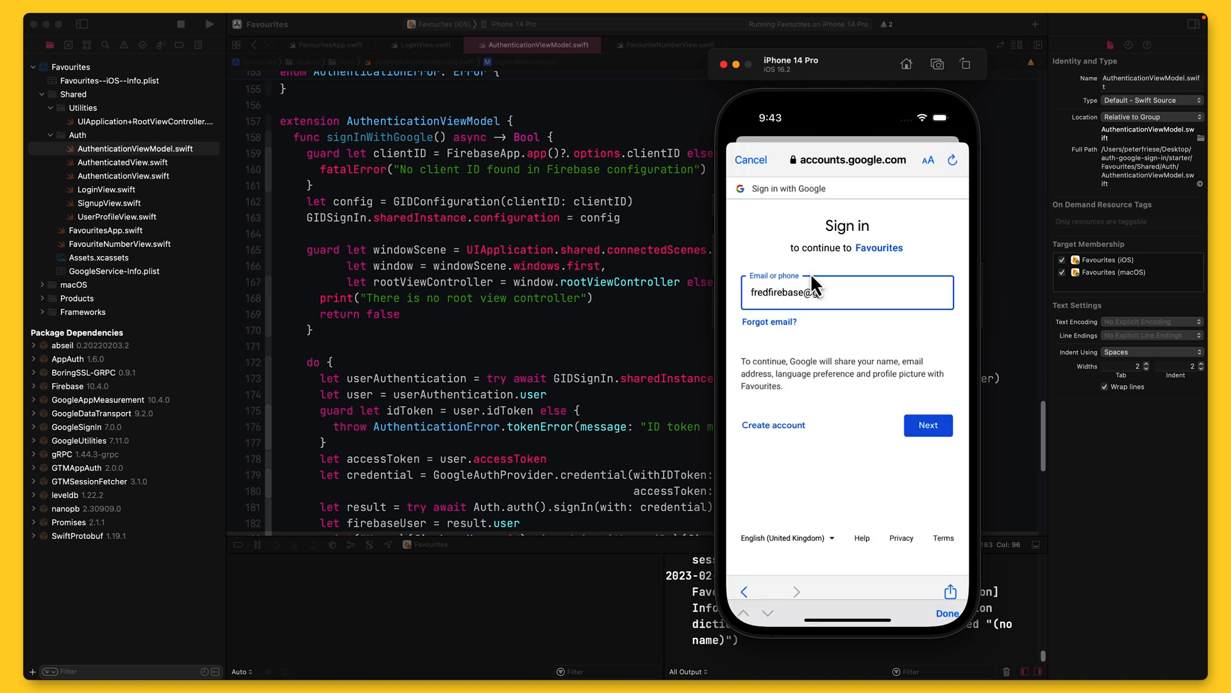
click(928, 425)
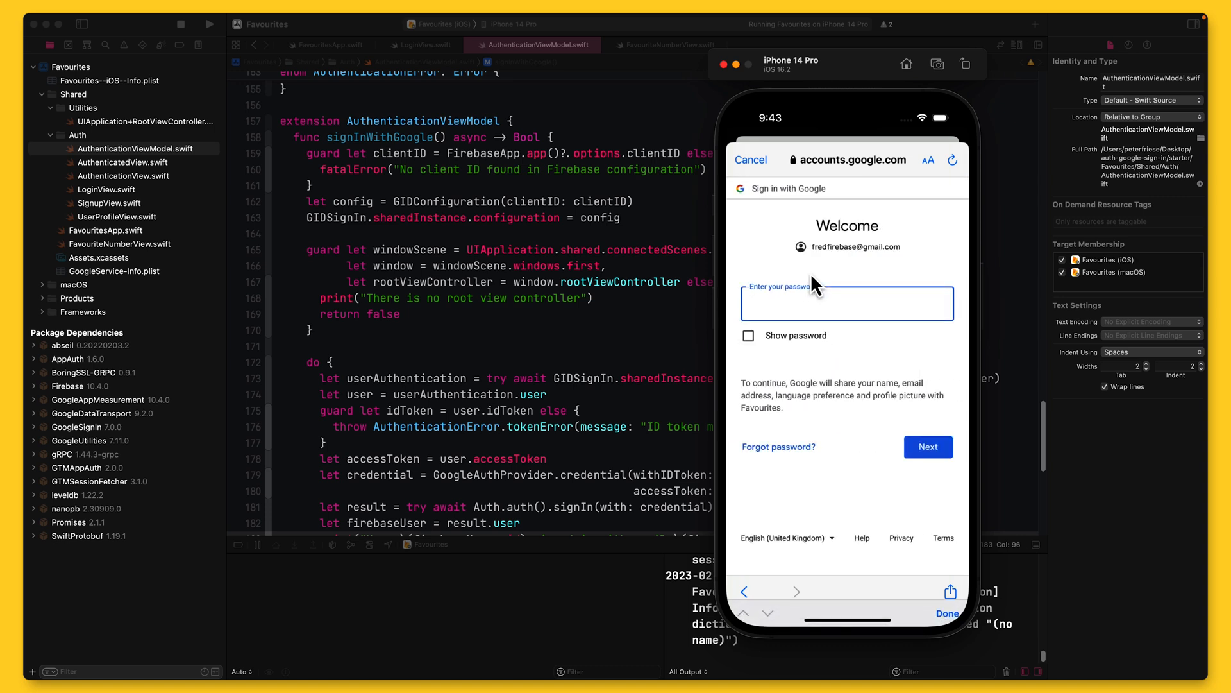
text(password)
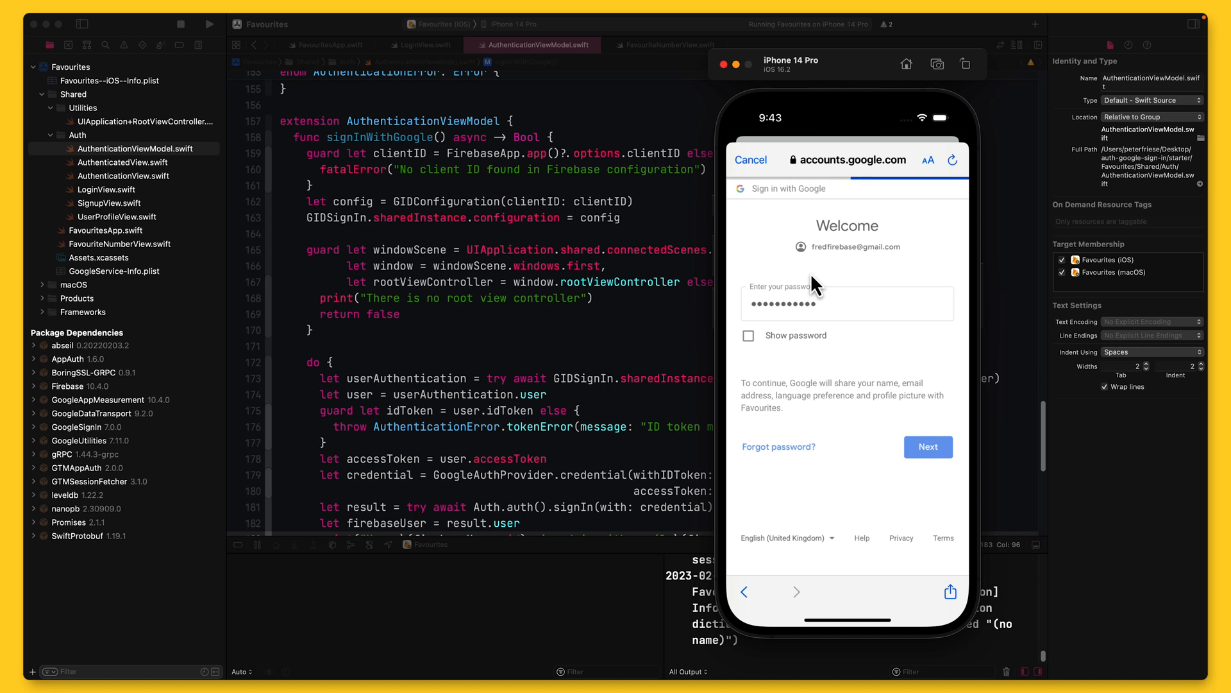
click(927, 447)
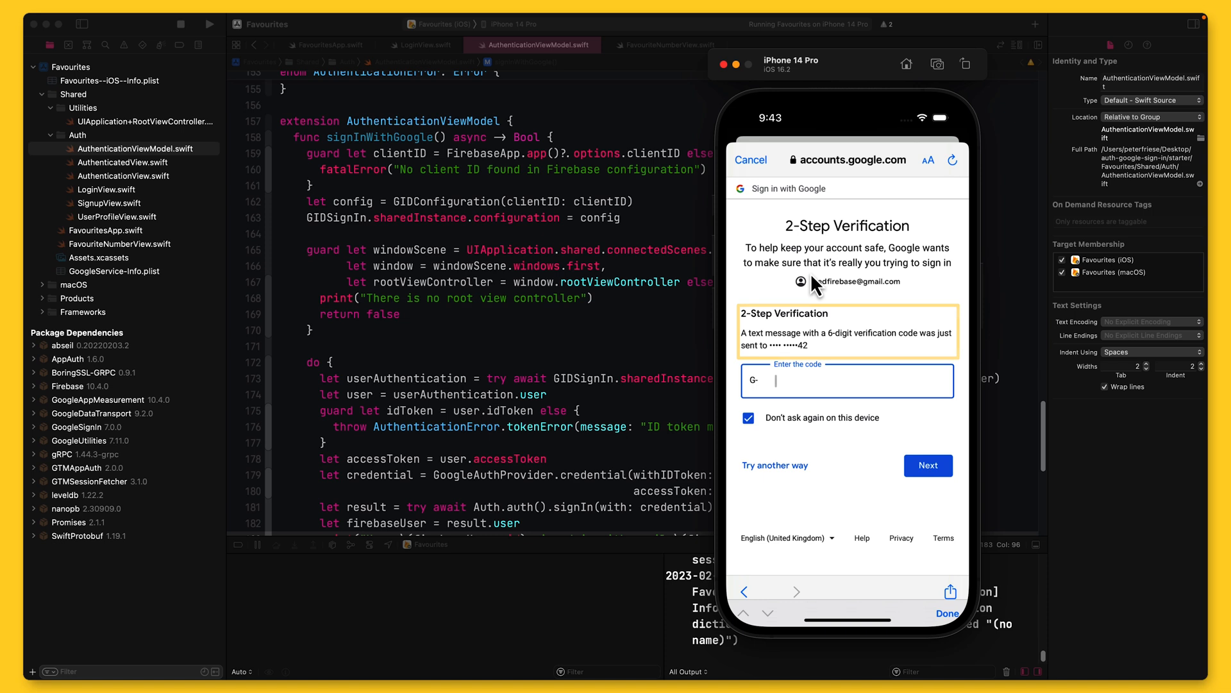
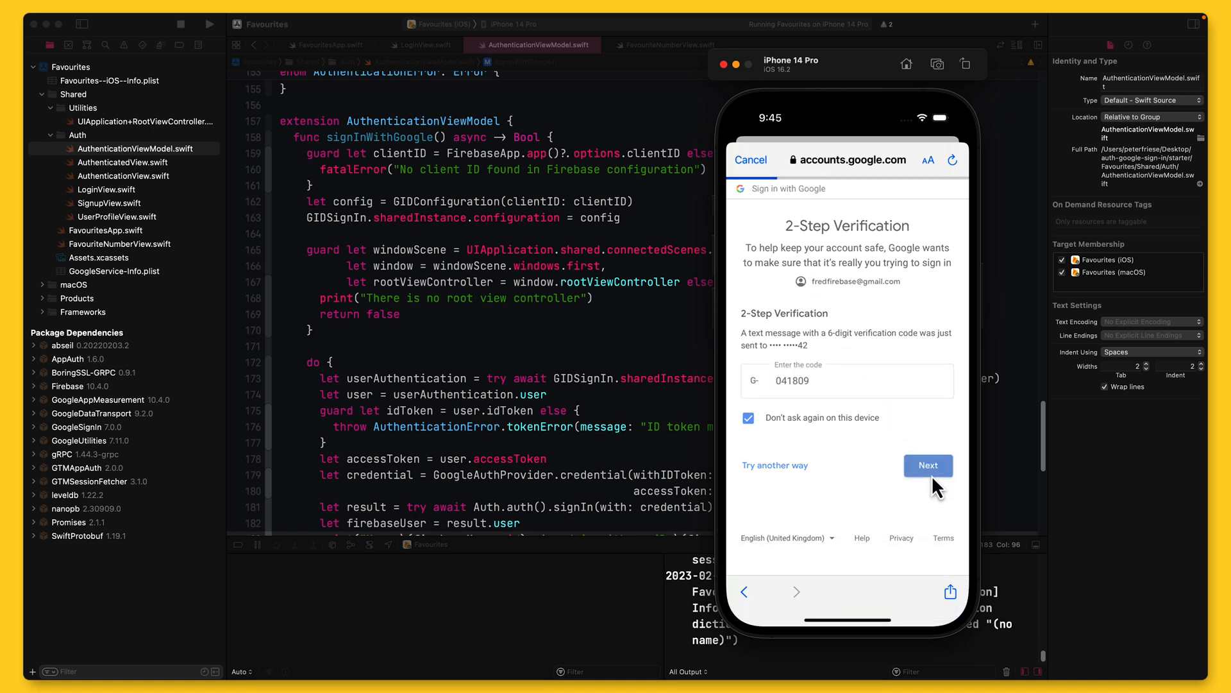
Enter the 2-Step Verification code and submit it, landing on the Favourite Number screen as the logged-in user
click(929, 464)
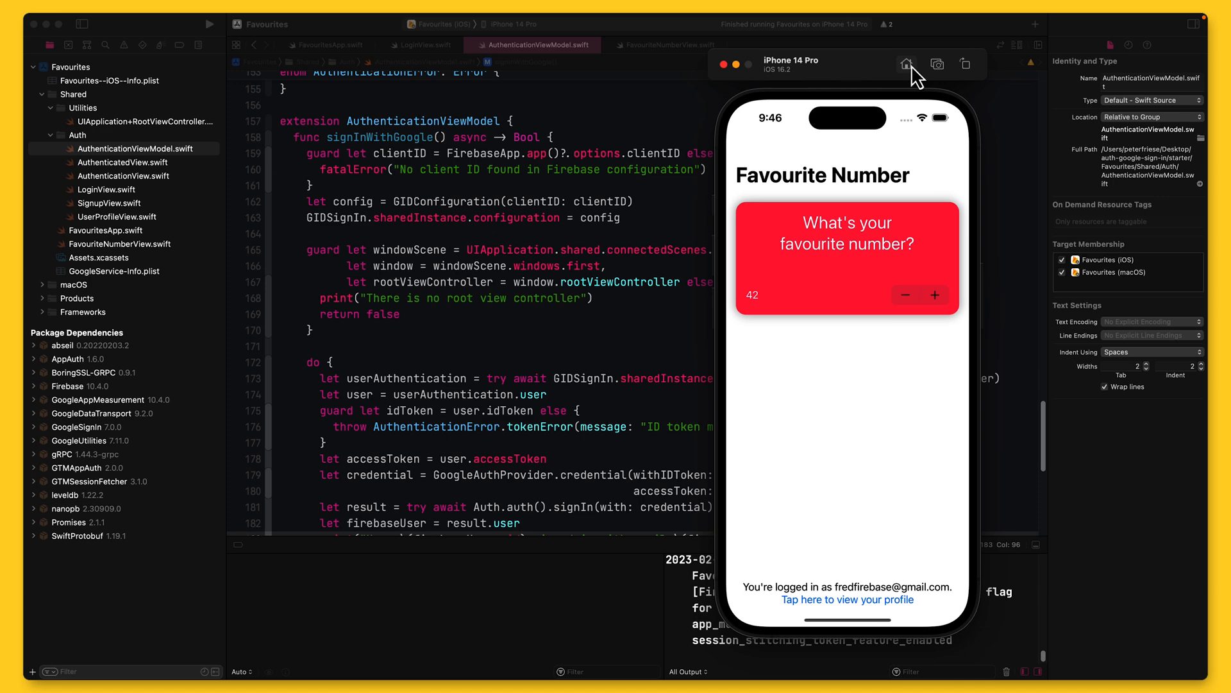
Send the simulator to its home screen and return to the Xcode code editor
click(907, 64)
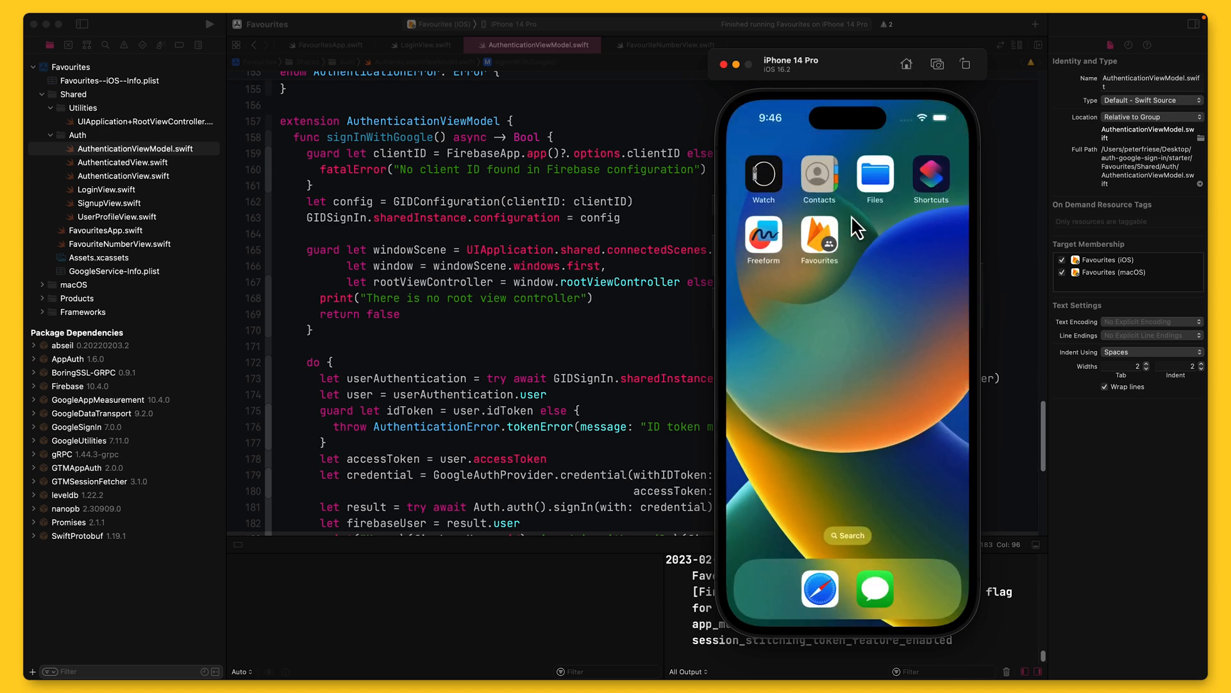
click(820, 236)
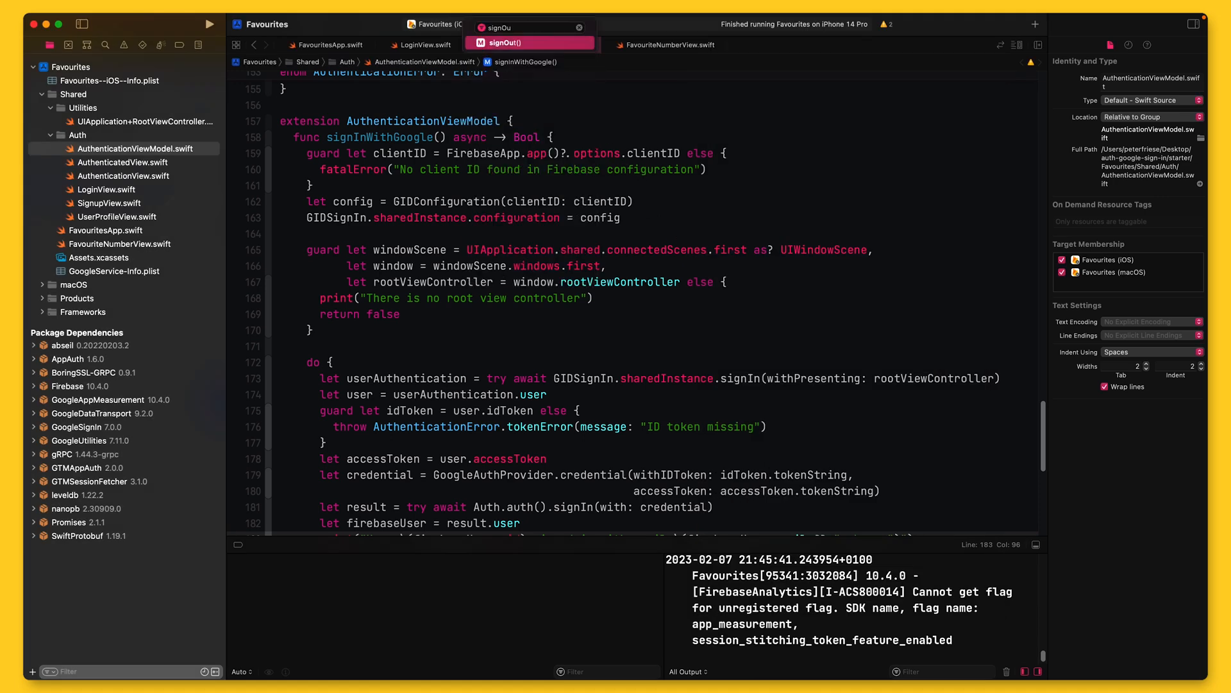
Jump to signOut(), then to the authStateHandler property via the jump bar symbol list
click(530, 44)
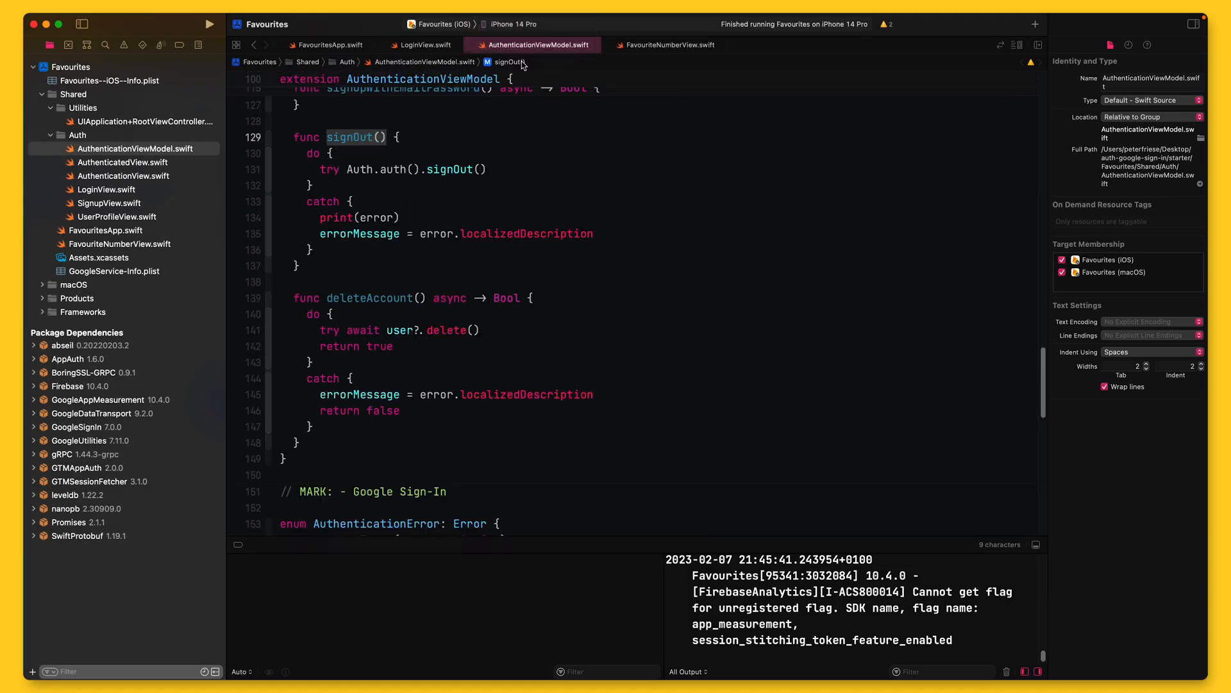
double_click(383, 170)
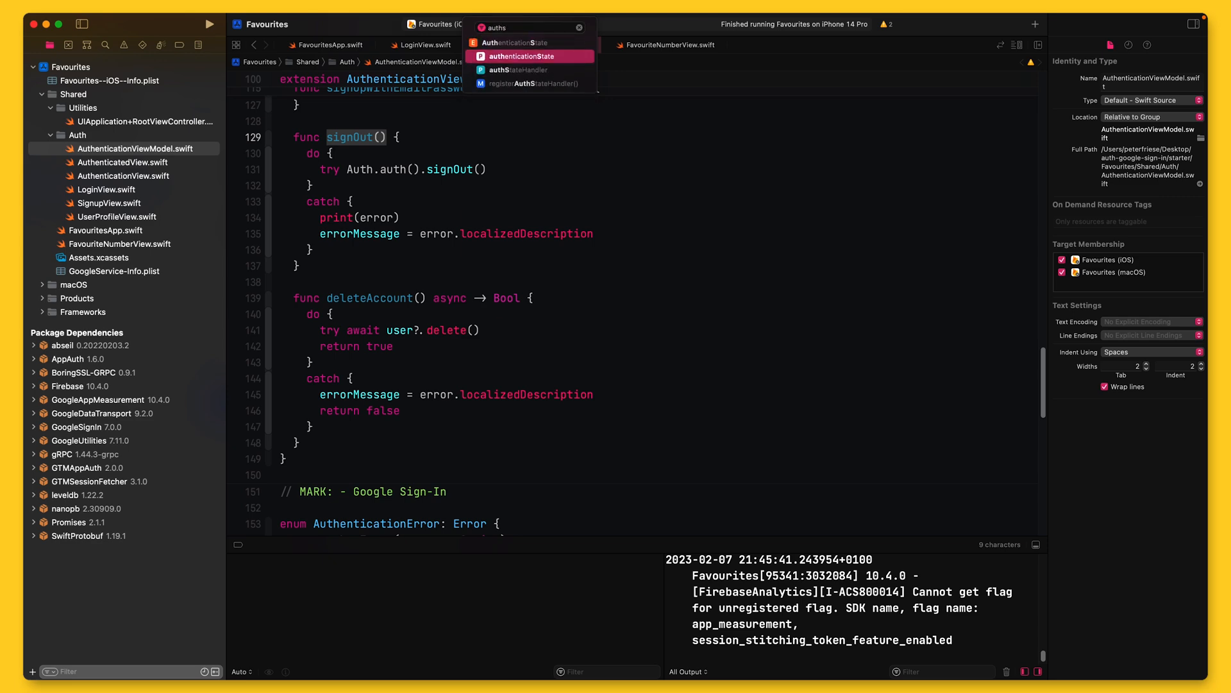
click(523, 69)
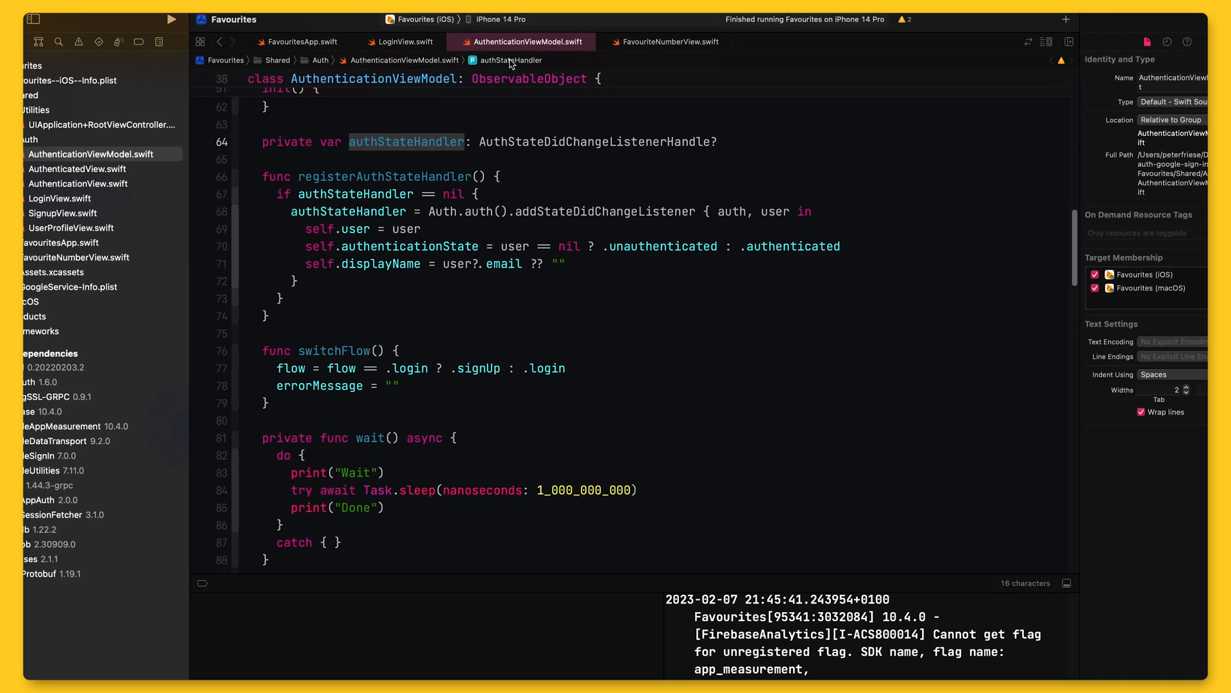